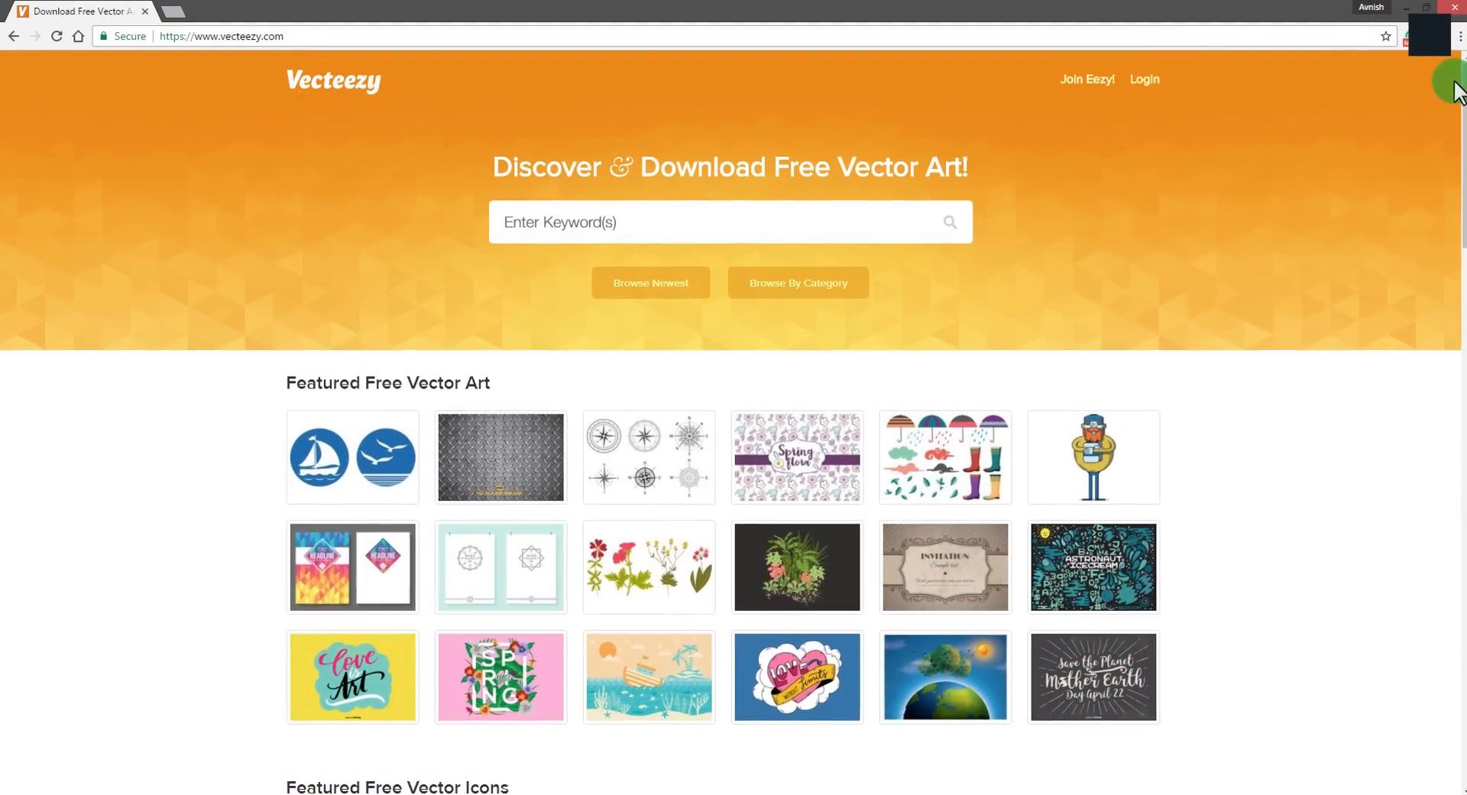
# Browse Vecteezy's logo category and open the RFID logo vector
pyautogui.scroll(-3)
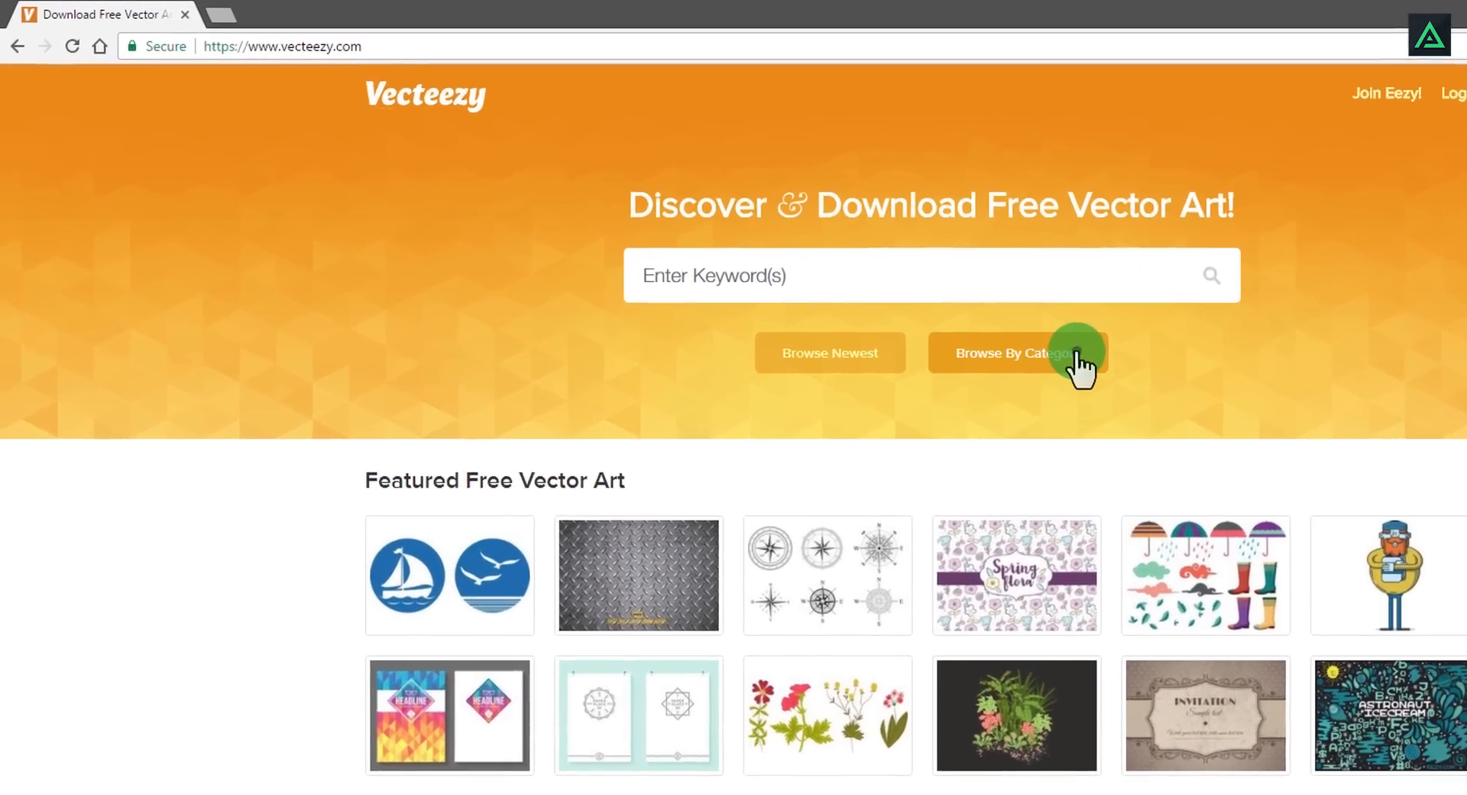
pyautogui.click(1010, 353)
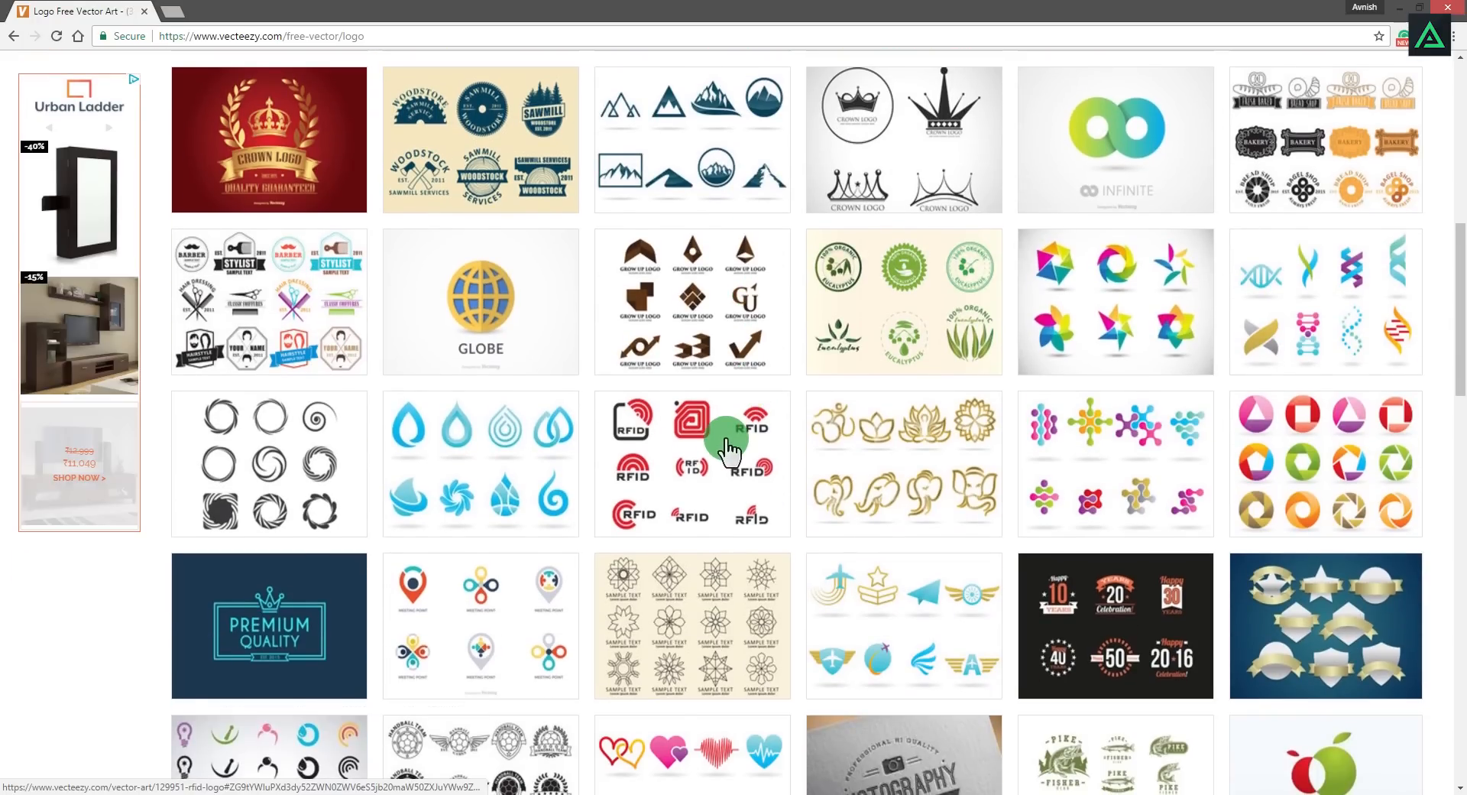
pyautogui.click(729, 445)
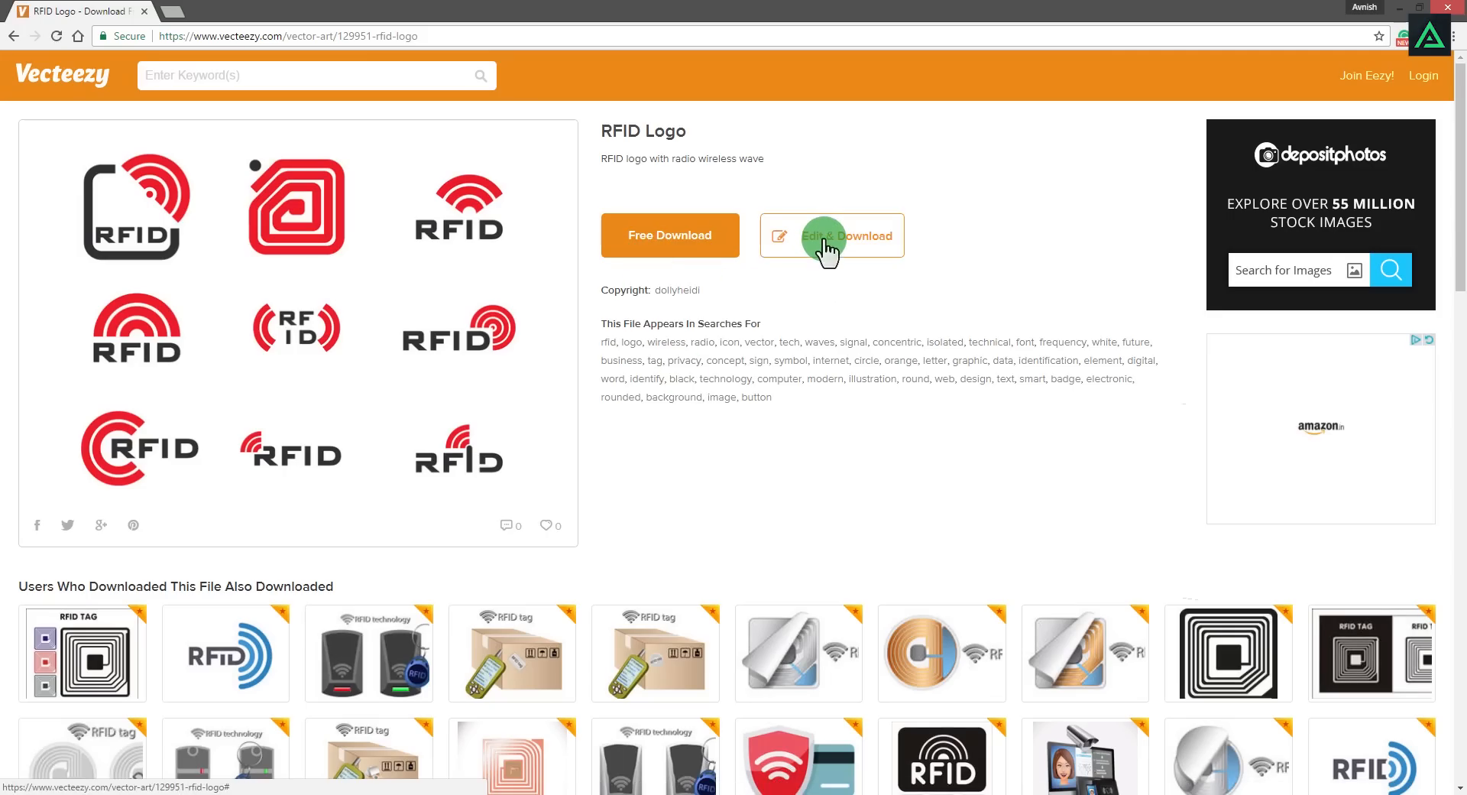
# Add LOGO text beneath the RFID spiral and choose PNG as the download format
pyautogui.click(830, 235)
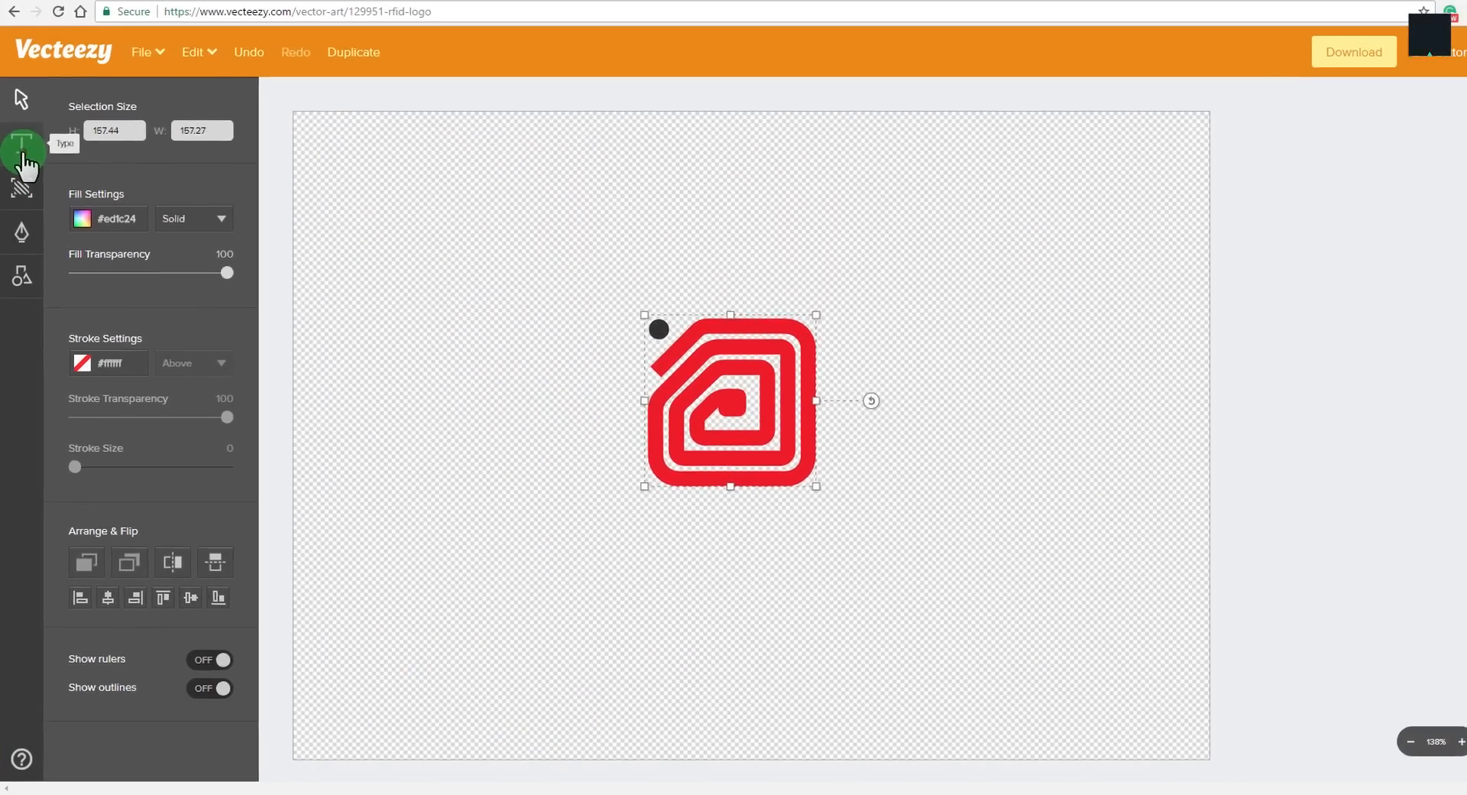
pyautogui.click(22, 142)
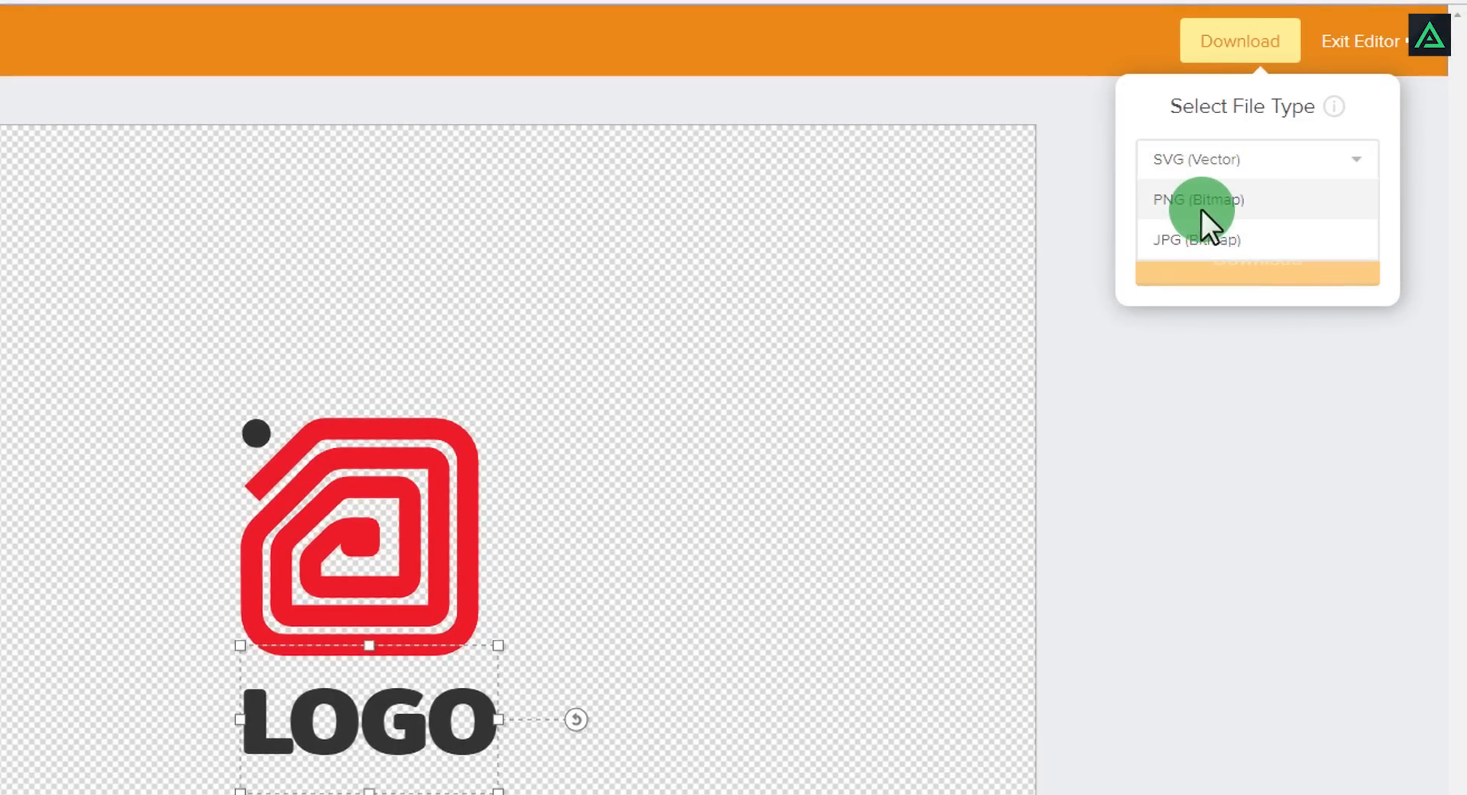
pyautogui.click(1197, 199)
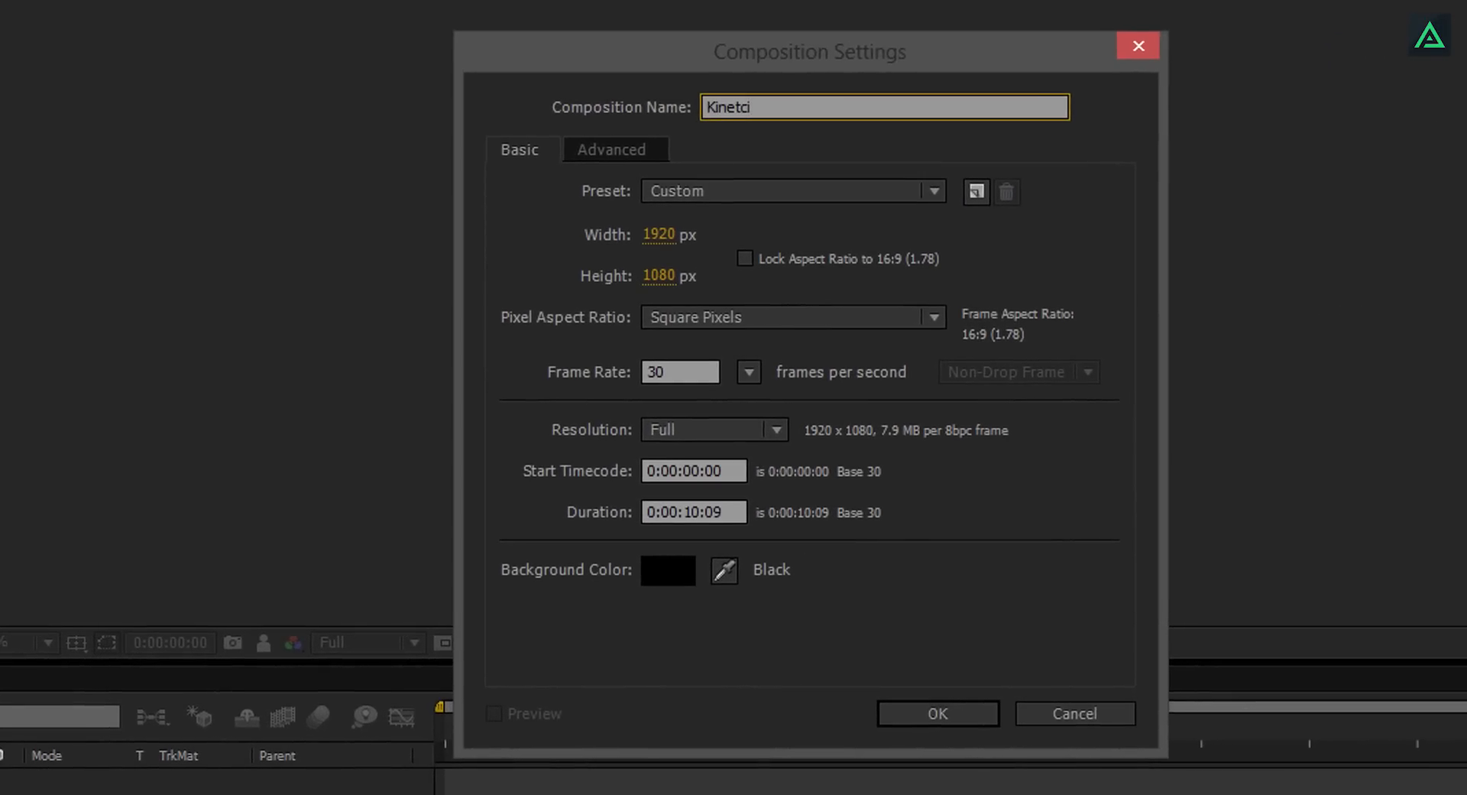
# Name the composition Kinetic_Typography at 1920x1080, 30 fps, lasting 0:00:10:00
pyautogui.write('Kinetic_Typography')
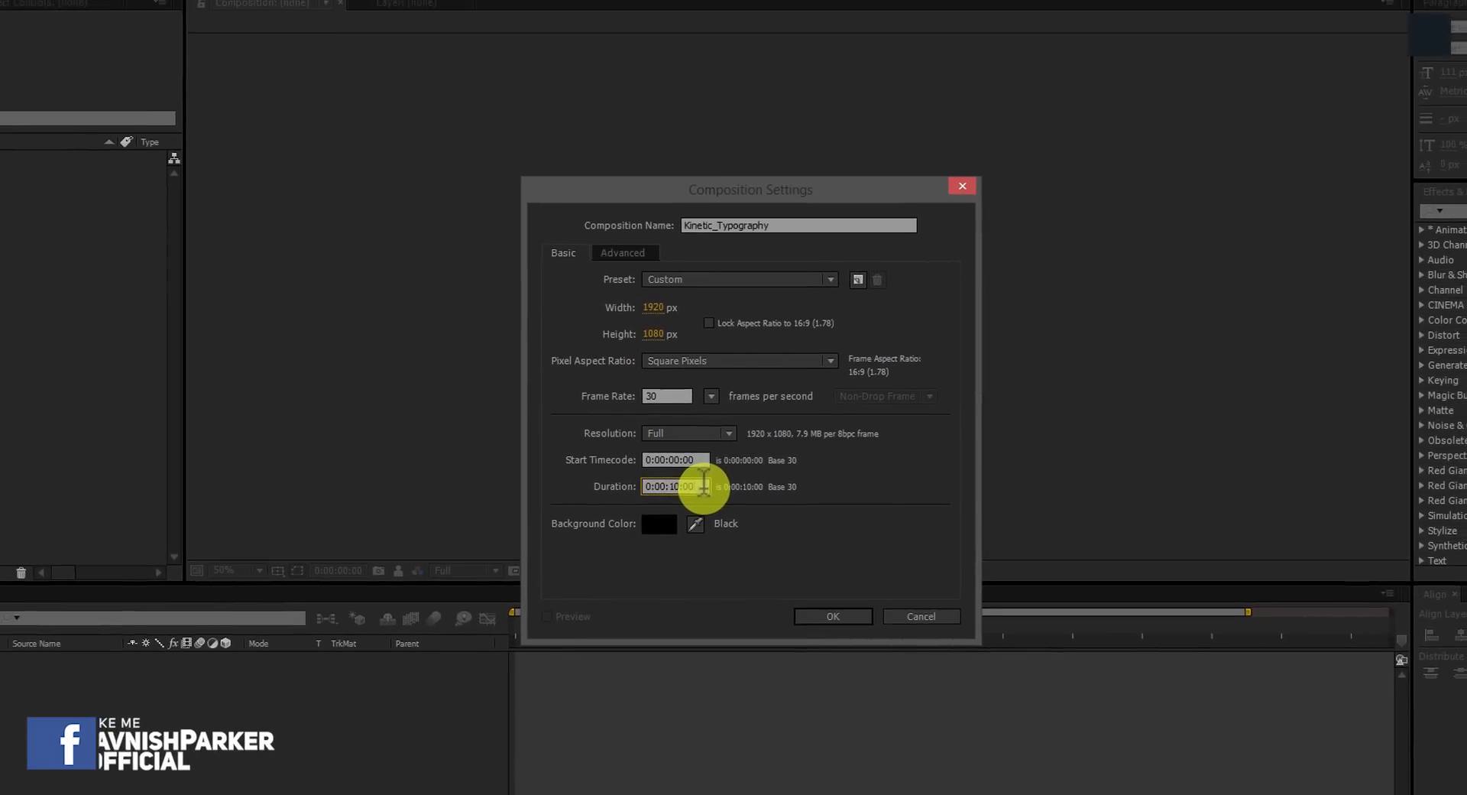
pyautogui.click(831, 616)
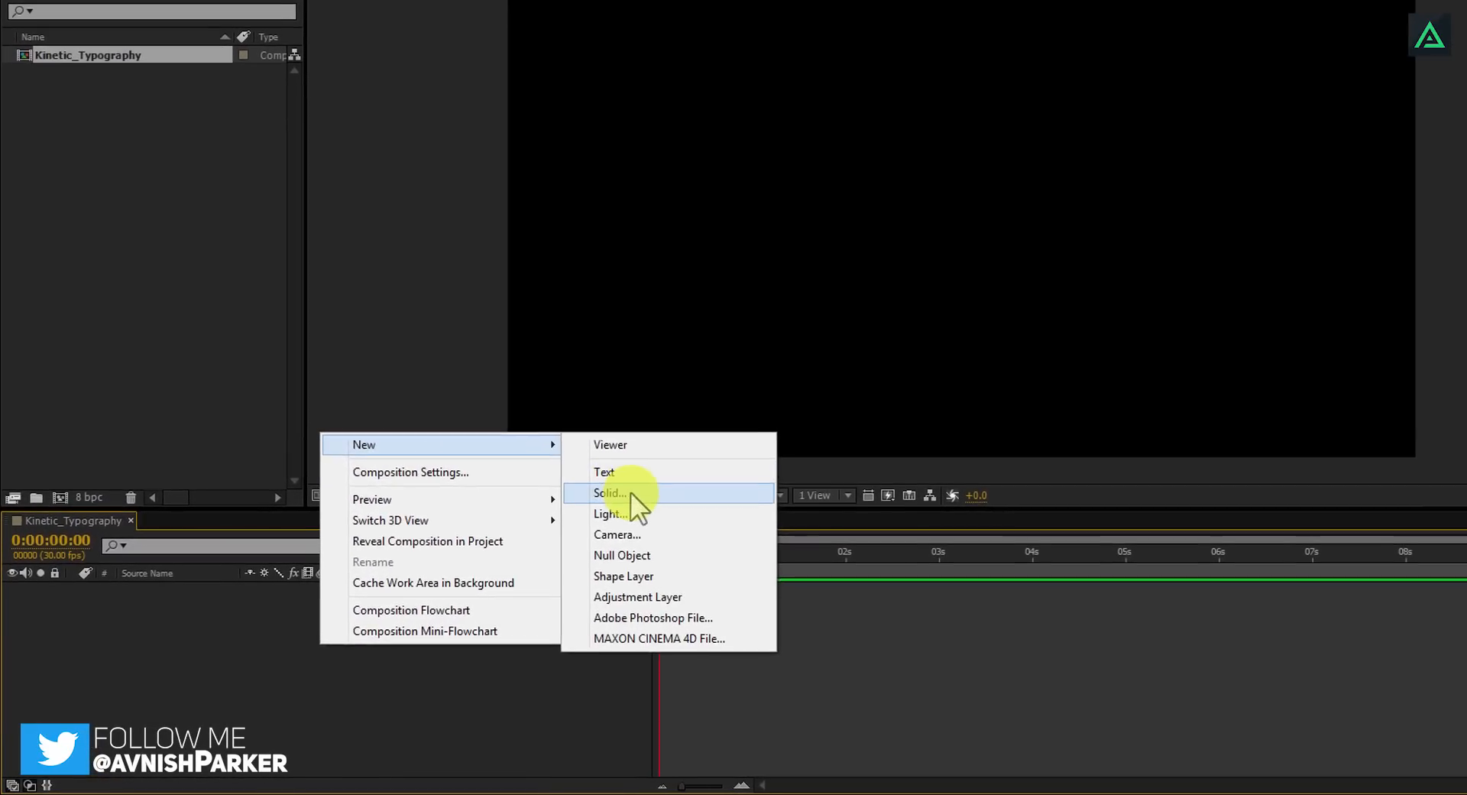
# Create a comp-sized solid named Background with red colour E24949
pyautogui.click(609, 493)
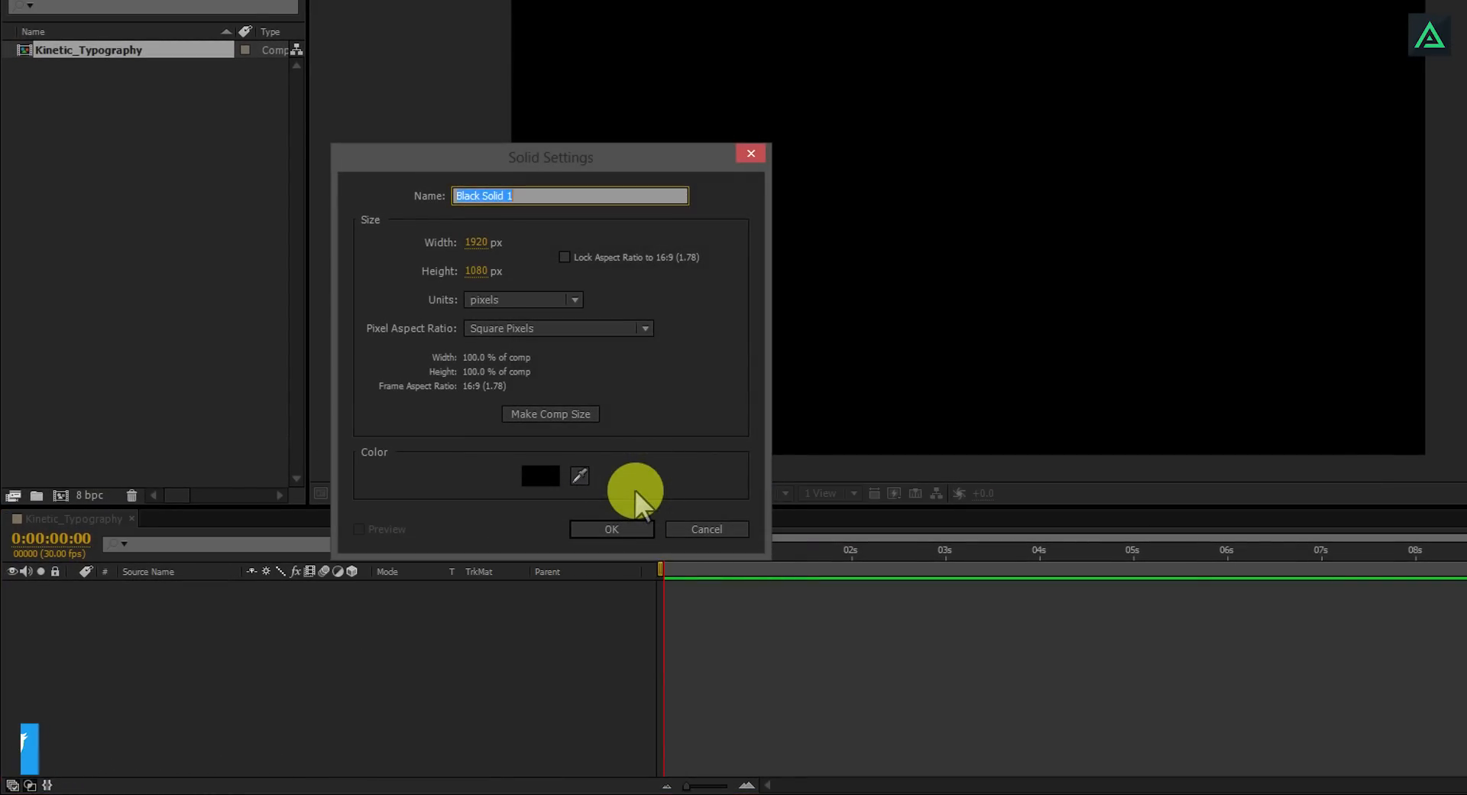
pyautogui.write('Background')
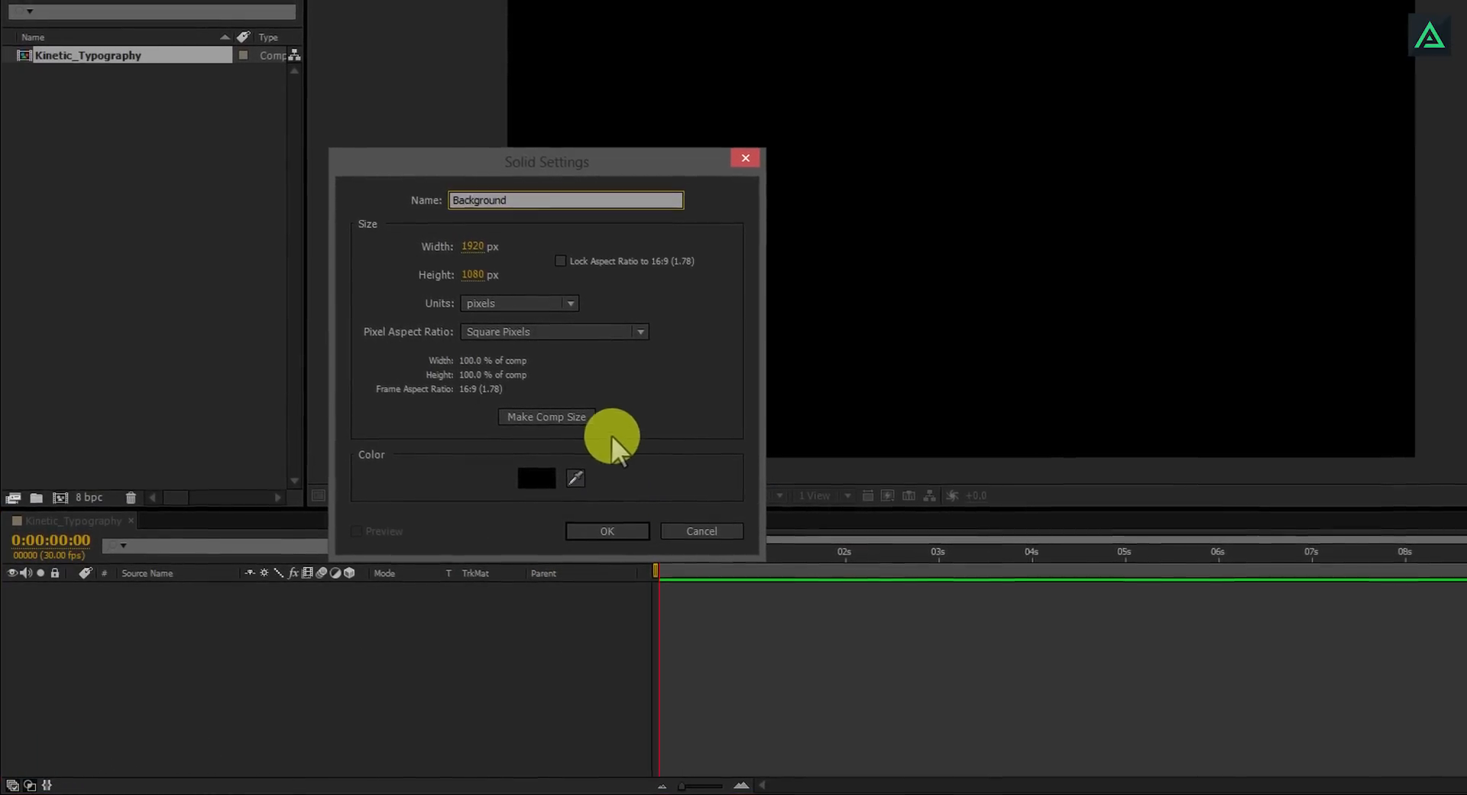
pyautogui.click(536, 478)
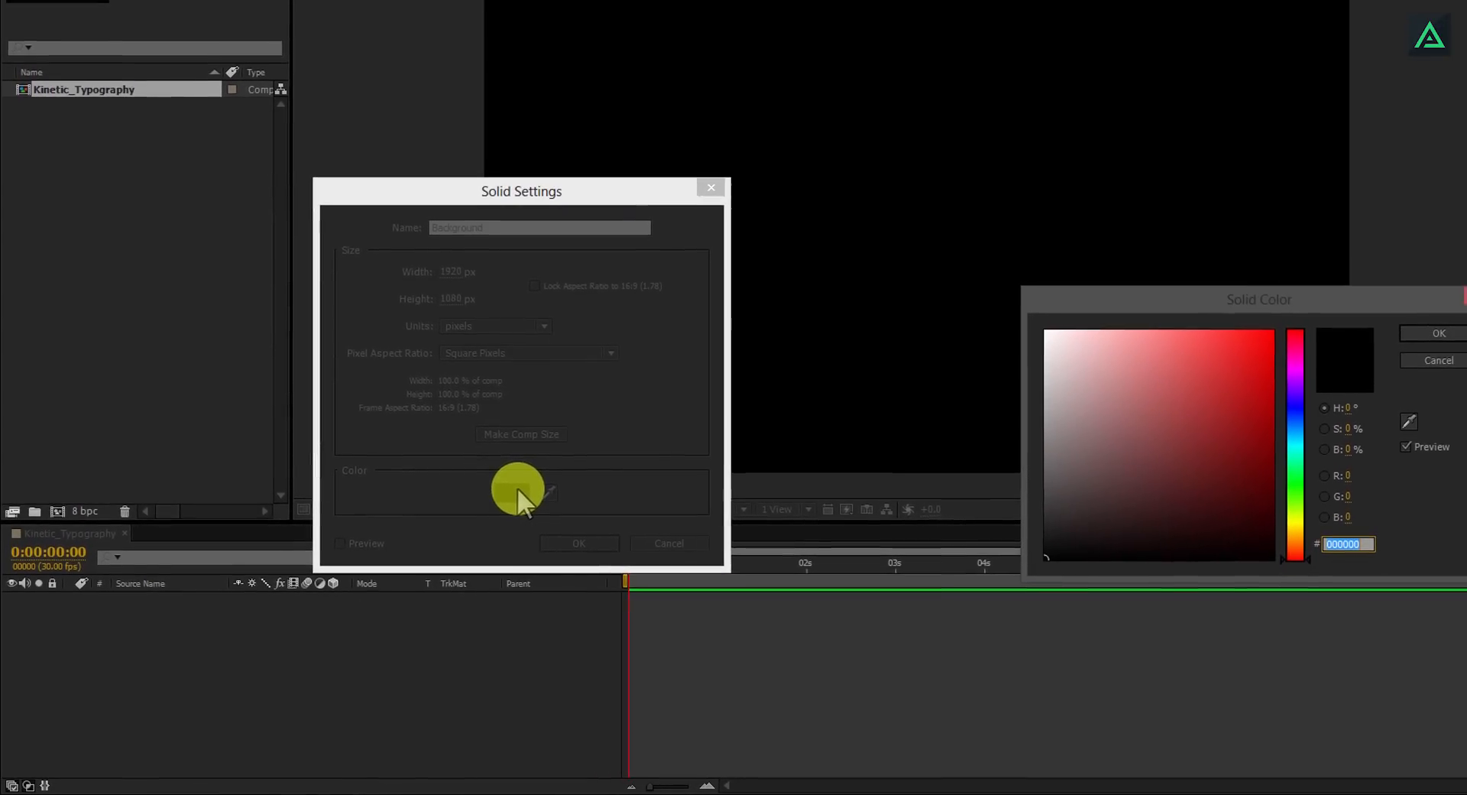
pyautogui.click(1095, 404)
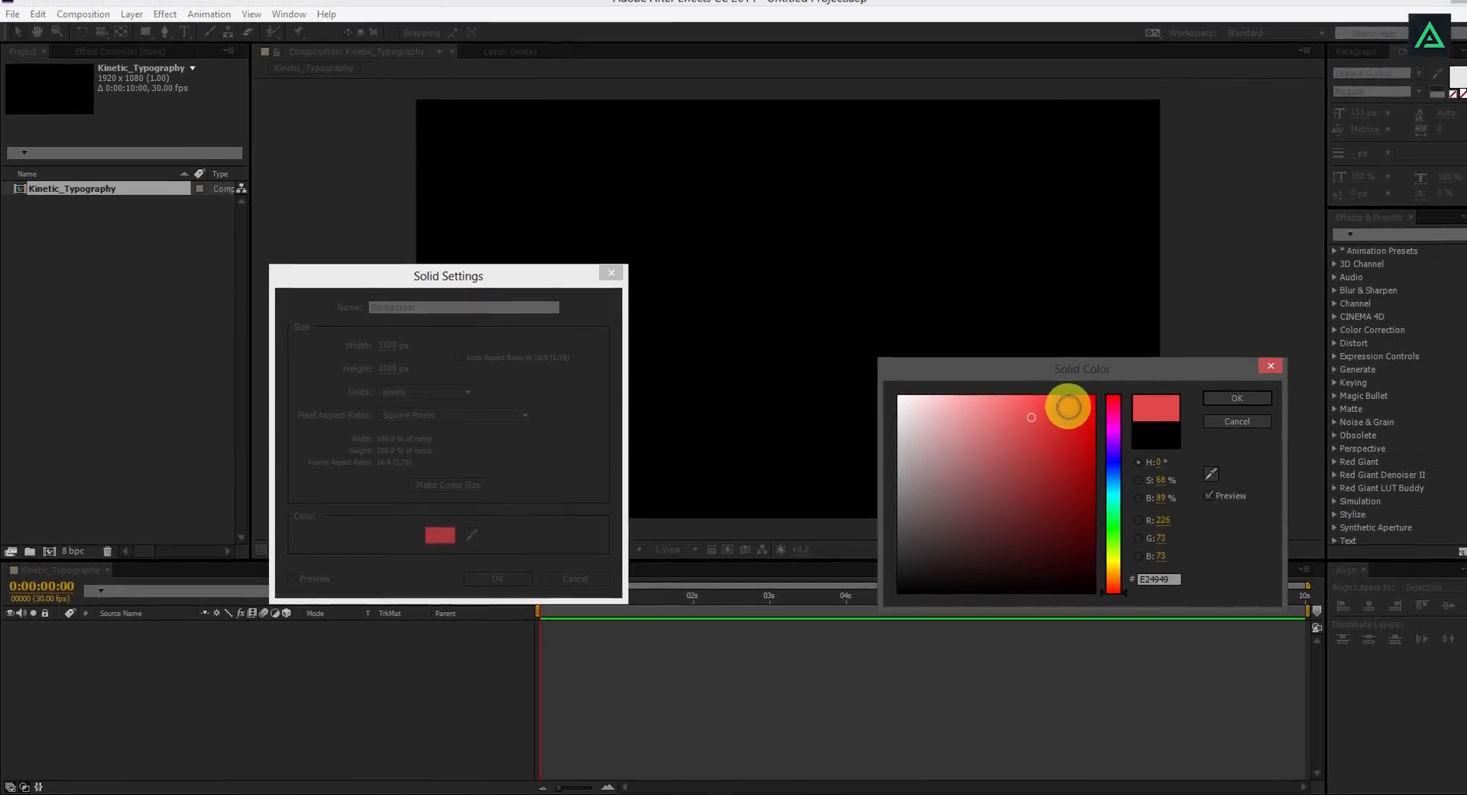
pyautogui.click(1236, 397)
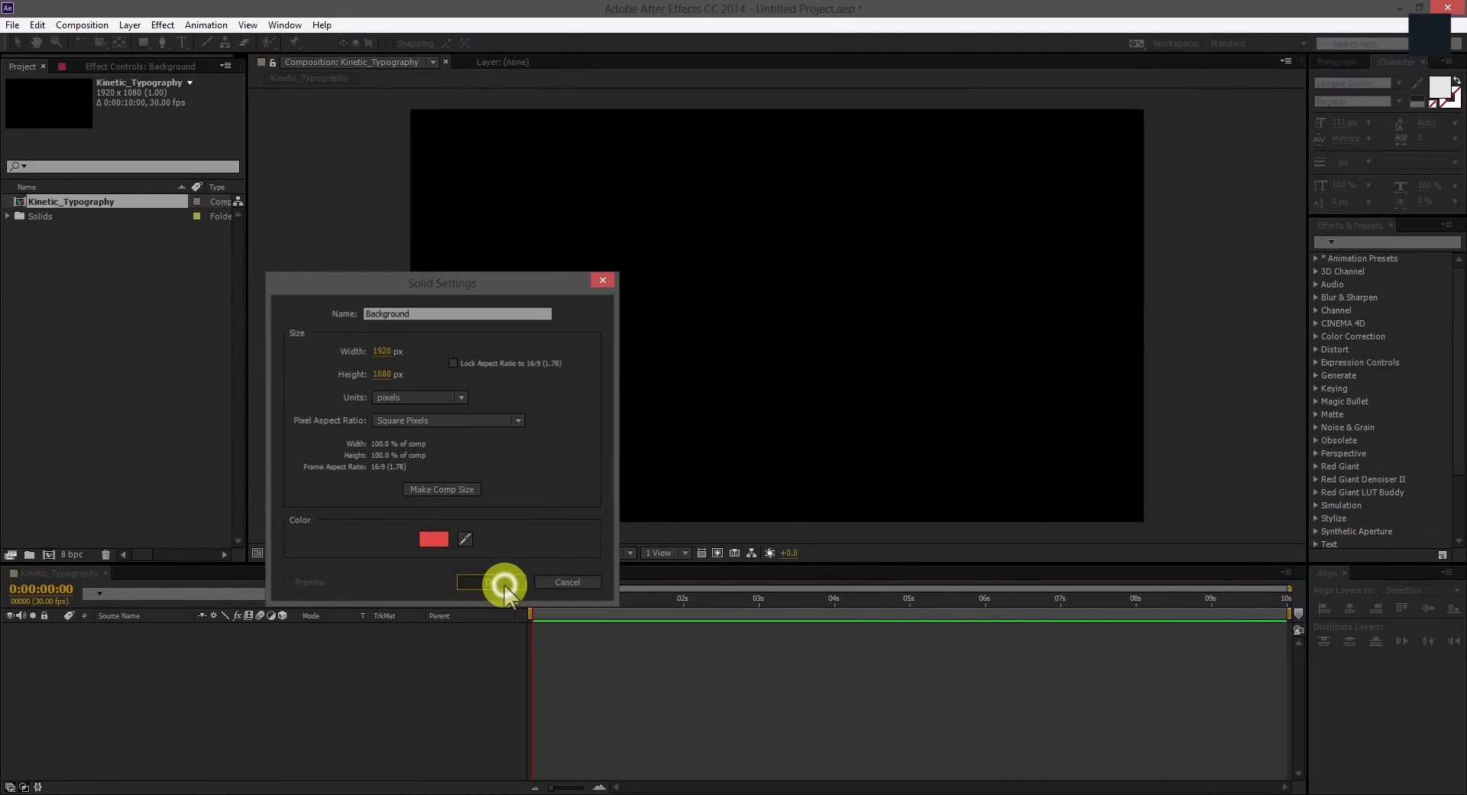
pyautogui.click(482, 582)
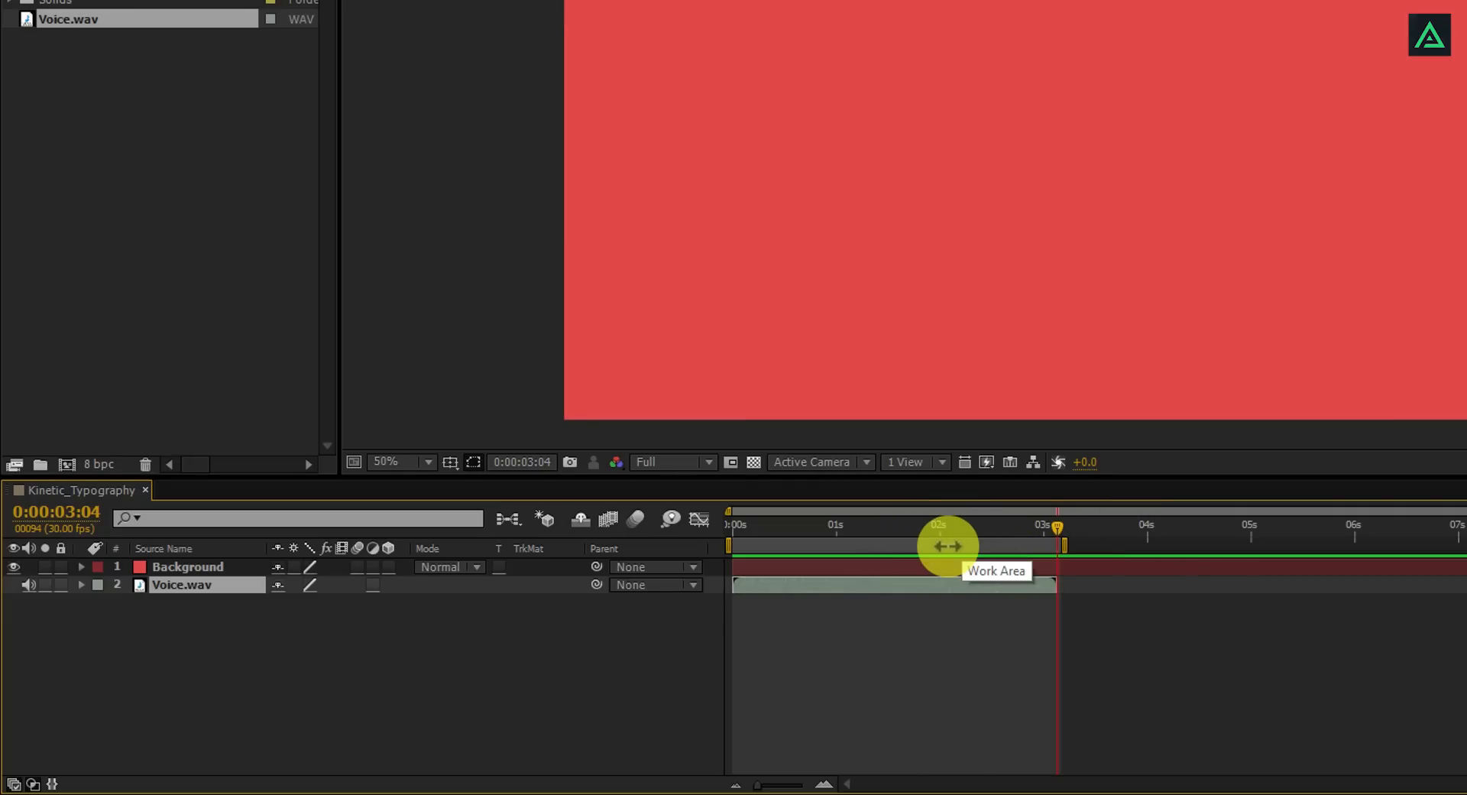
# Trim the composition to a work area ending at Voice.wav's roughly three-second end
pyautogui.rightClick(947, 546)
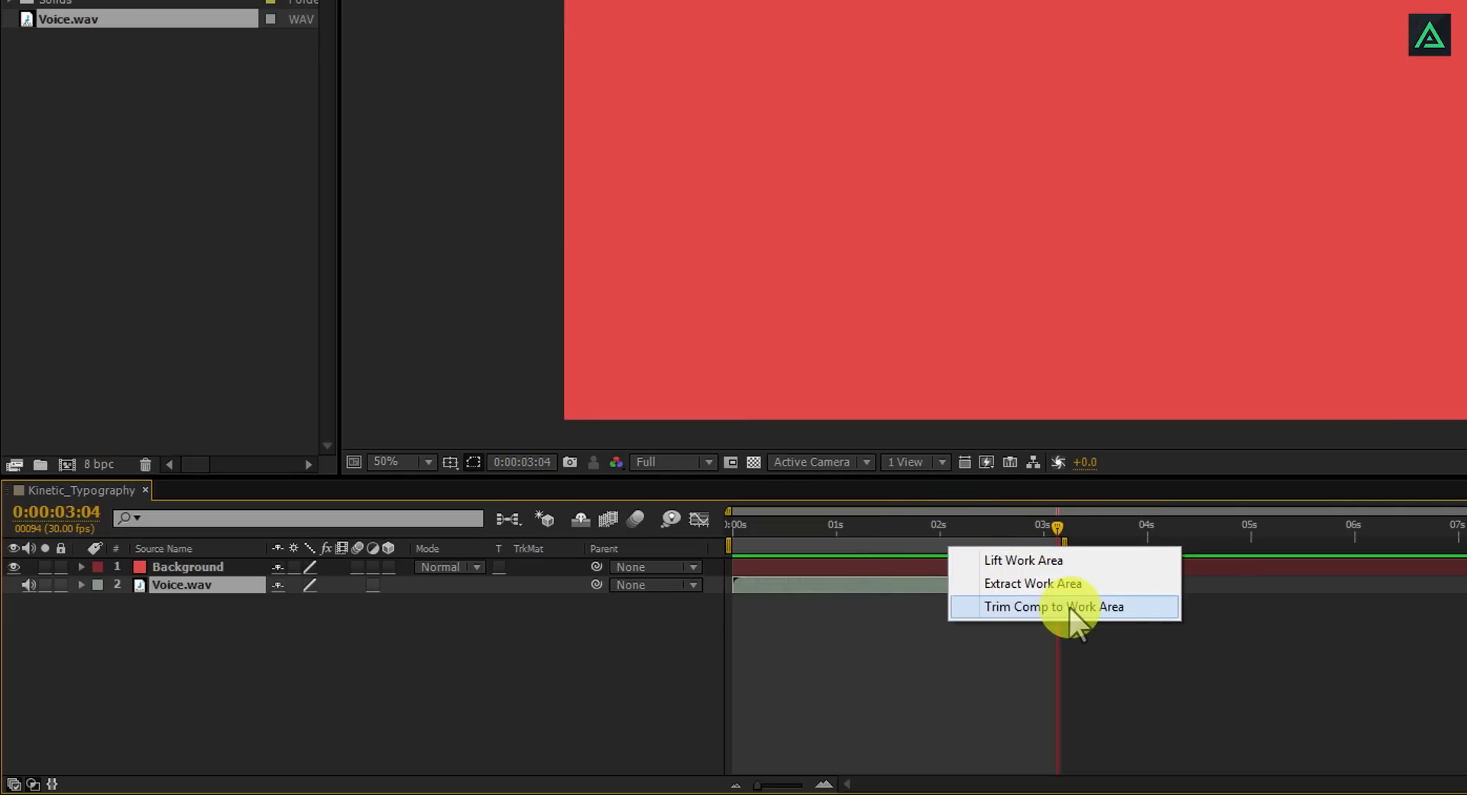
pyautogui.click(1057, 607)
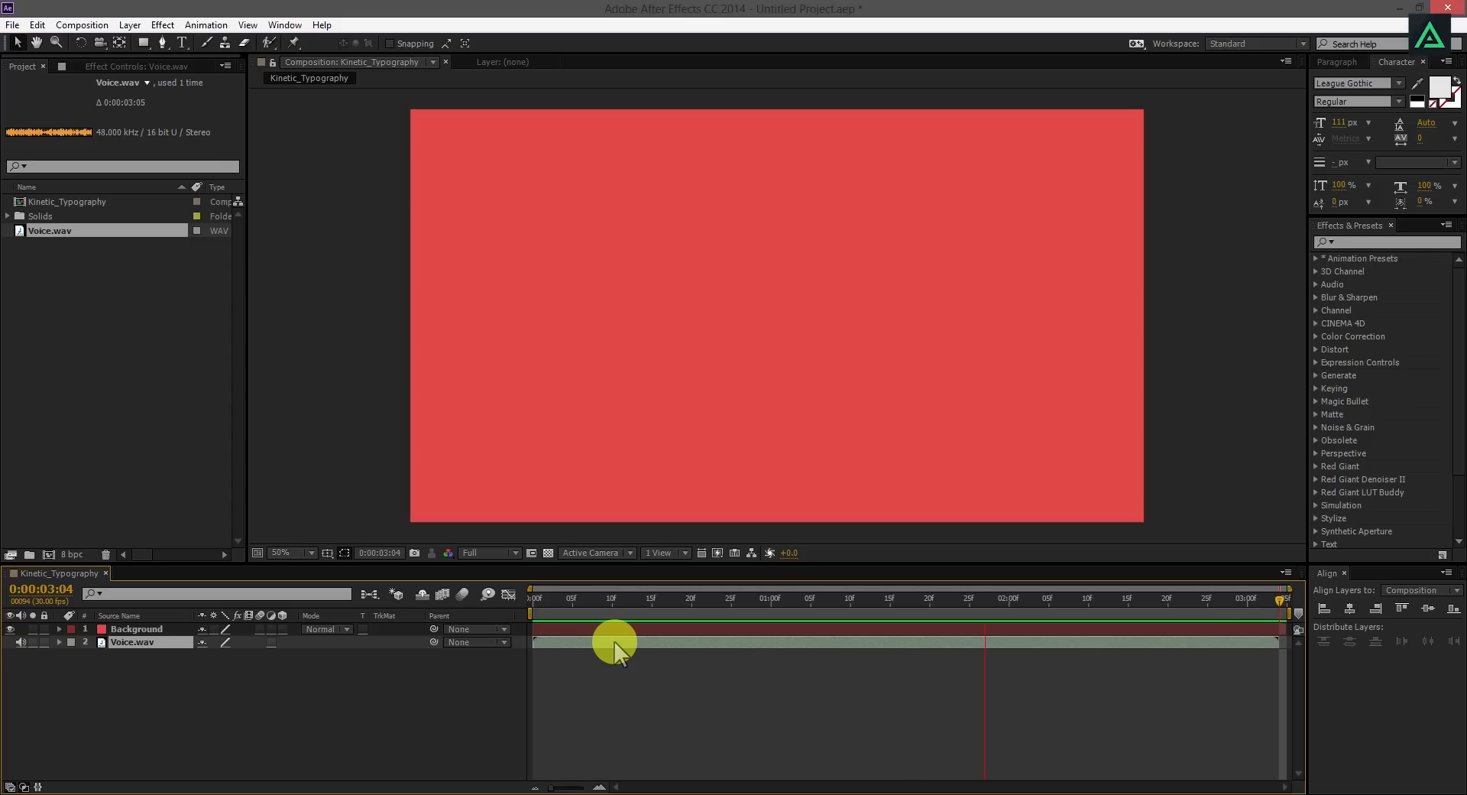
# Reveal the Voice.wav waveform and scrub from about one second through the narration
pyautogui.moveTo(615, 643); pyautogui.dragTo(646, 598)
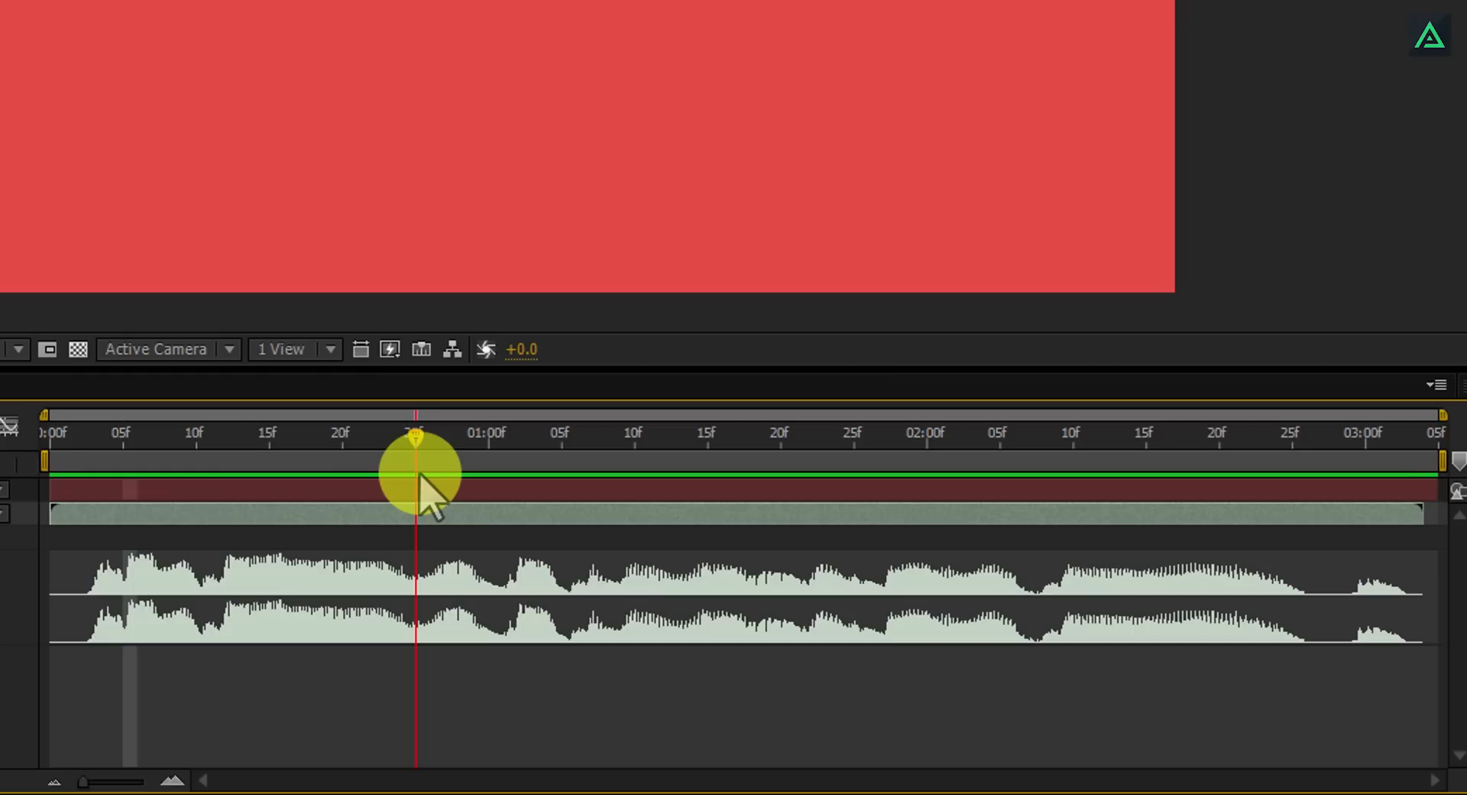
pyautogui.moveTo(414, 468); pyautogui.dragTo(505, 468)
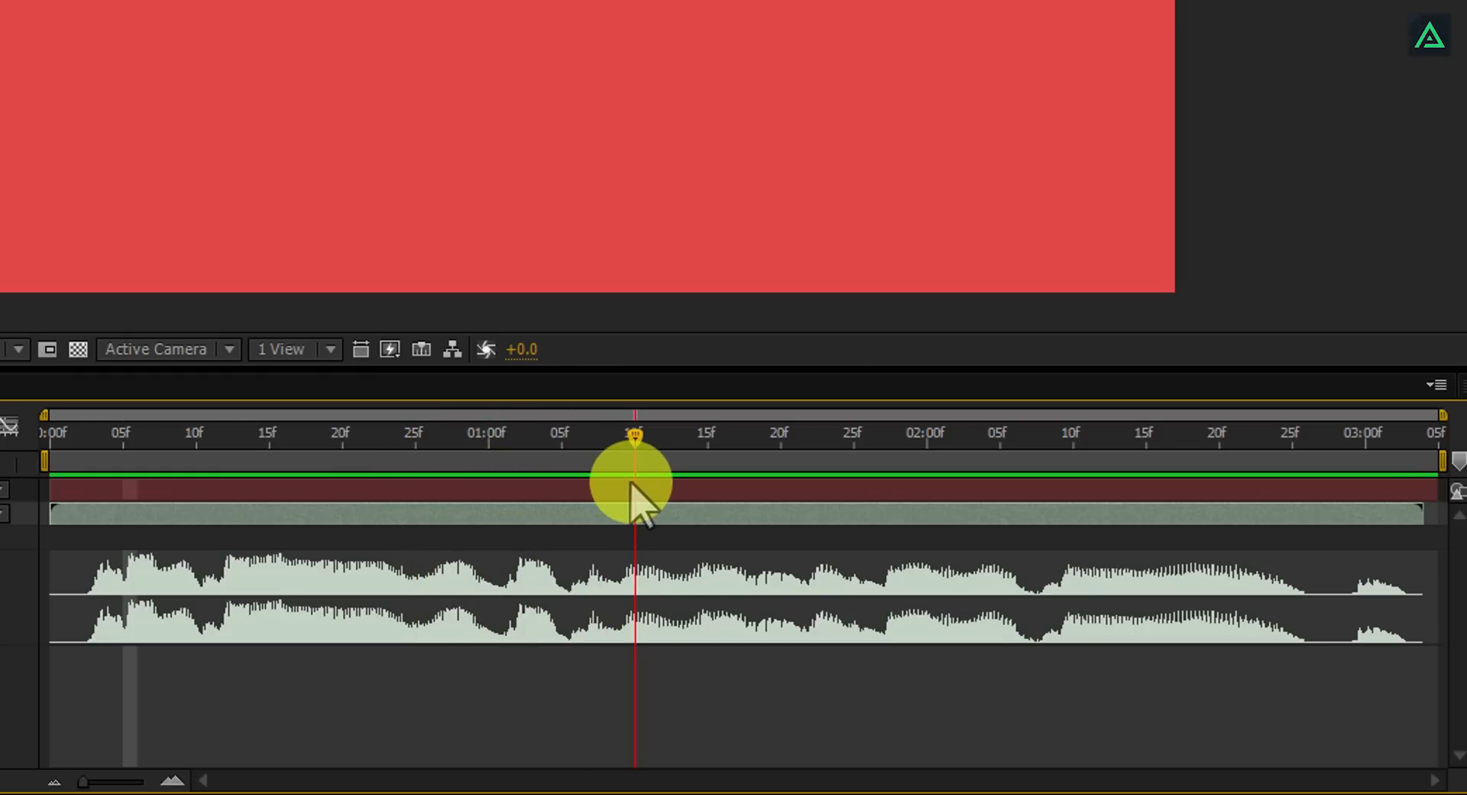
pyautogui.moveTo(634, 487); pyautogui.dragTo(765, 496)
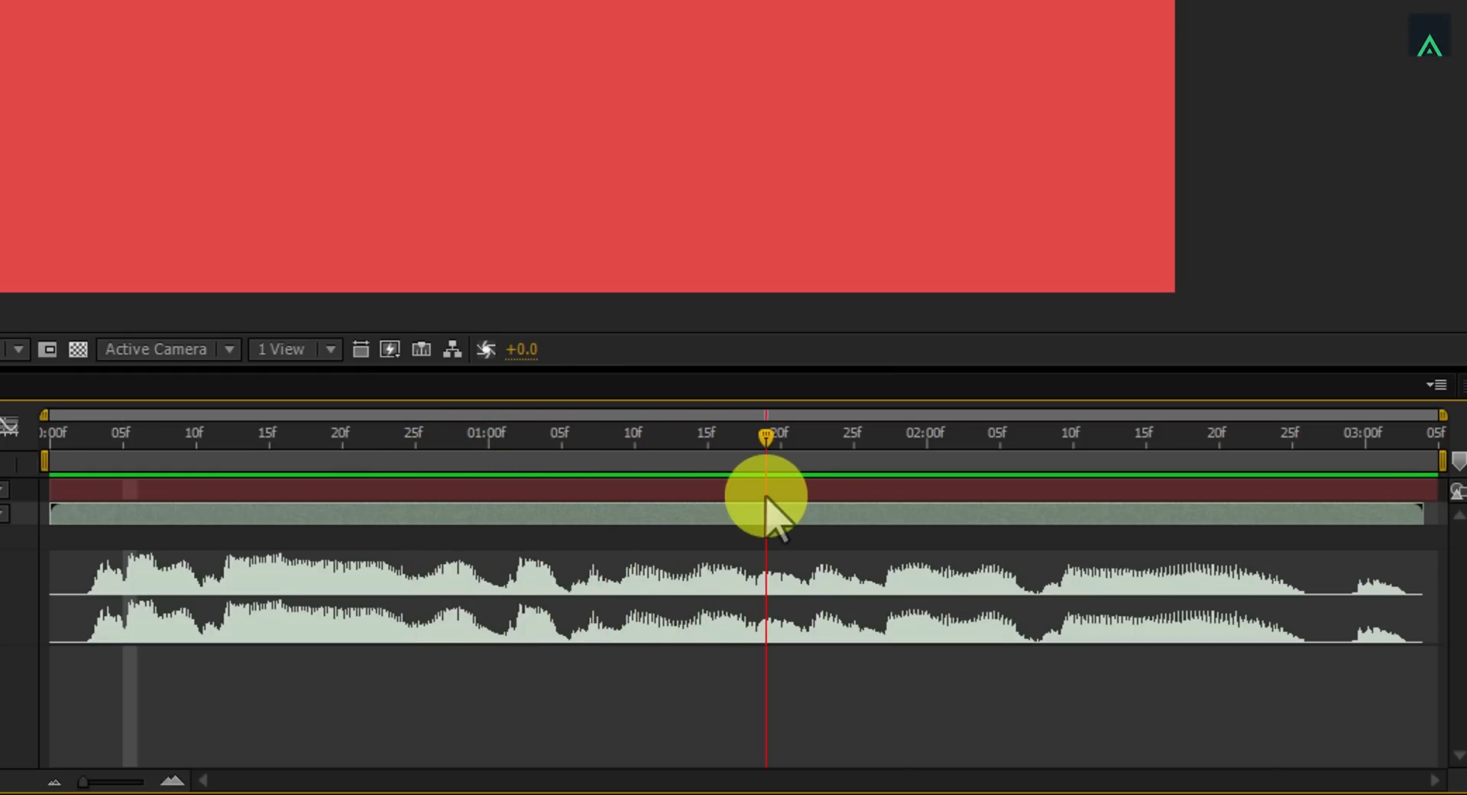
pyautogui.moveTo(766, 500); pyautogui.dragTo(851, 500)
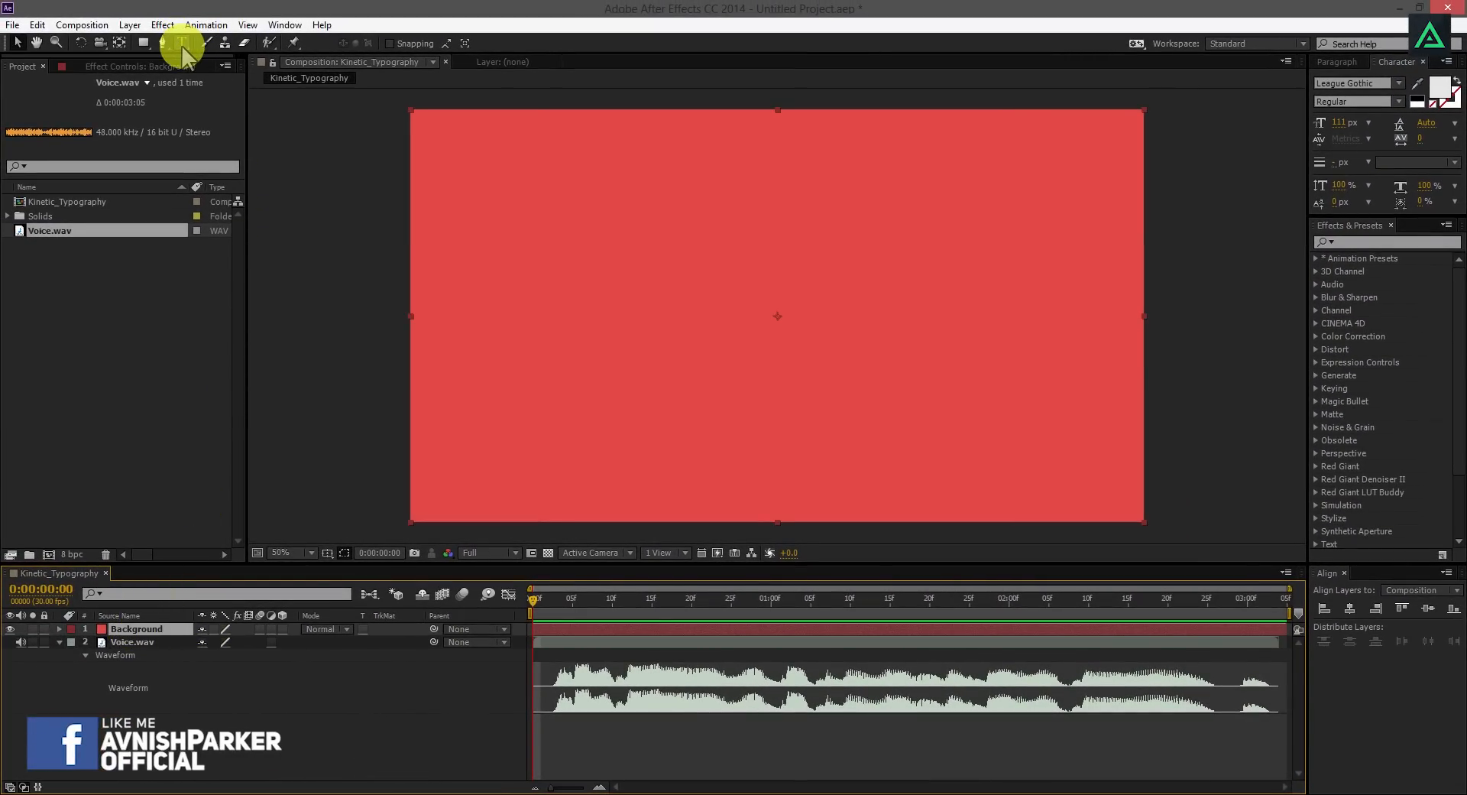
# Type each word of 'Sometimes you gotta be run before you can walk' as League Gothic layers
pyautogui.click(180, 43)
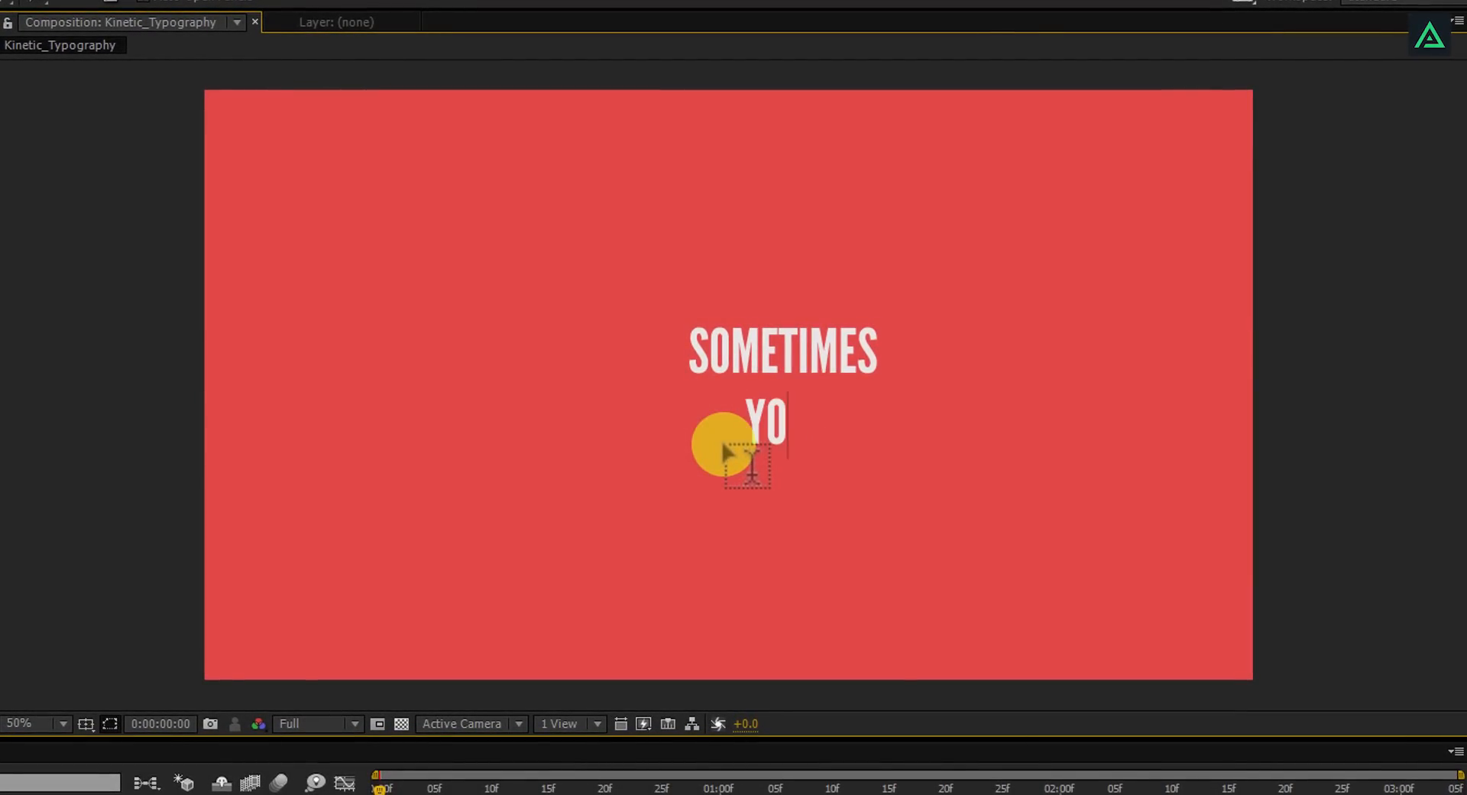
pyautogui.write('U')
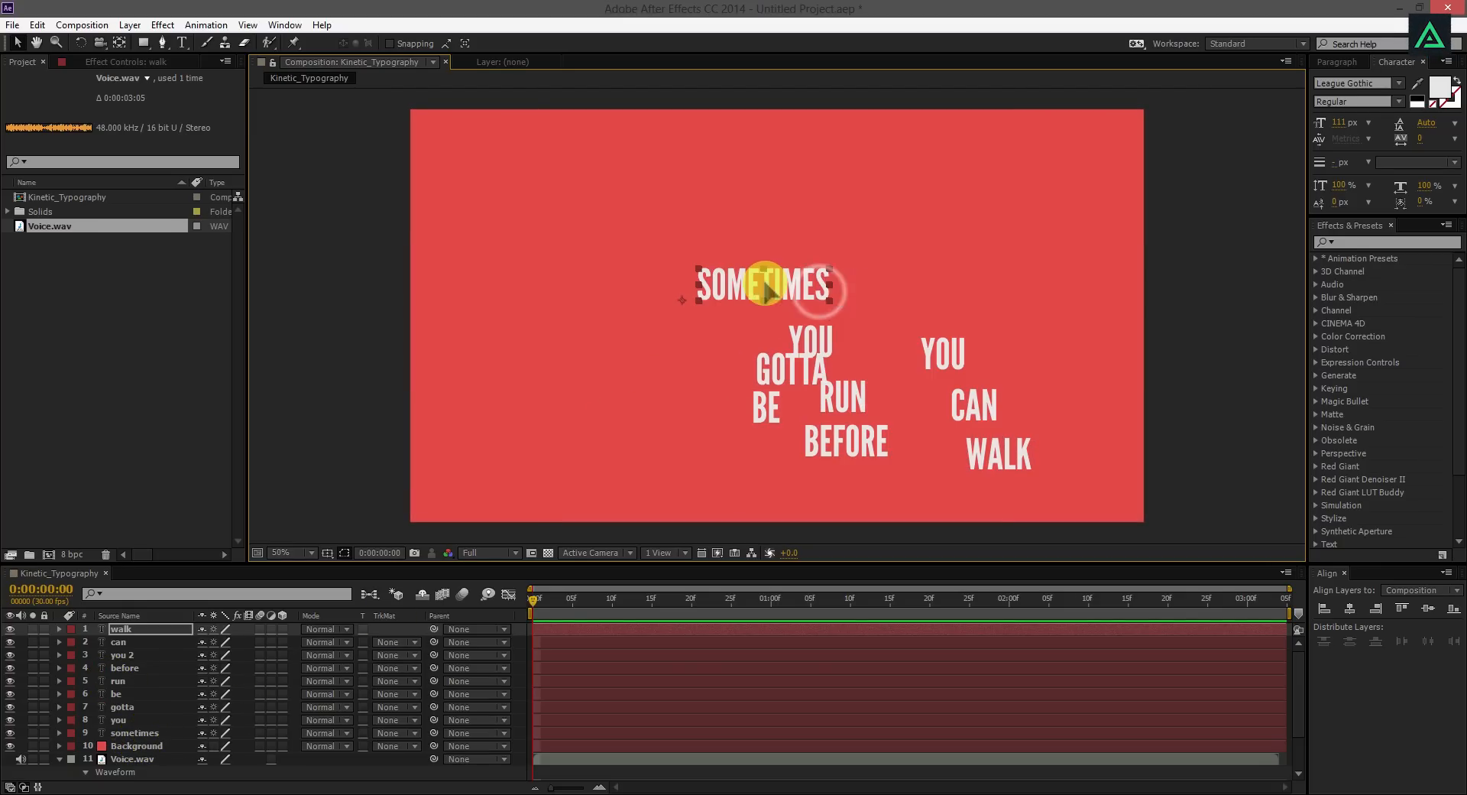
# Resize the word layers and stack them tightly, moving BE beside RUN
pyautogui.click(119, 719)
pyautogui.write('239')
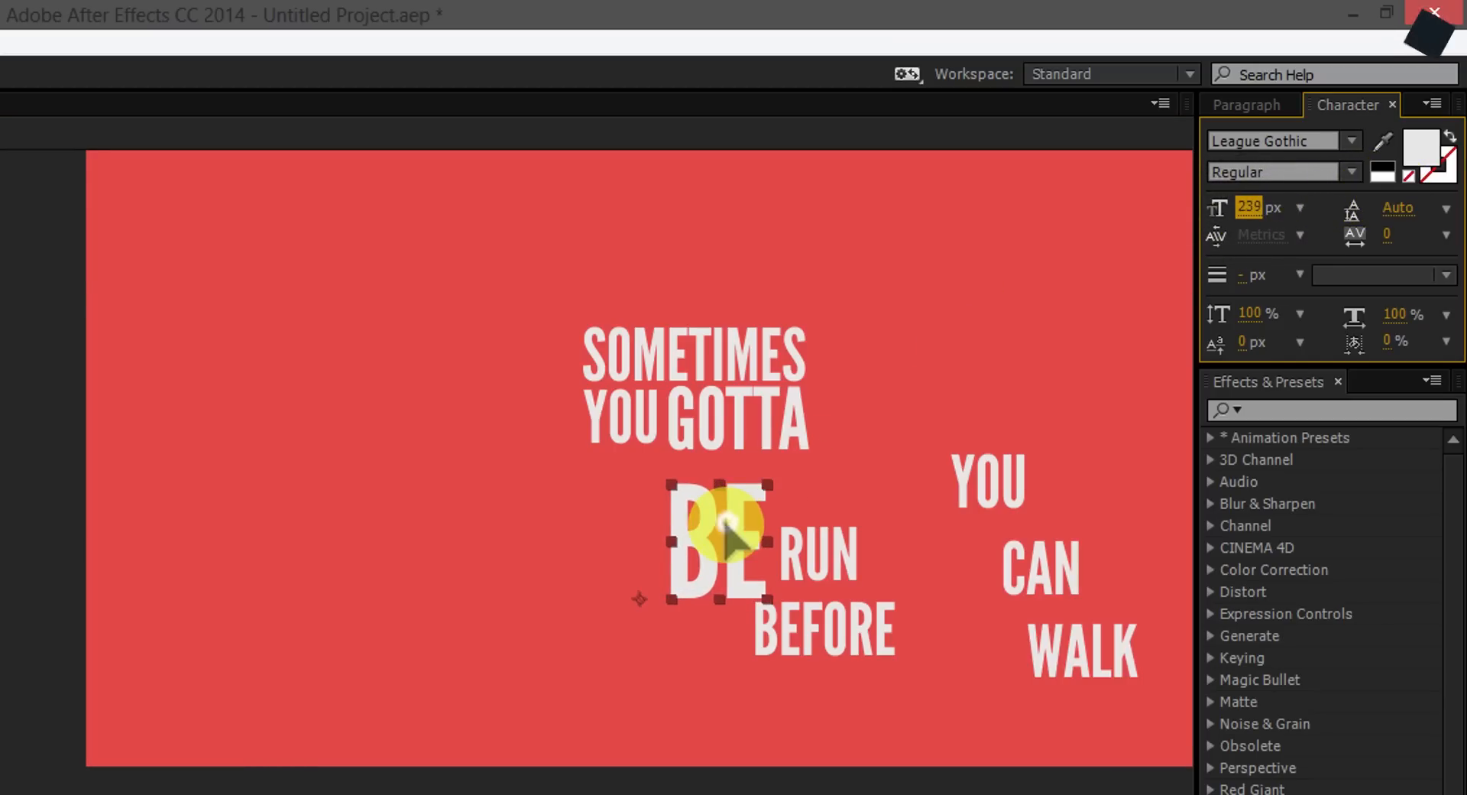
pyautogui.moveTo(730, 542); pyautogui.dragTo(642, 511)
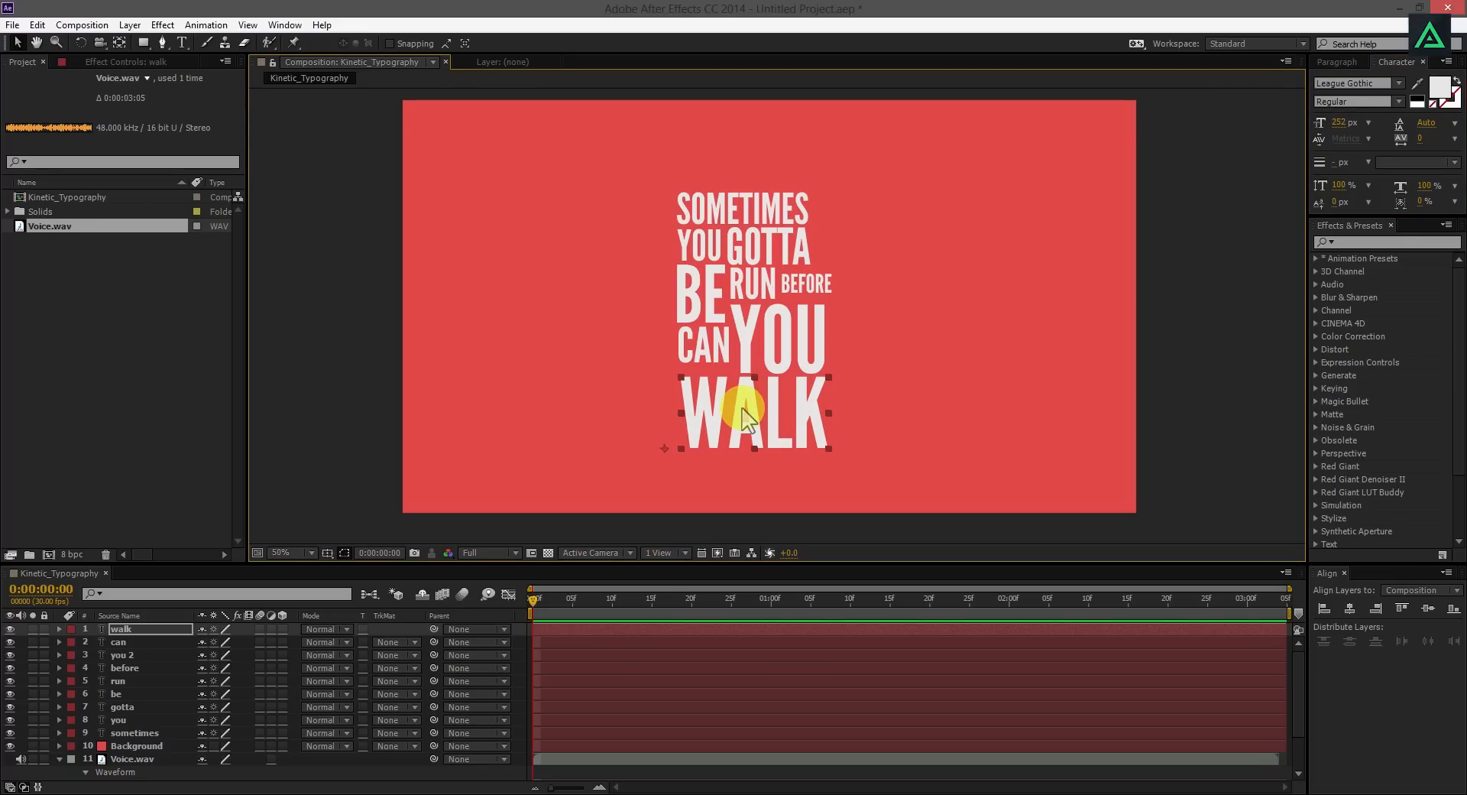
pyautogui.press('ctrl+r')
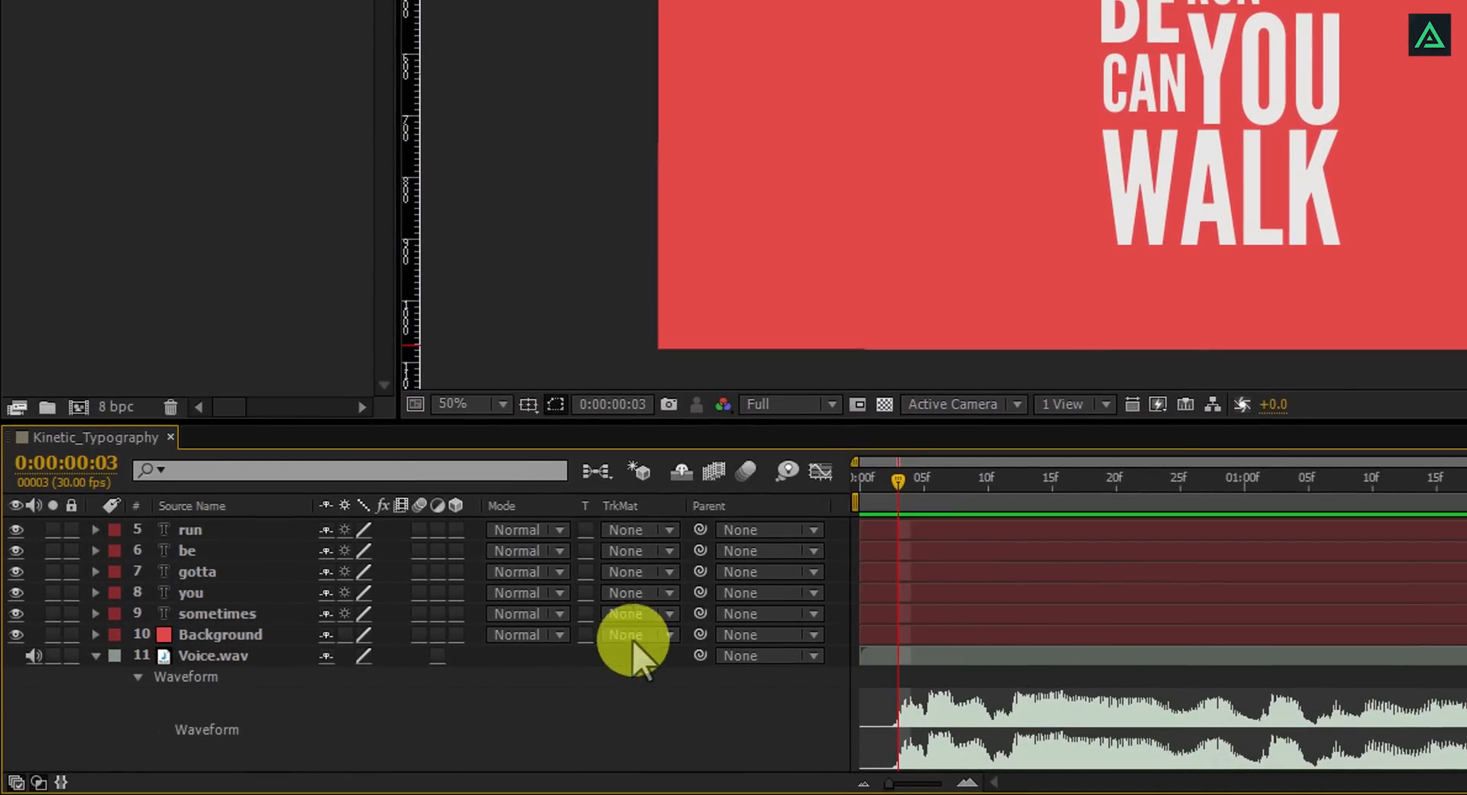
# Scrub the voiceover waveform to start the first word layers where each word is spoken
pyautogui.click(216, 613)
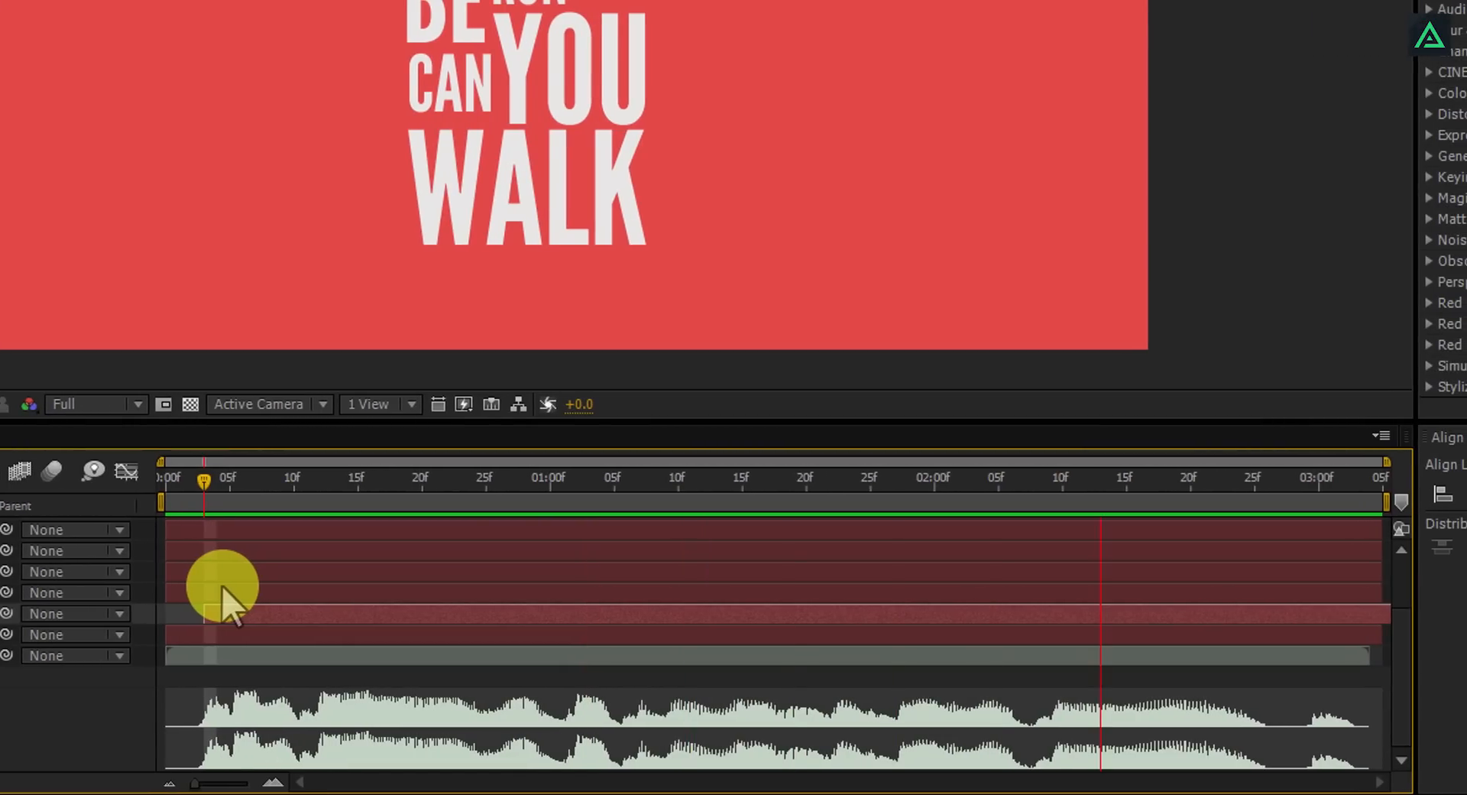
pyautogui.moveTo(222, 585); pyautogui.dragTo(207, 480)
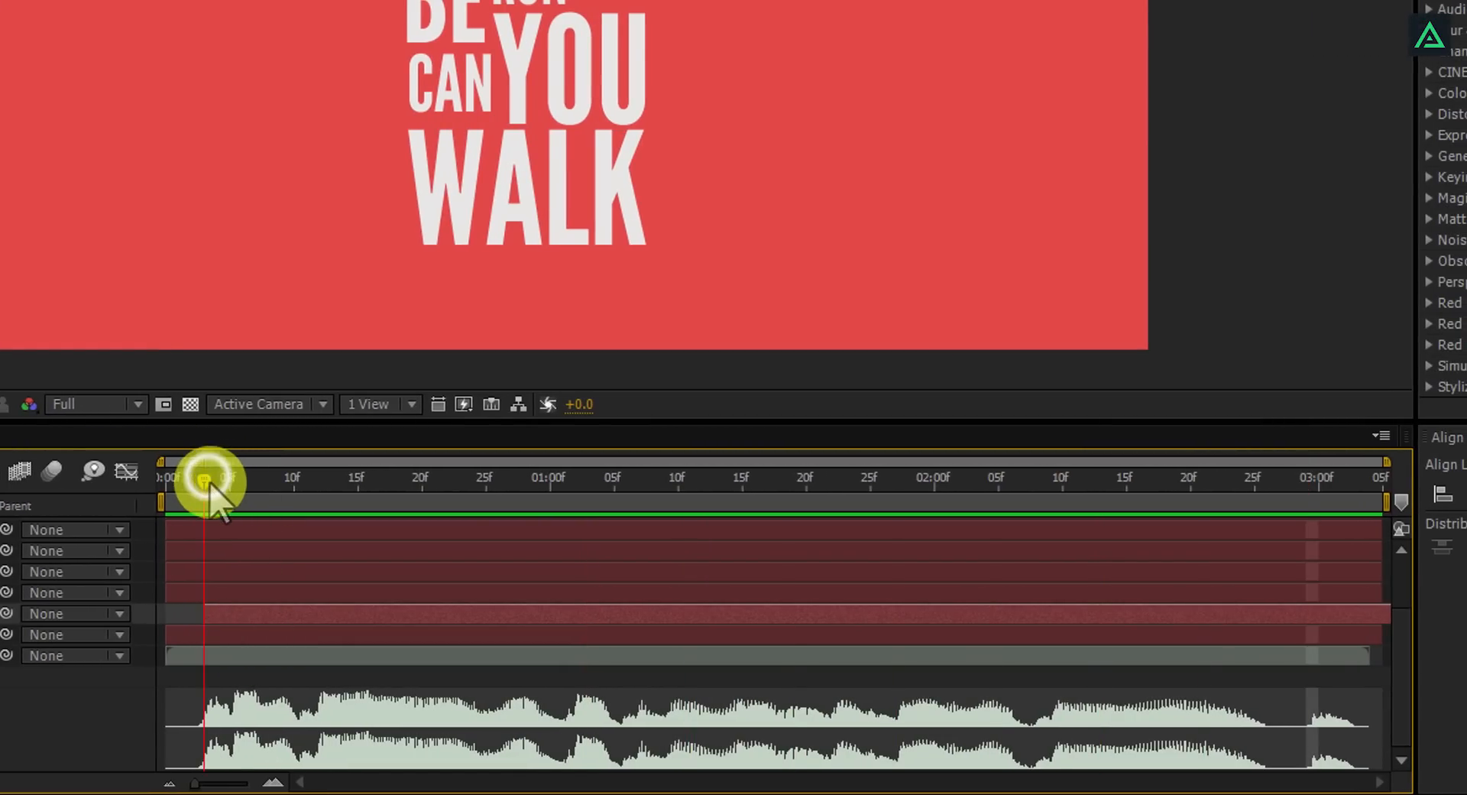
pyautogui.moveTo(205, 482); pyautogui.dragTo(487, 482)
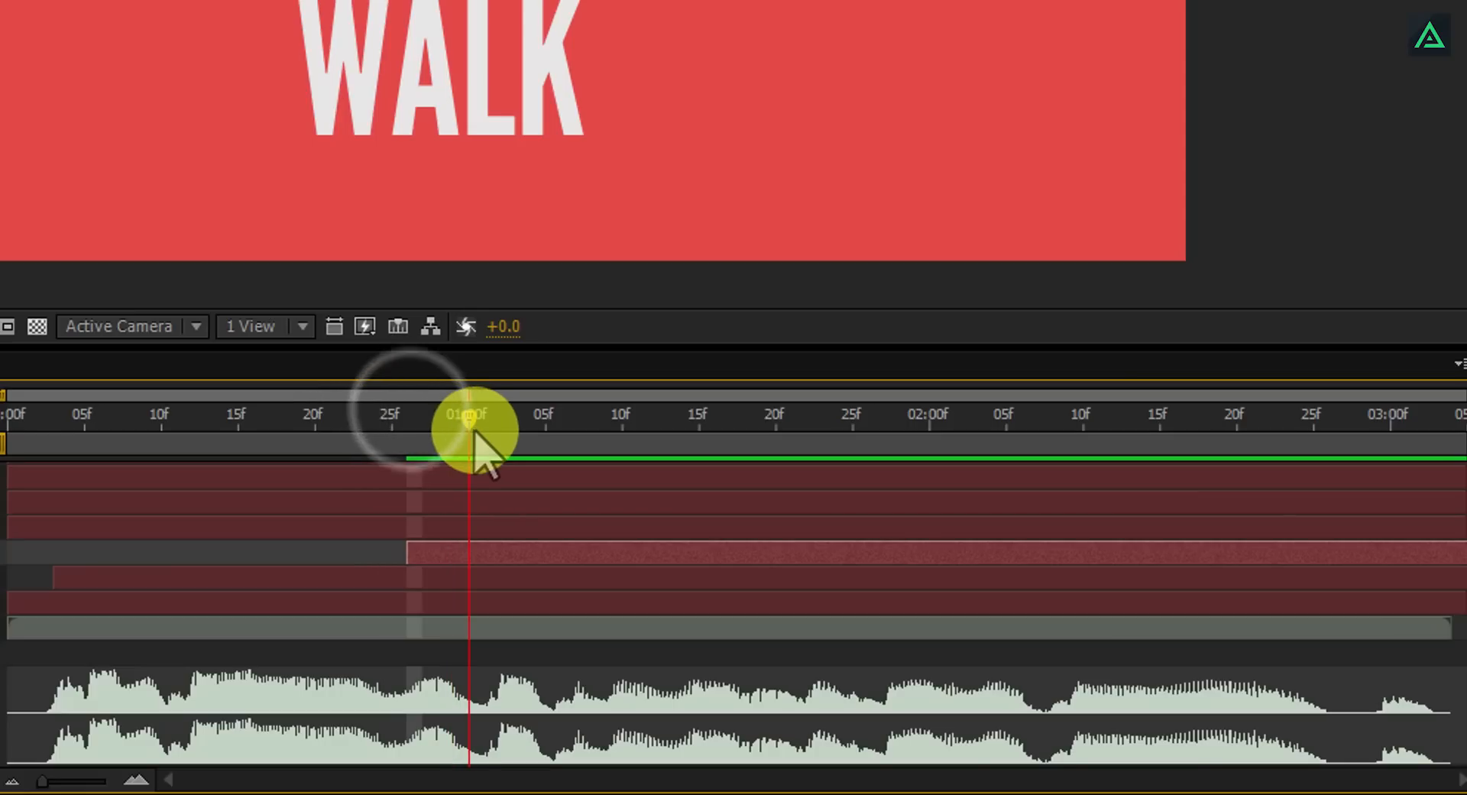
pyautogui.moveTo(472, 435); pyautogui.dragTo(500, 436)
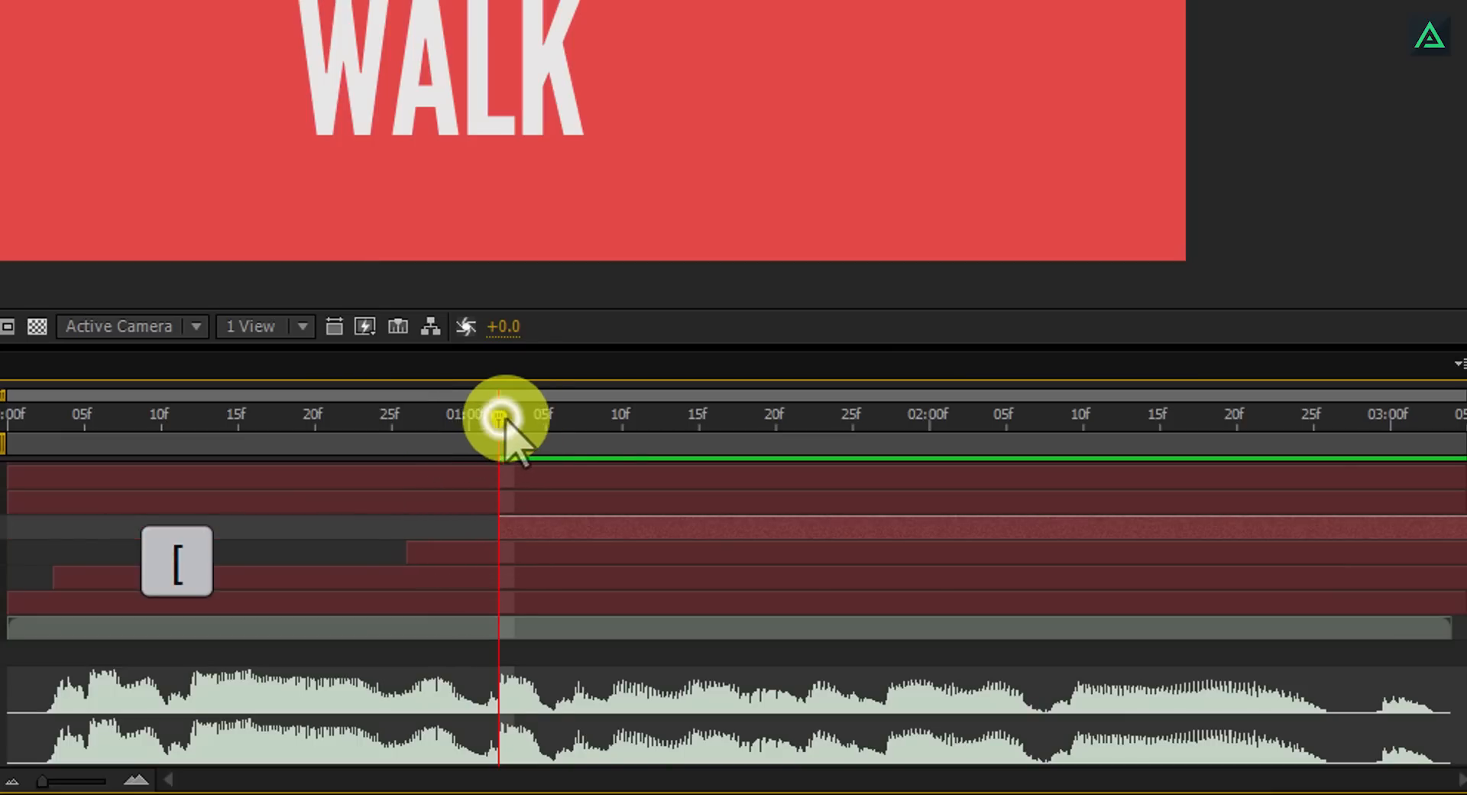
pyautogui.moveTo(500, 440); pyautogui.dragTo(667, 440)
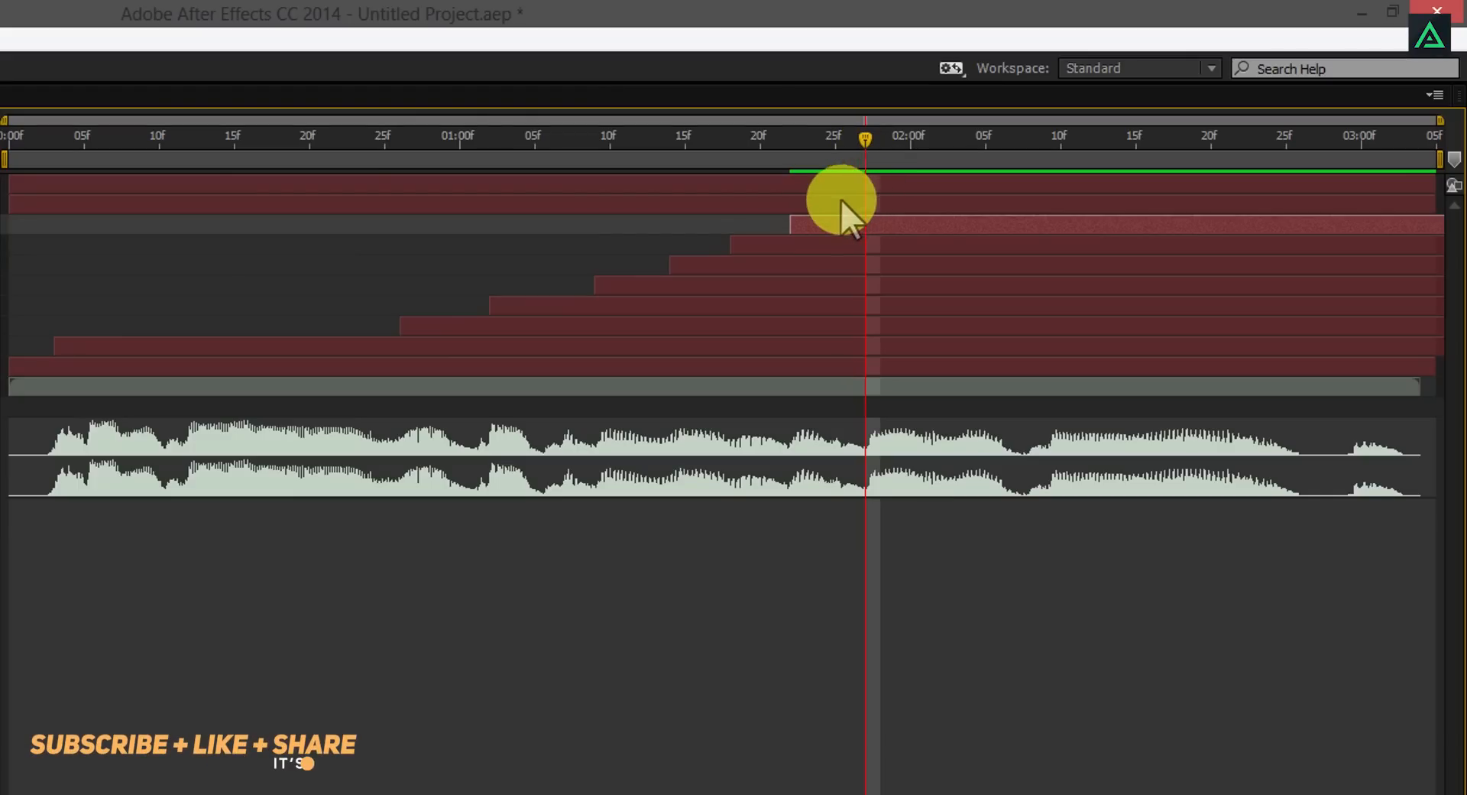
# Set the remaining word layers' in points with [ and preview the cascading words
pyautogui.press('[')
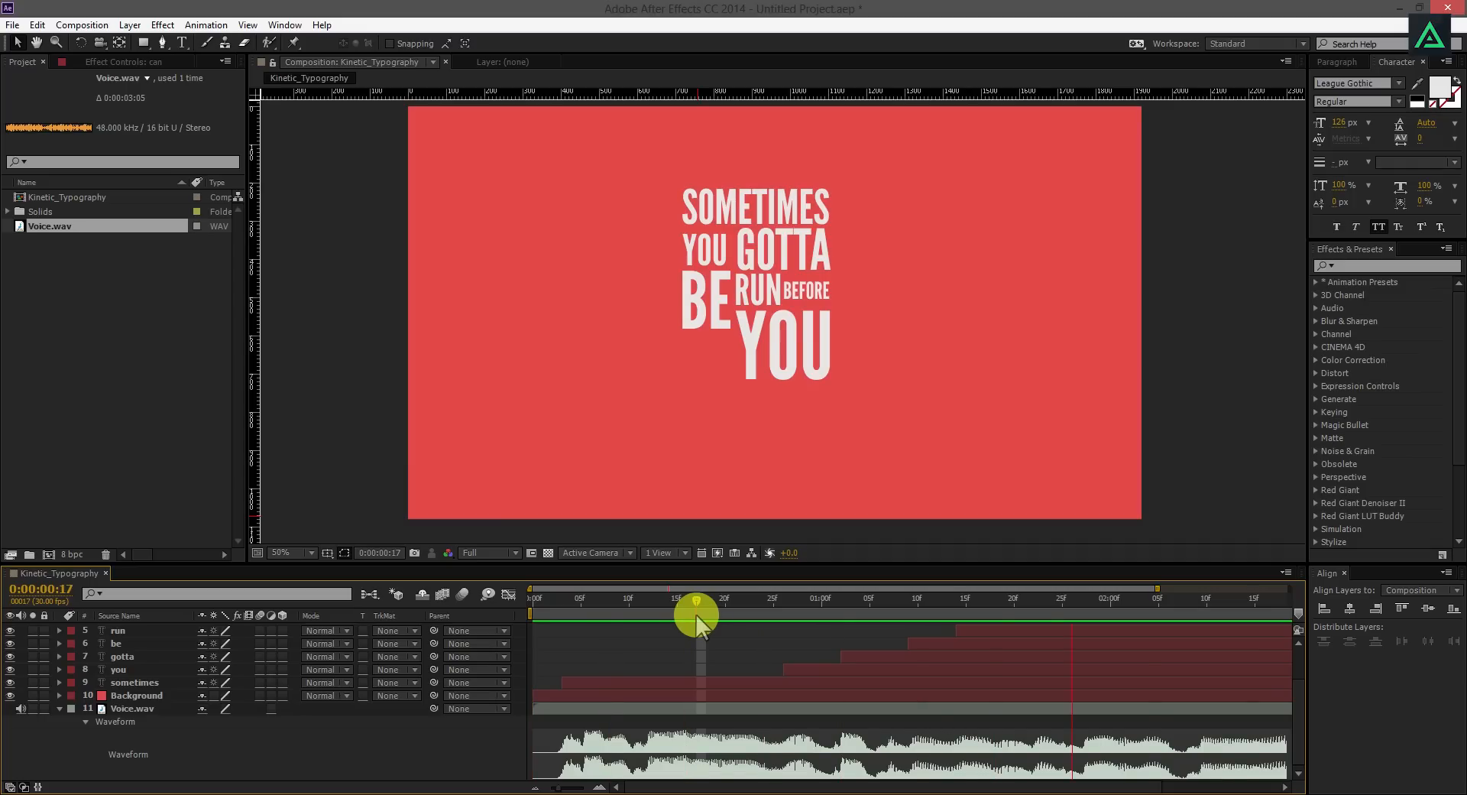
pyautogui.moveTo(697, 602); pyautogui.dragTo(820, 602)
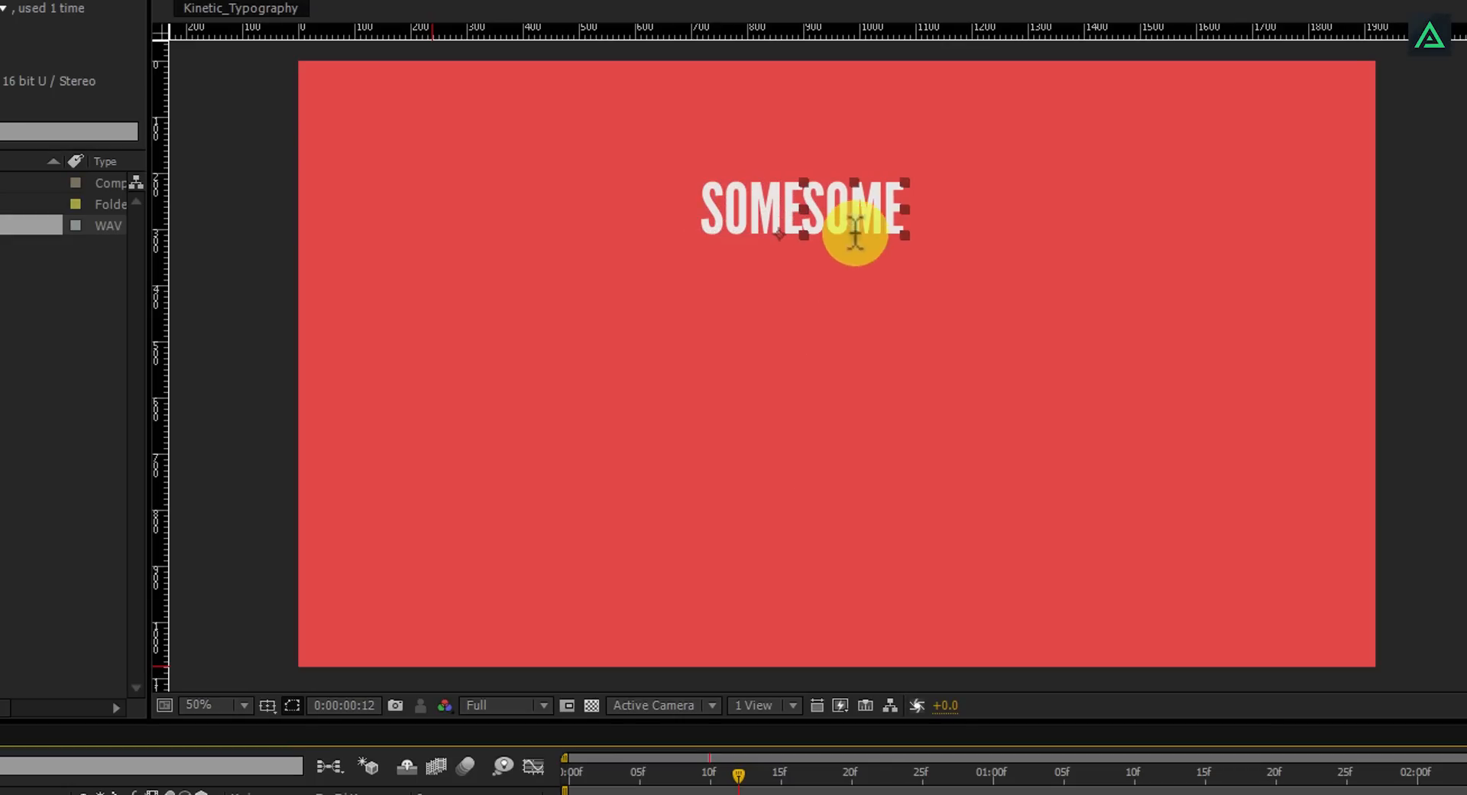
# Duplicate the SOMETIMES layer and edit the copy's text to read SOME
pyautogui.press('ctrl+v')
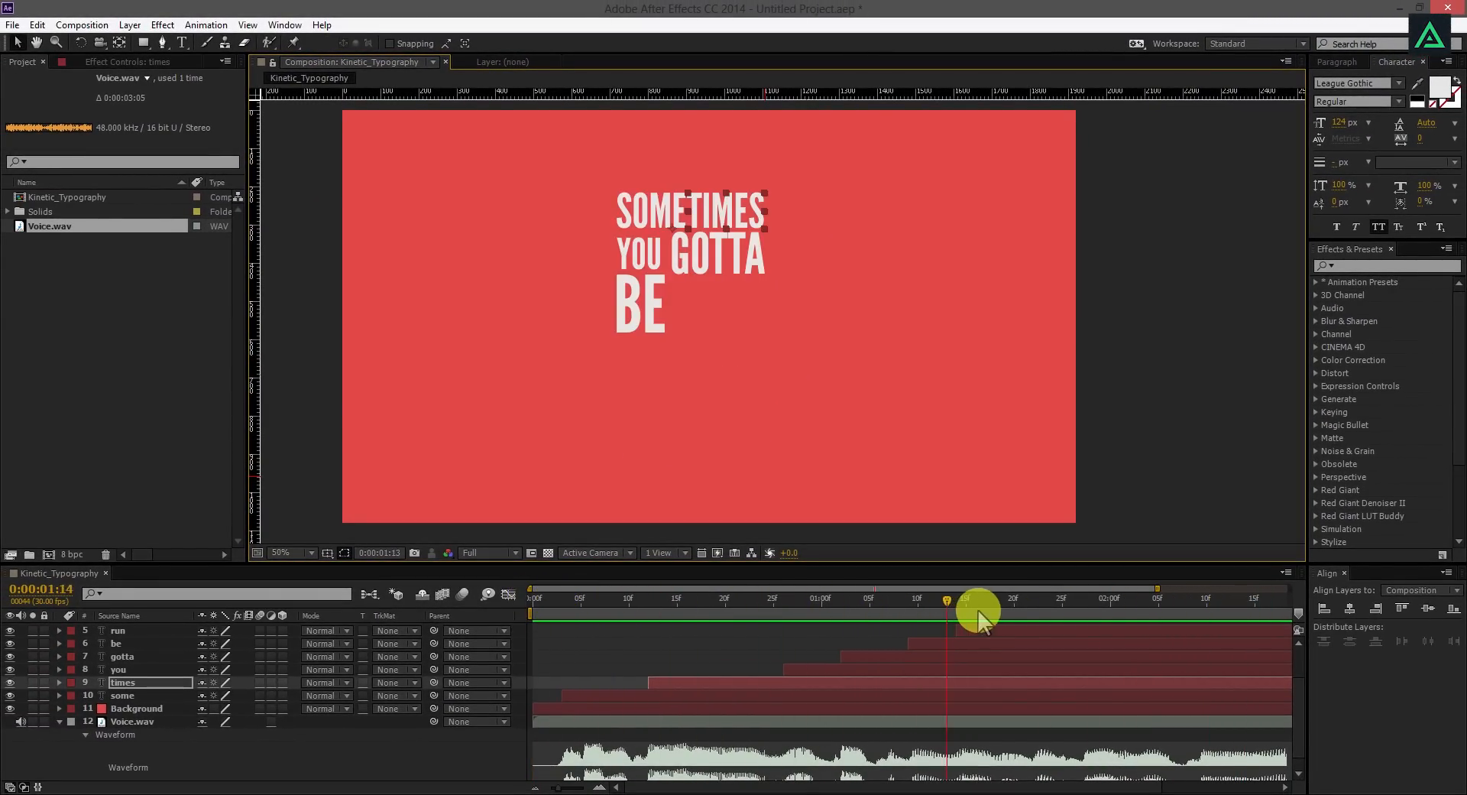
# Scrub the timeline to confirm 'times' appears just after 'some'
pyautogui.moveTo(973, 600); pyautogui.dragTo(1254, 600)
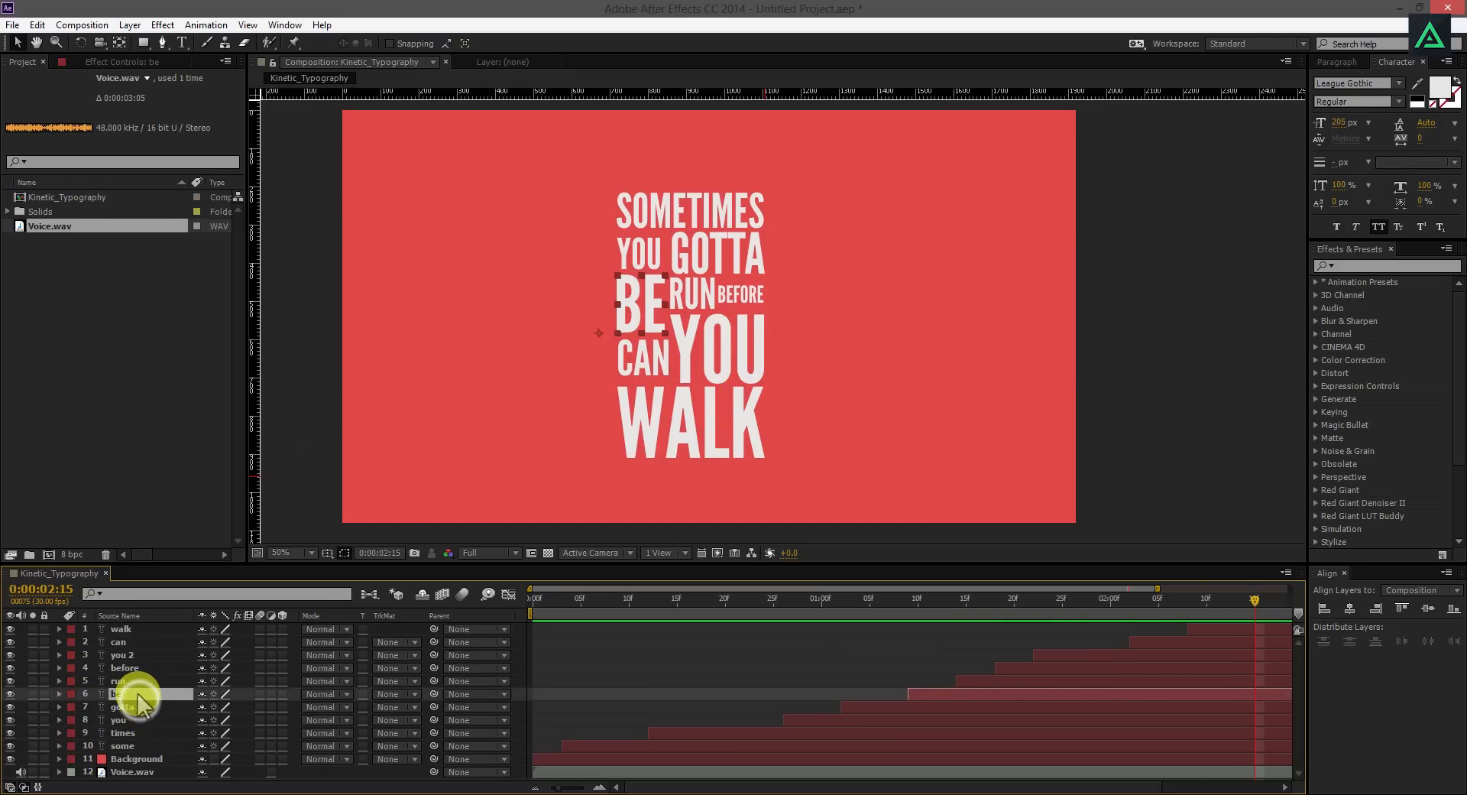
# Create a null layer named Animation and switch it and every word layer to 3D
pyautogui.click(120, 692)
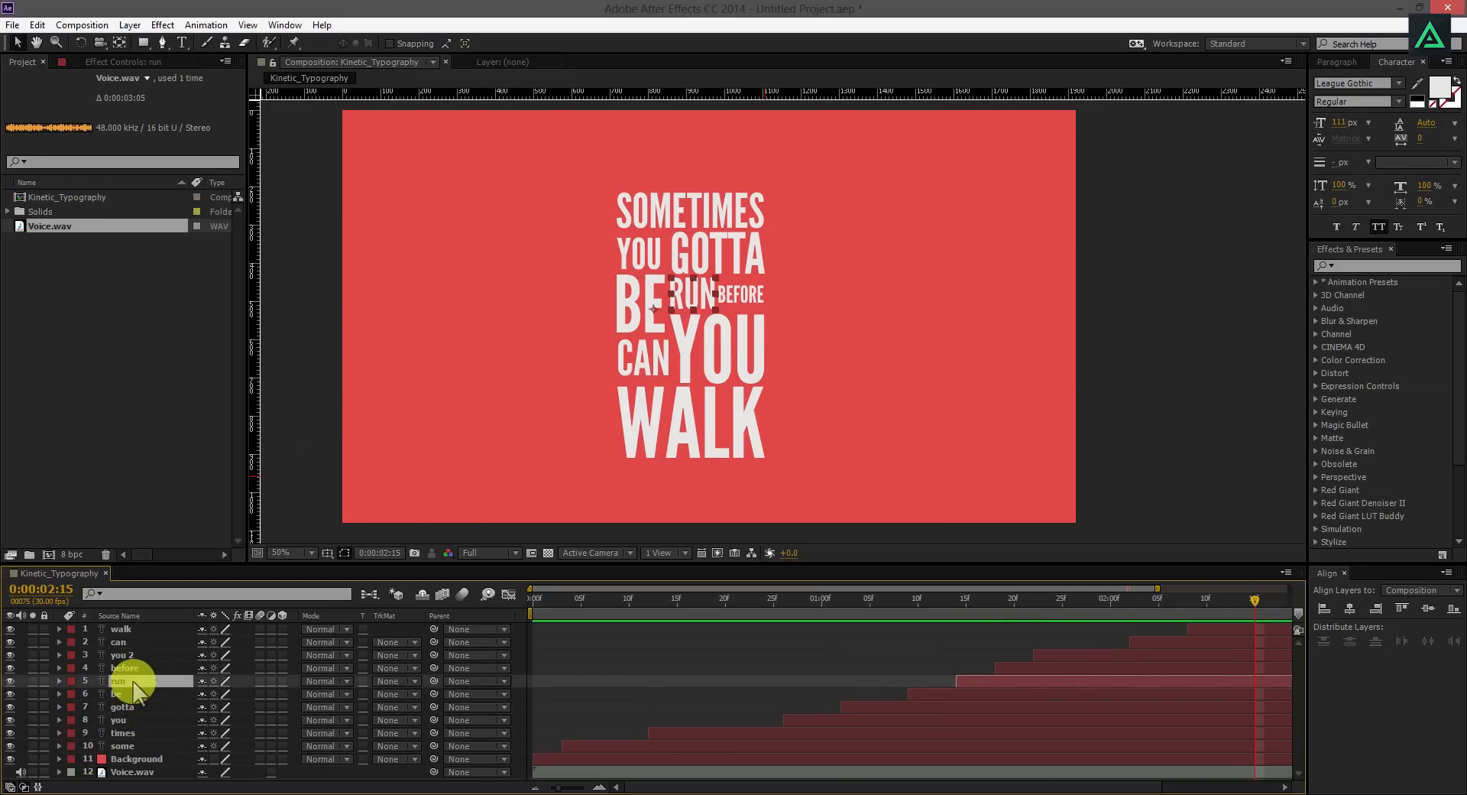
pyautogui.click(129, 25)
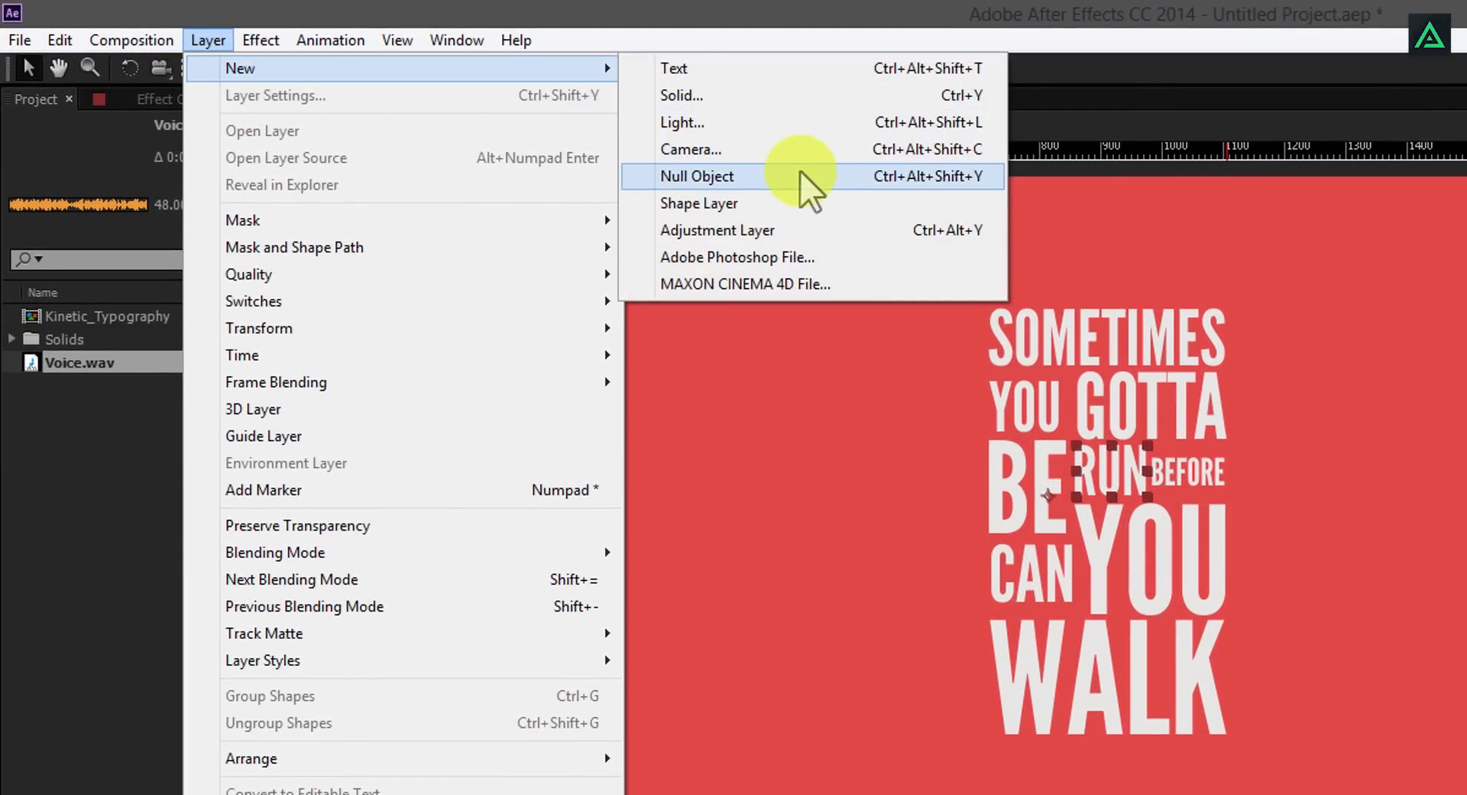
pyautogui.click(695, 176)
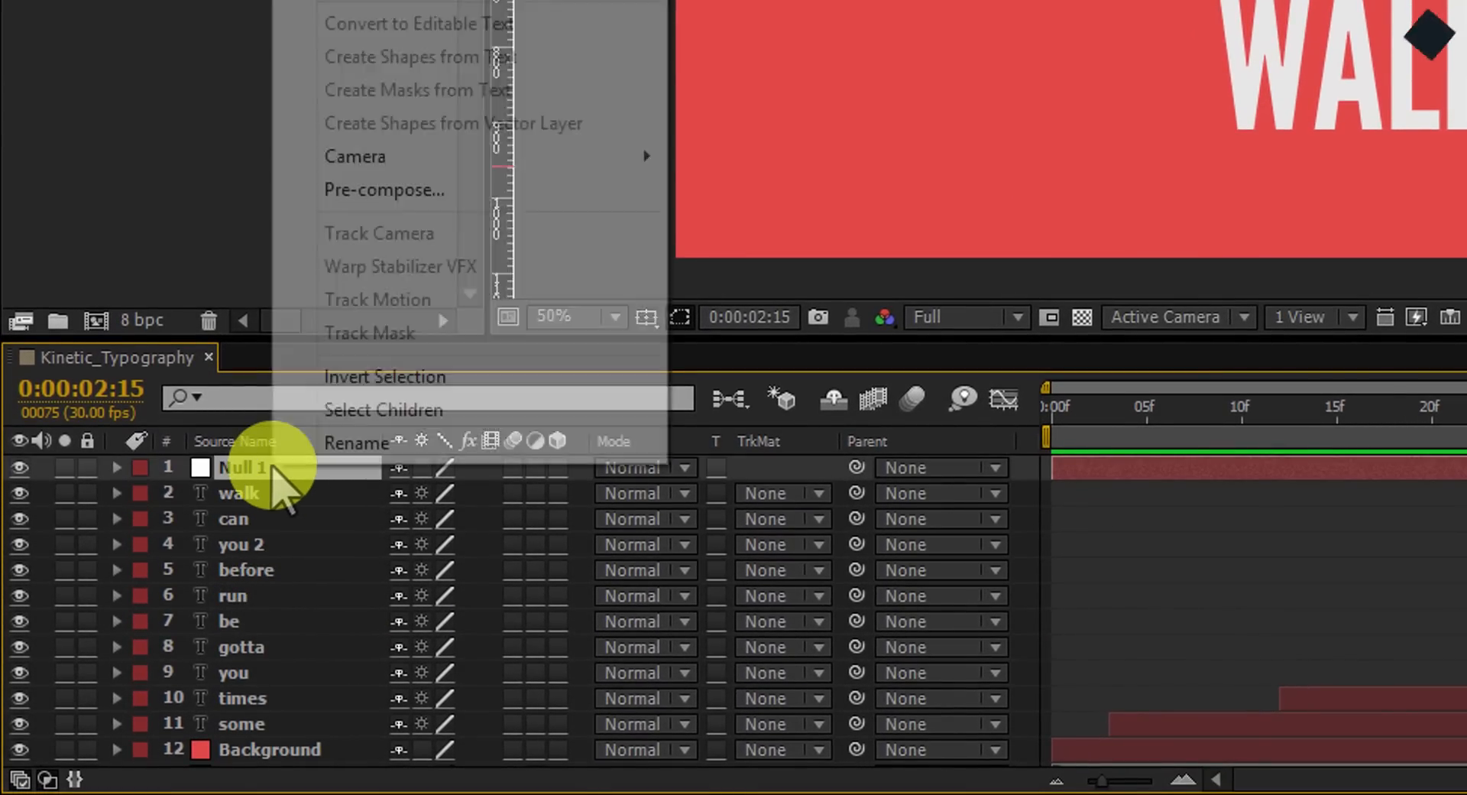
pyautogui.click(355, 442)
pyautogui.write('Animation')
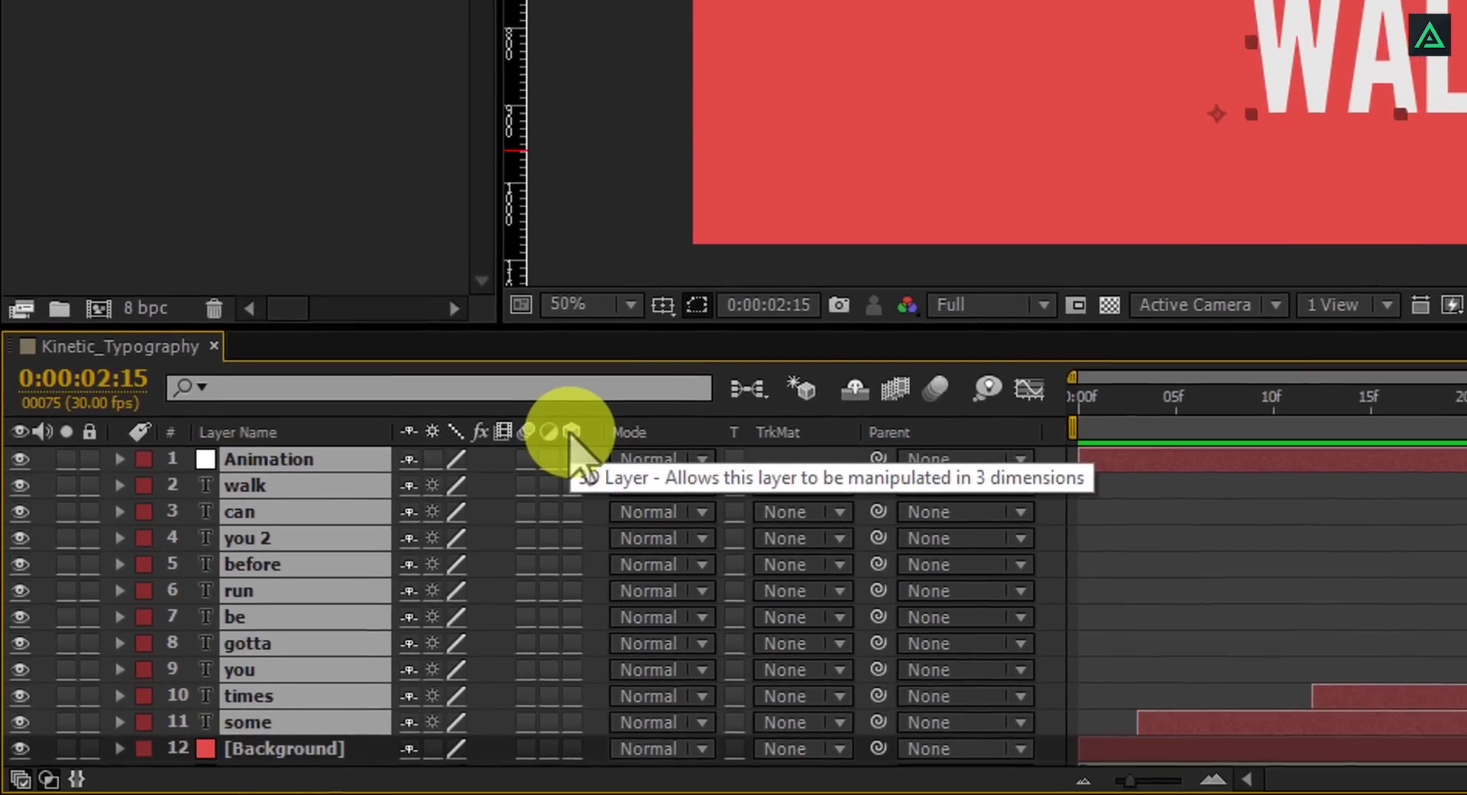
pyautogui.rightClick(585, 432)
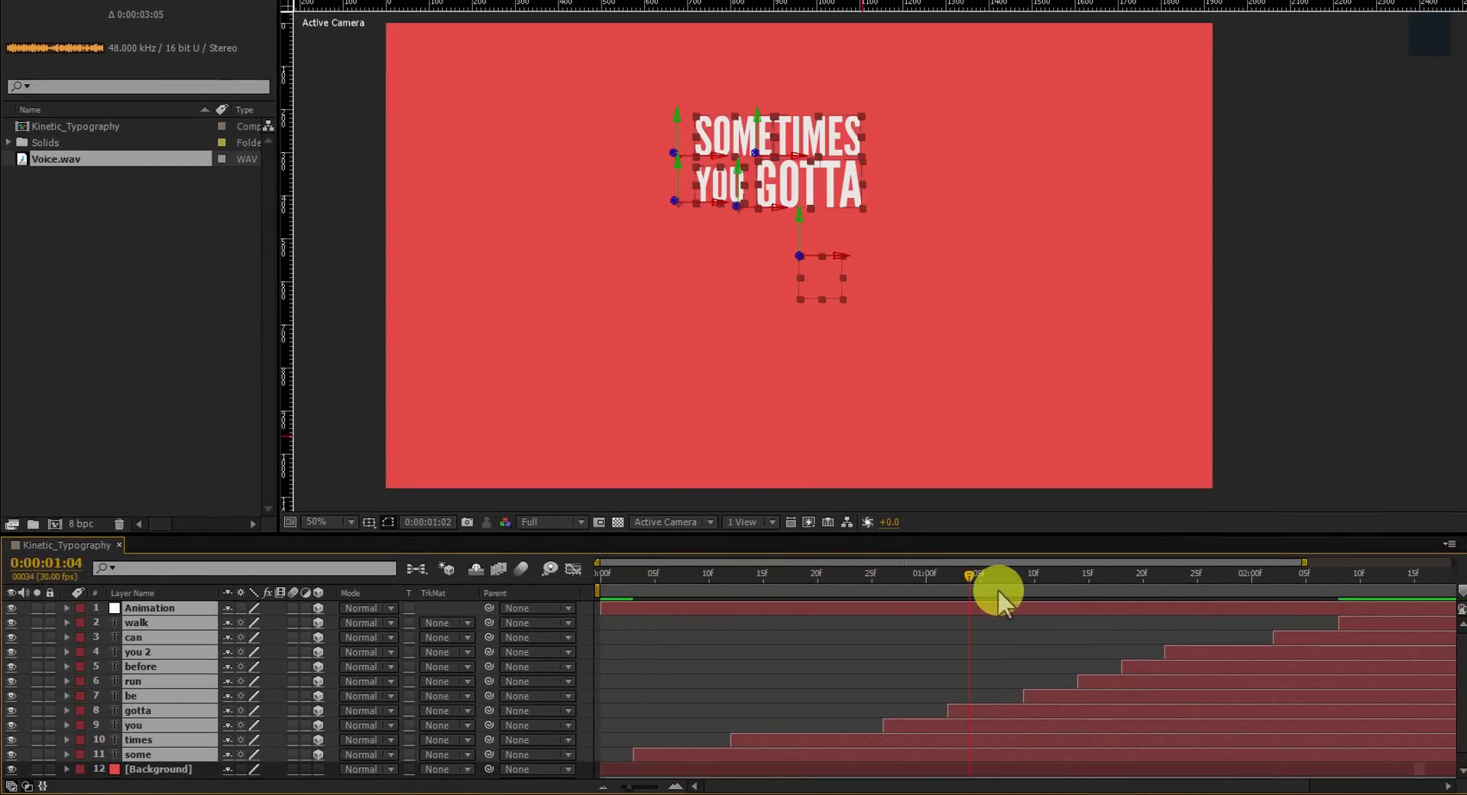
pyautogui.moveTo(999, 589); pyautogui.dragTo(749, 608)
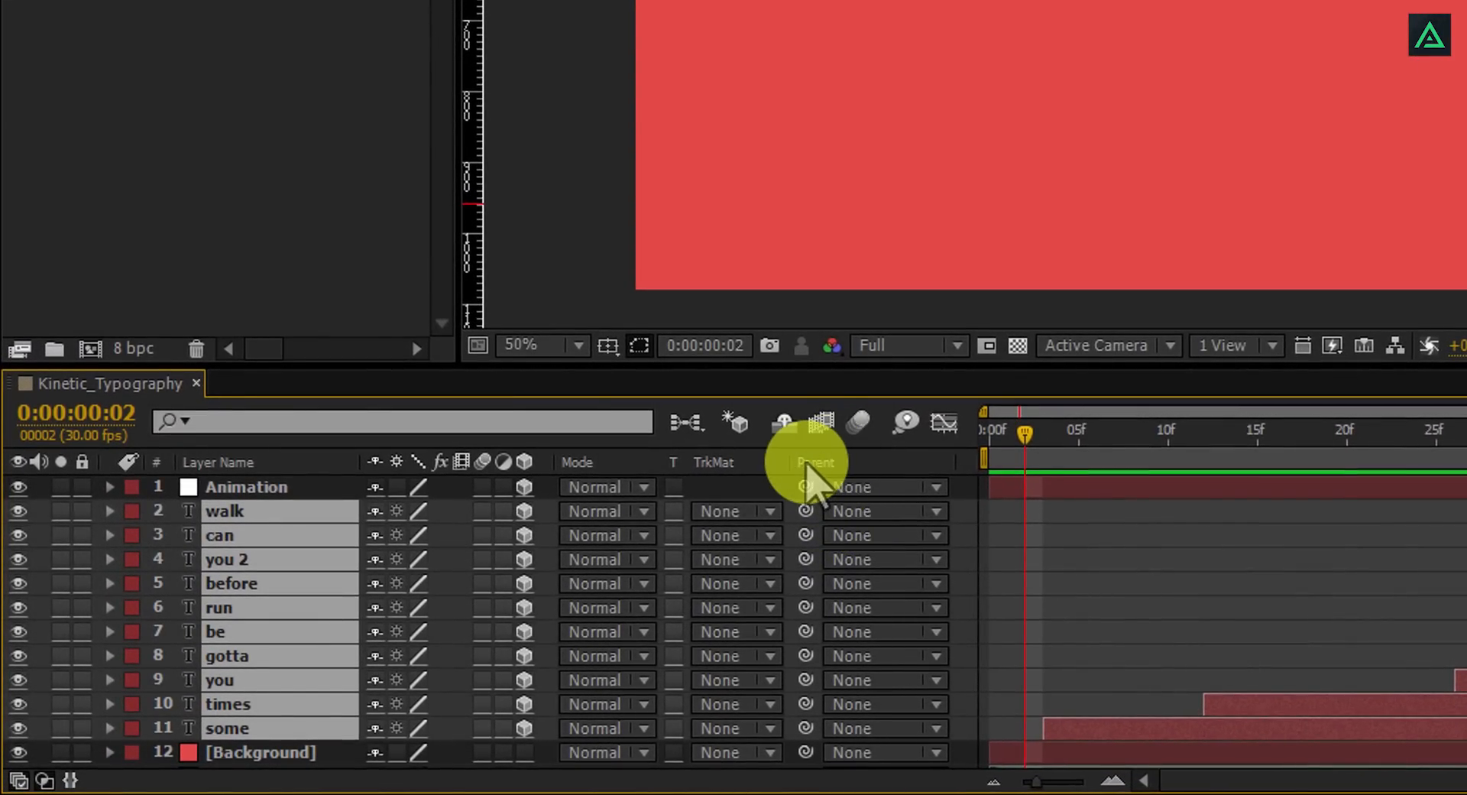
# Show the Parent column and set the word layers' parent to 1. Animation
pyautogui.rightClick(814, 461)
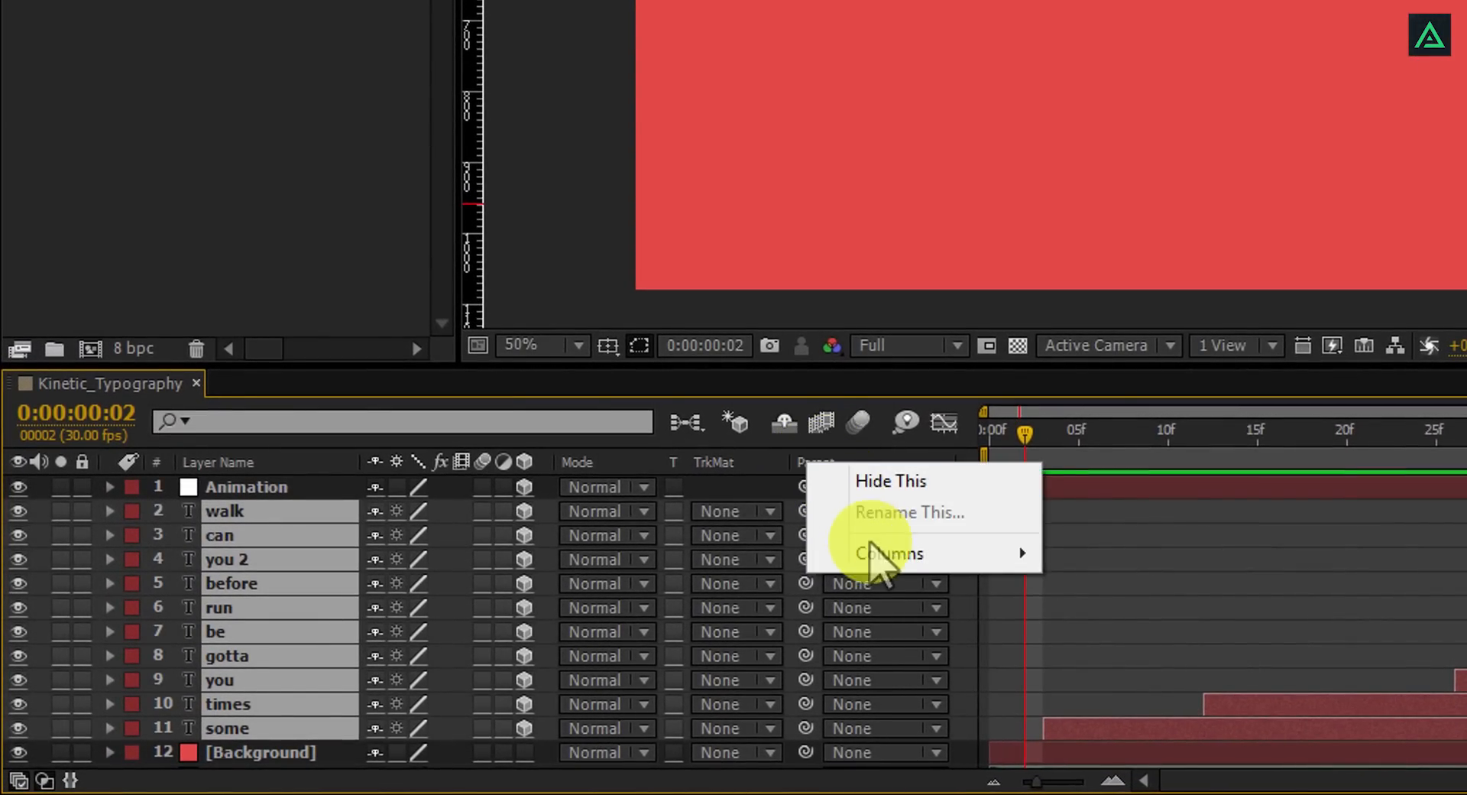
pyautogui.moveTo(888, 554)
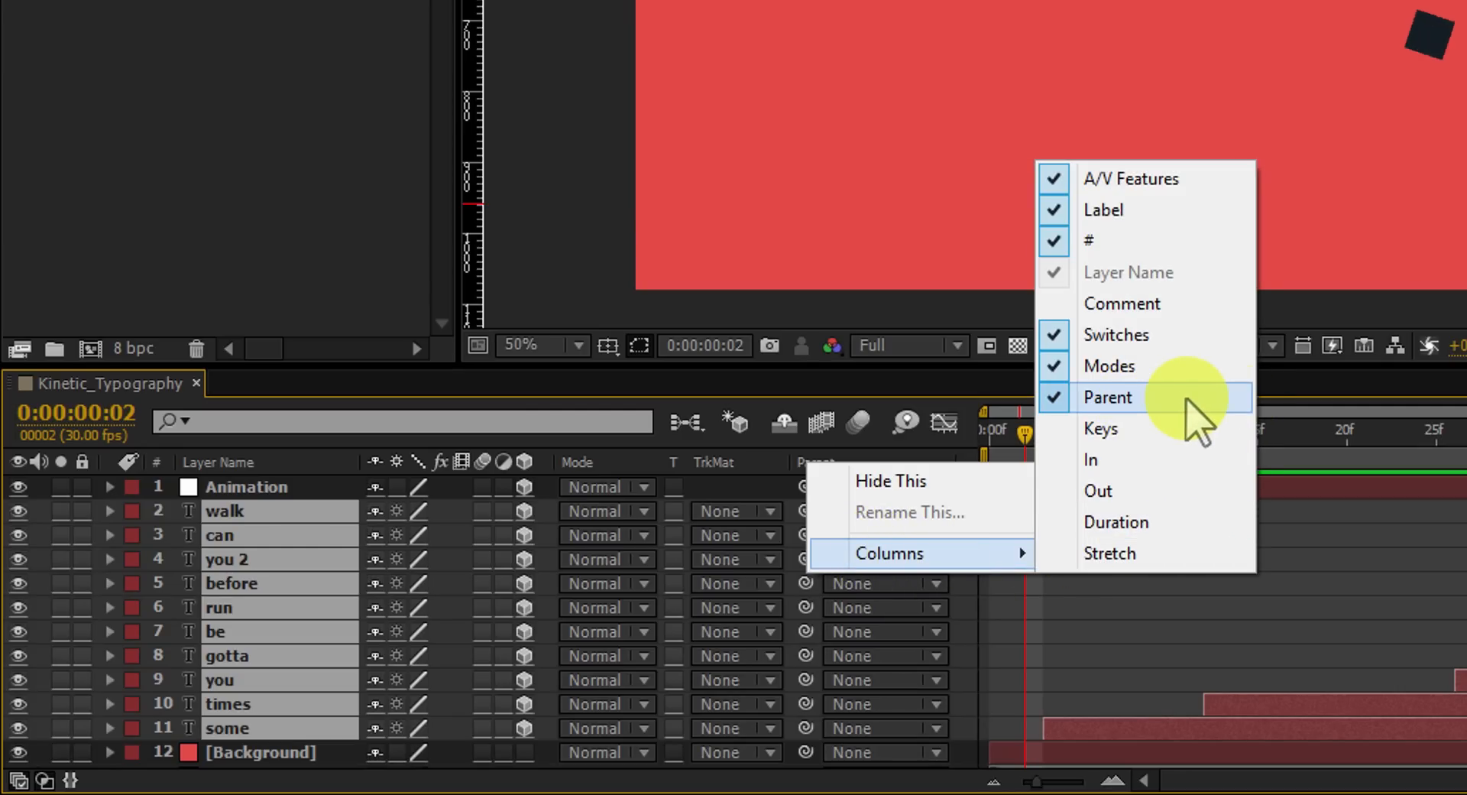
pyautogui.click(1108, 397)
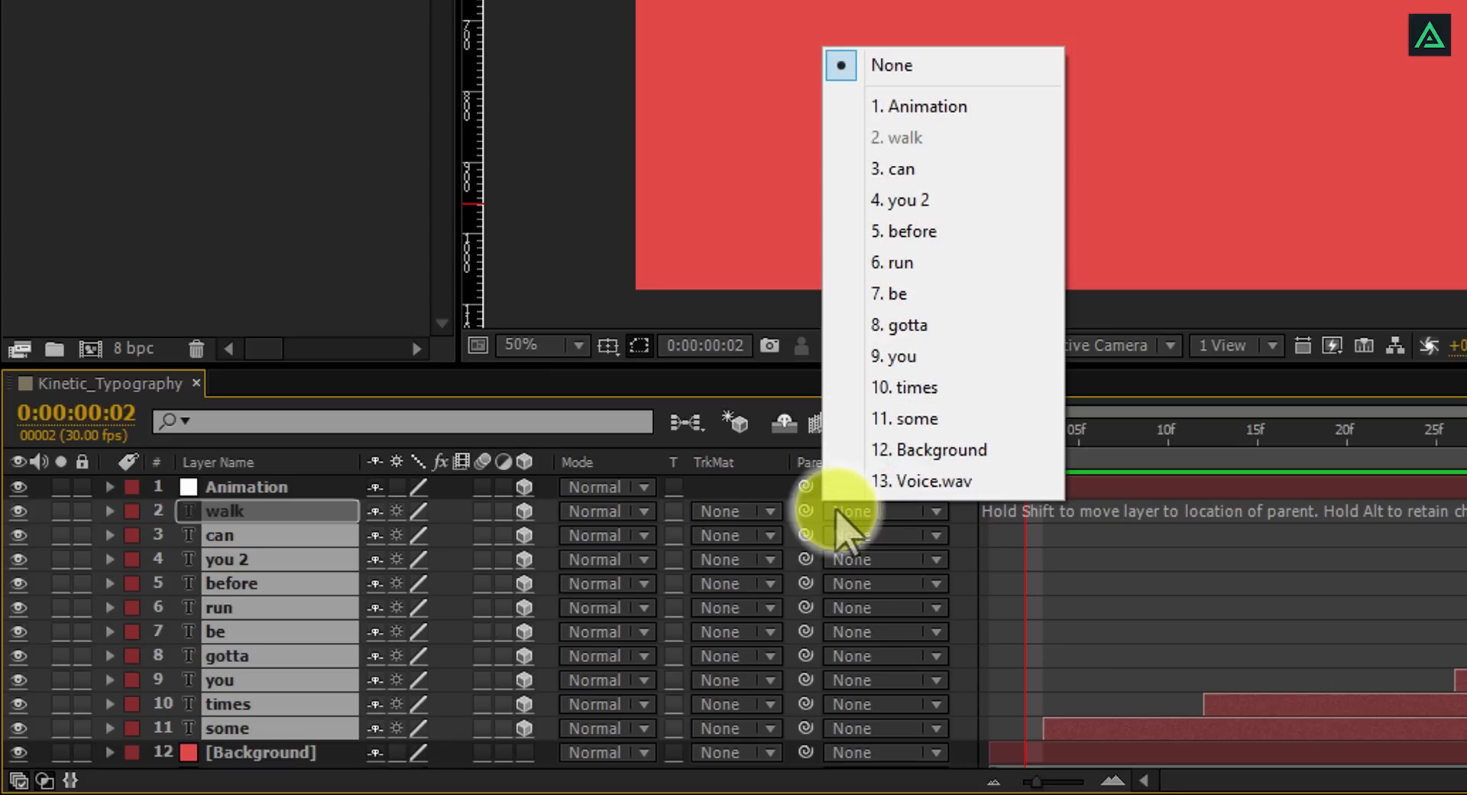
pyautogui.click(917, 105)
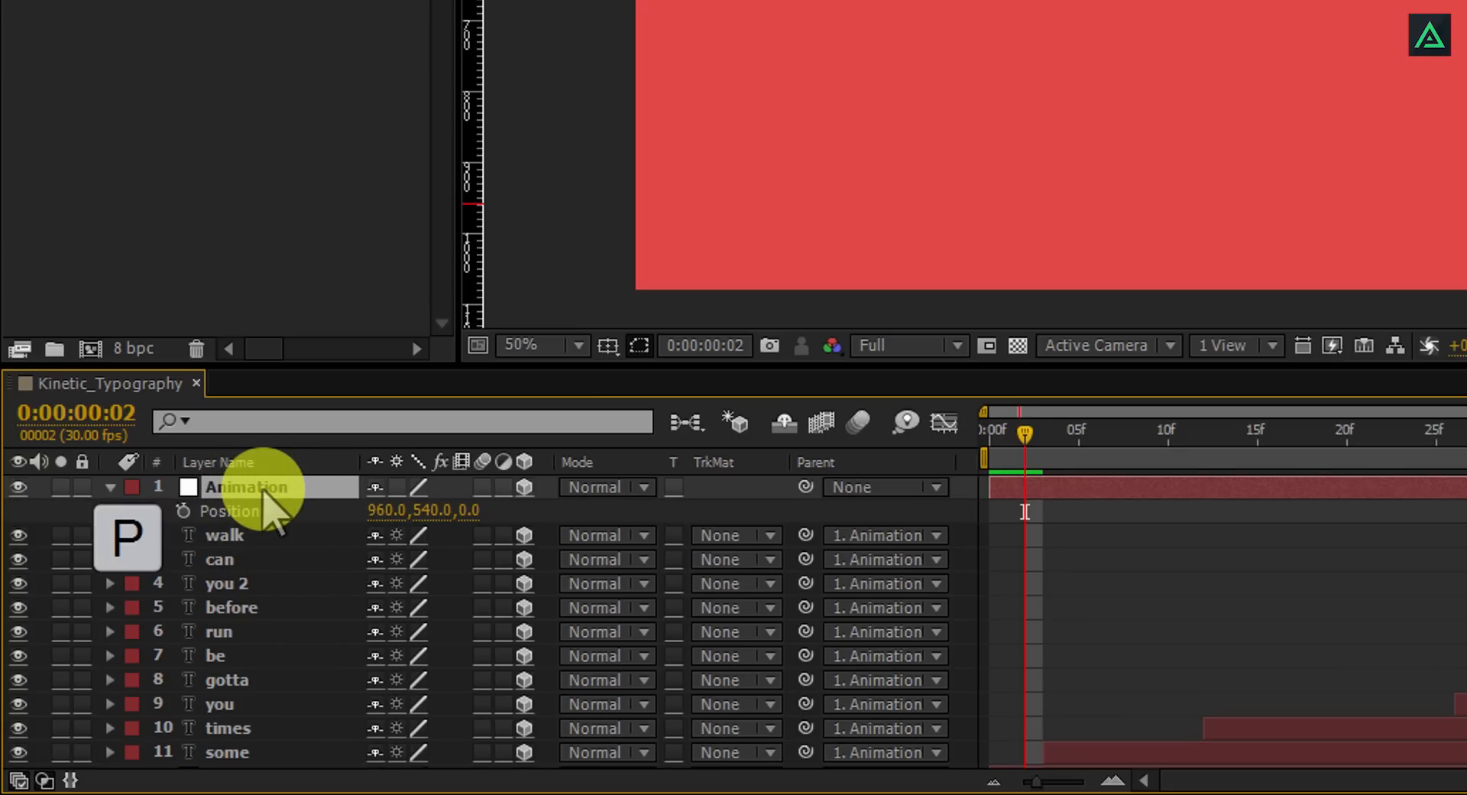
# Key the Animation null's position lower to frame GOTTA at 1:03, then preview
pyautogui.click(184, 510)
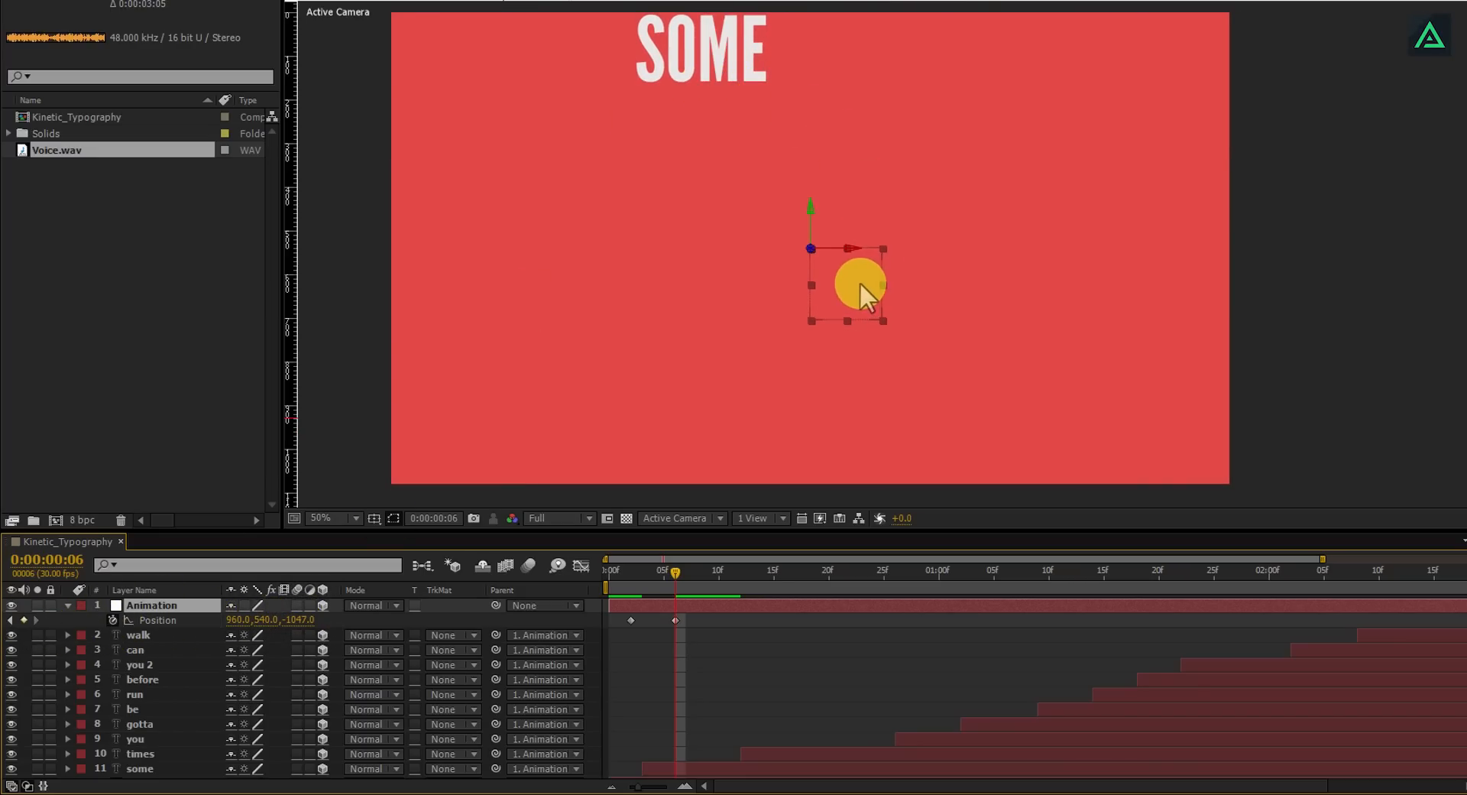
pyautogui.moveTo(858, 283); pyautogui.dragTo(868, 433)
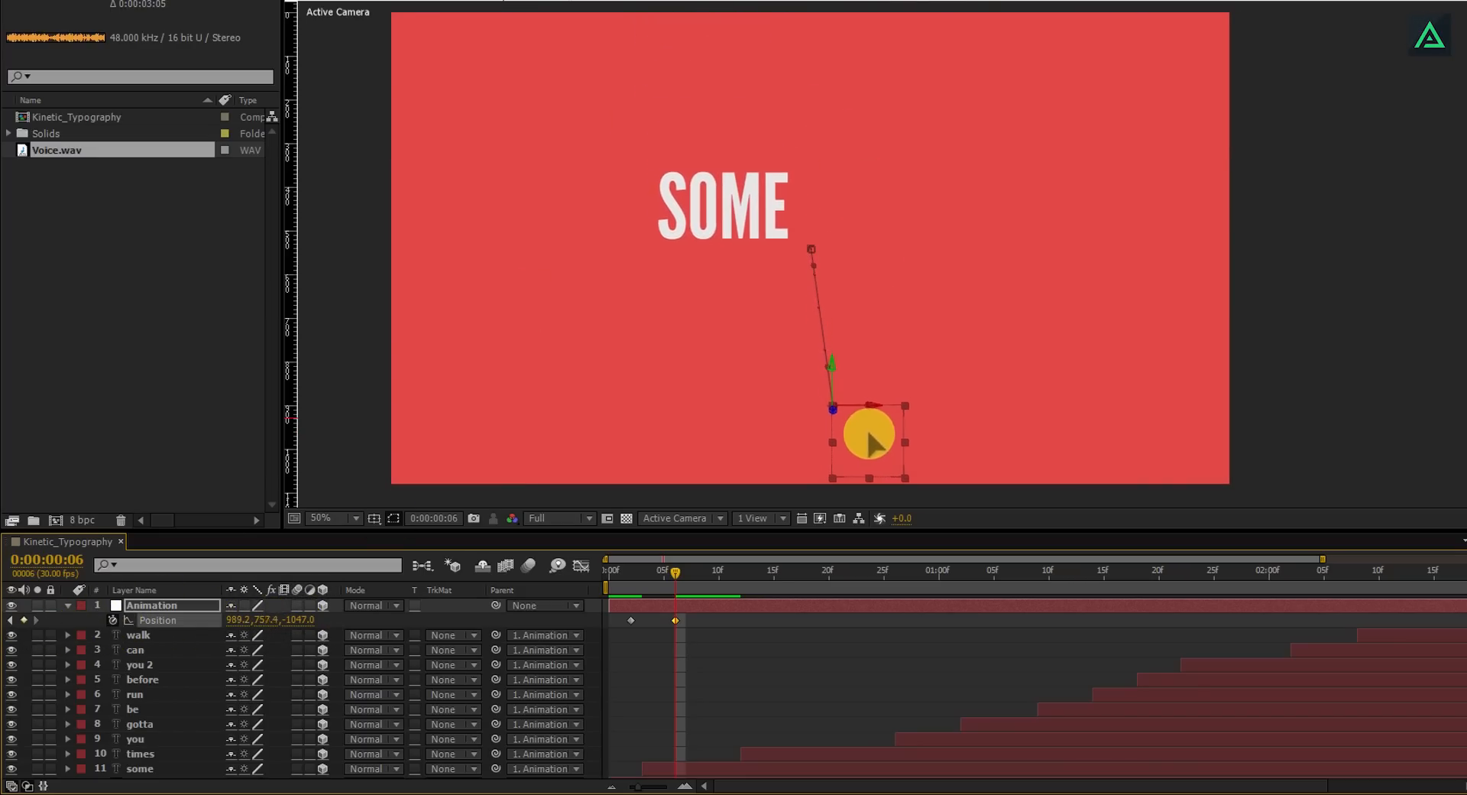
pyautogui.moveTo(867, 441); pyautogui.dragTo(867, 379)
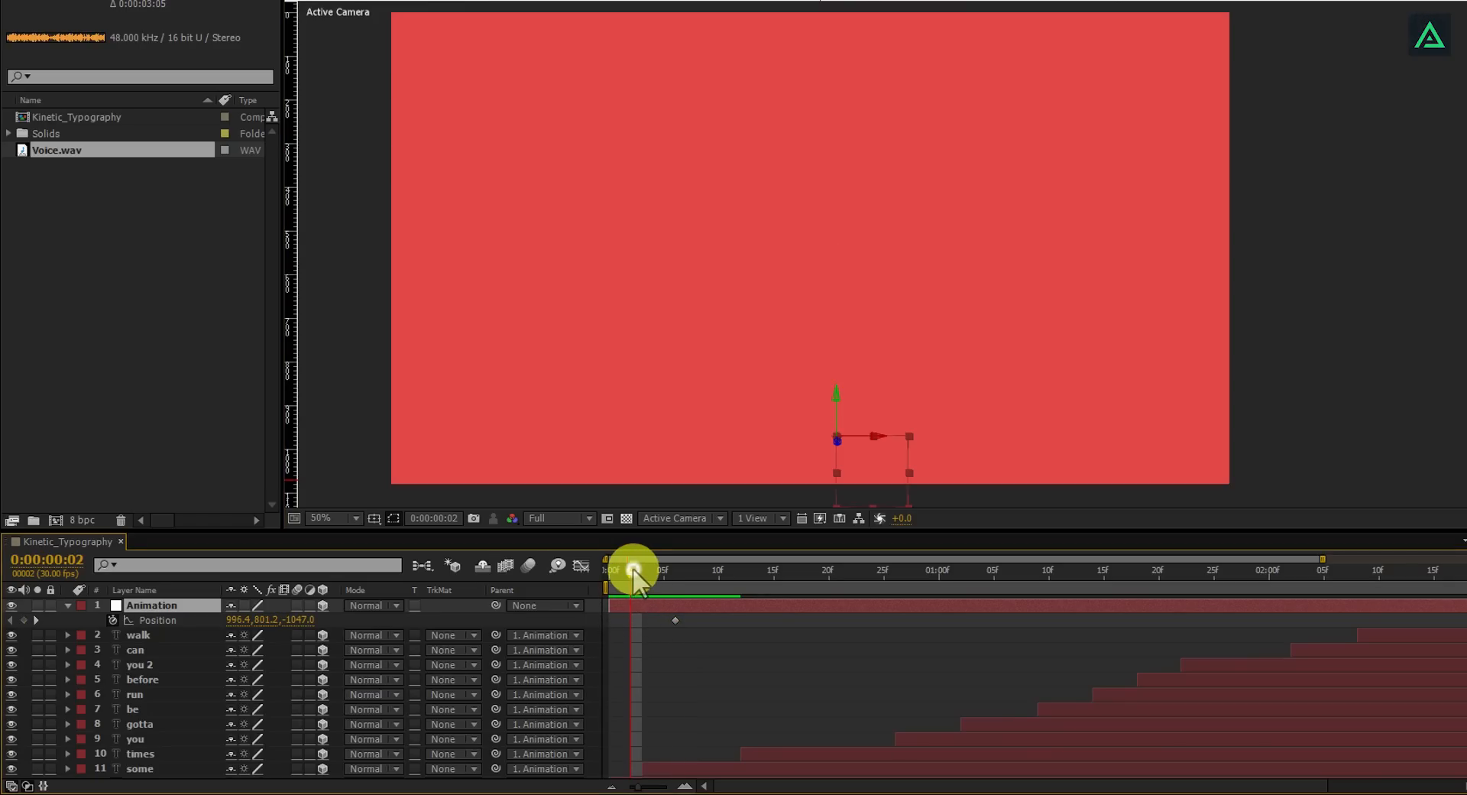
pyautogui.moveTo(636, 571); pyautogui.dragTo(735, 571)
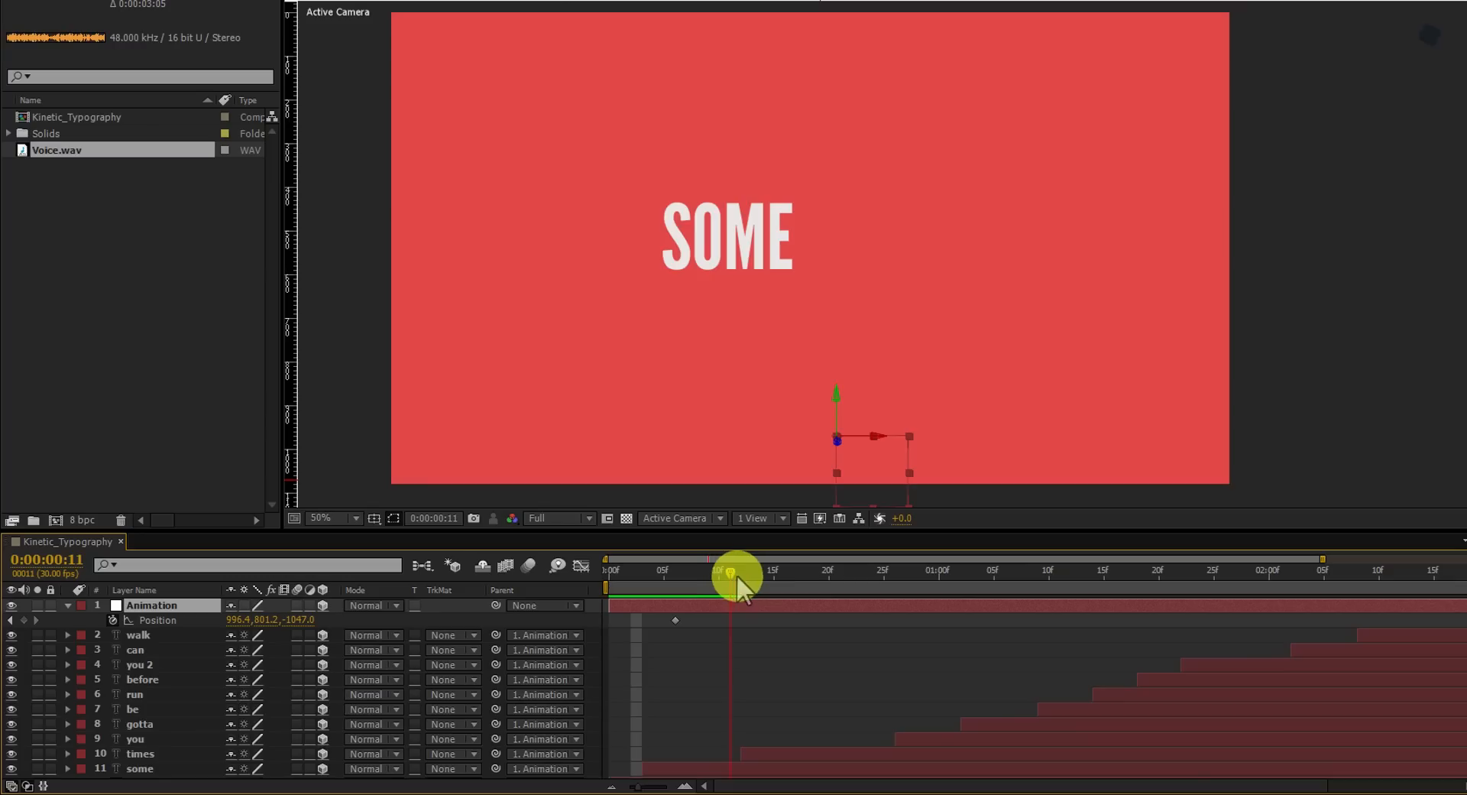
pyautogui.moveTo(734, 575); pyautogui.dragTo(805, 578)
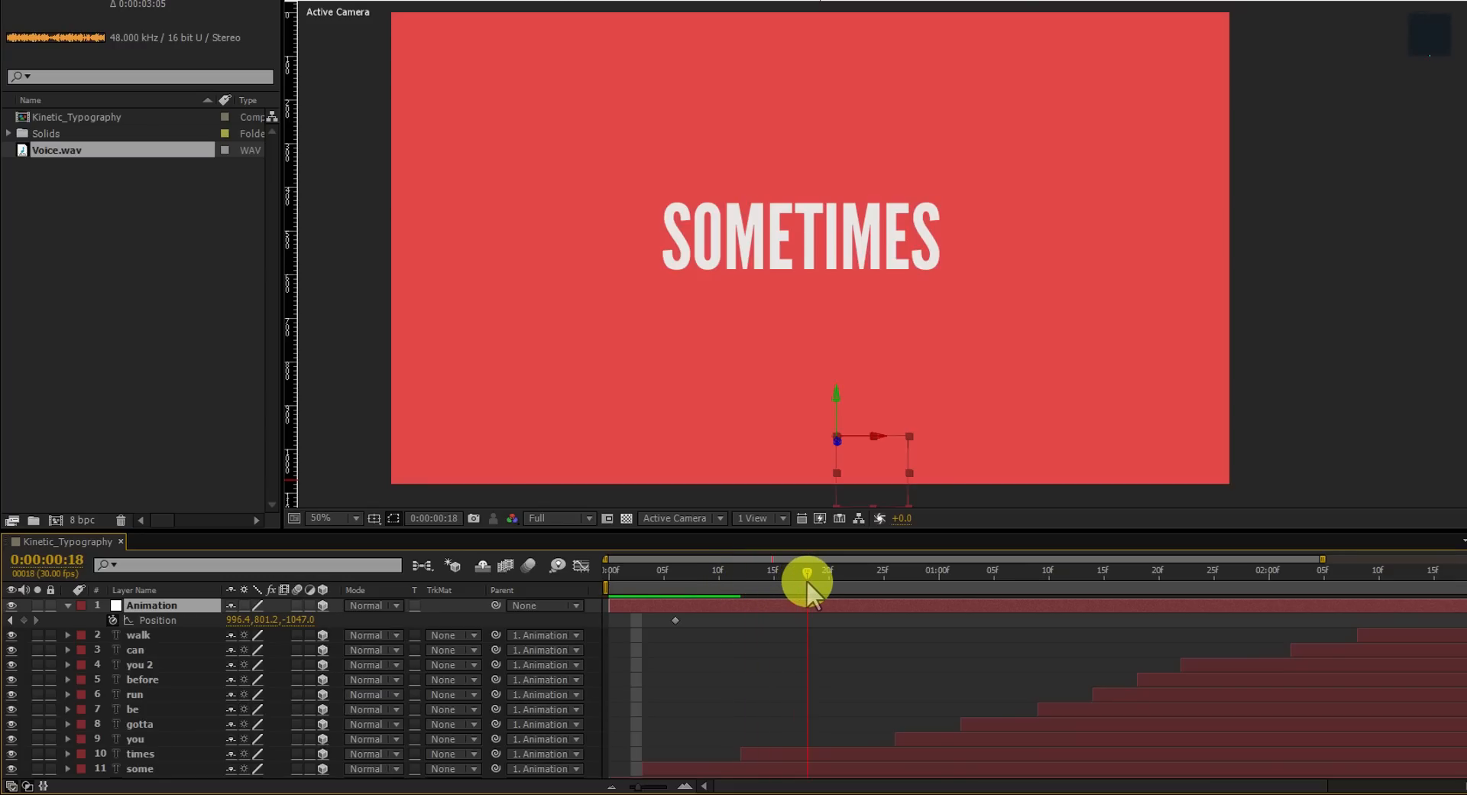
pyautogui.moveTo(807, 579); pyautogui.dragTo(973, 592)
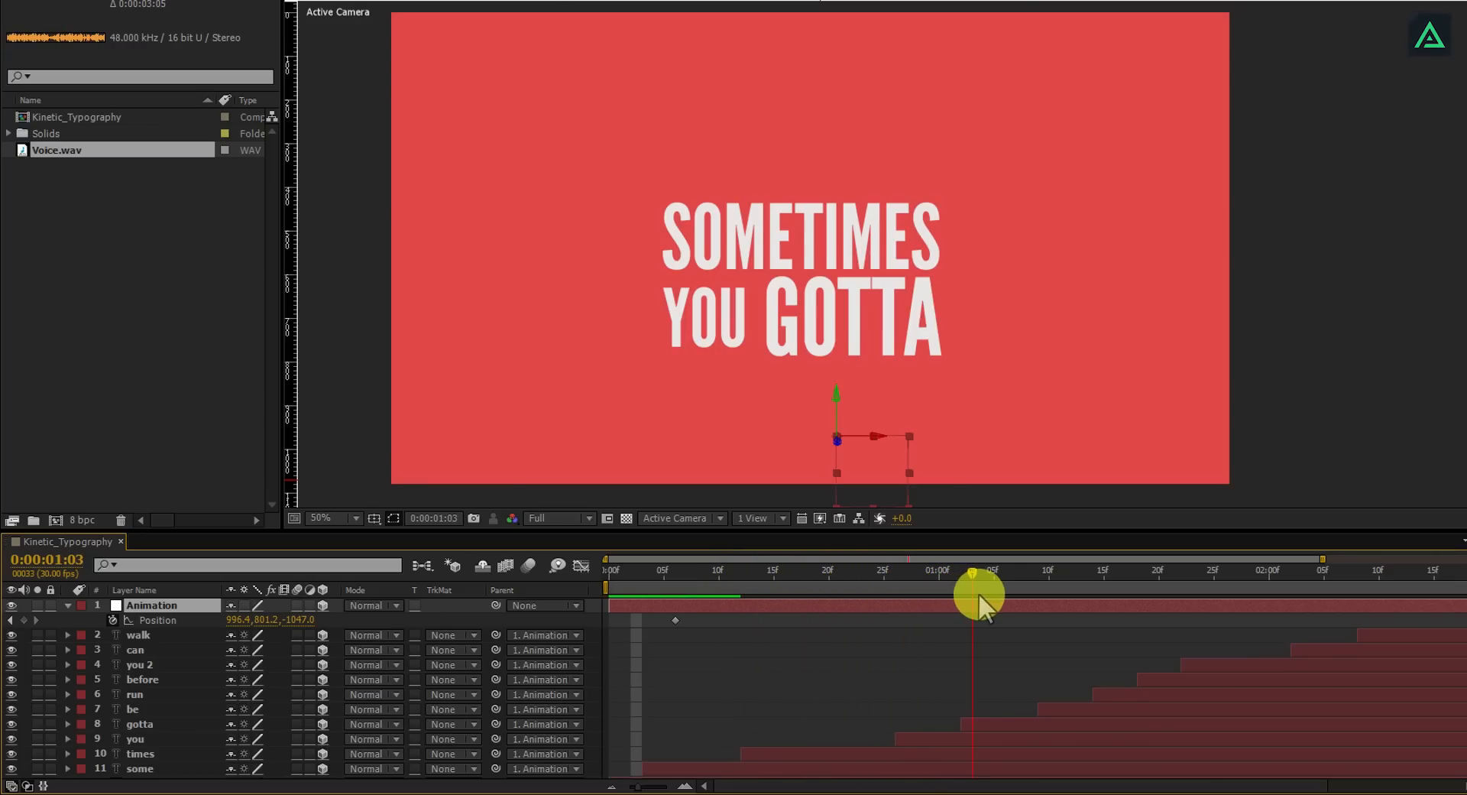
# Add Animation null position keyframes framing the GOTTA line, then bringing BE into view
pyautogui.moveTo(981, 594); pyautogui.dragTo(850, 646)
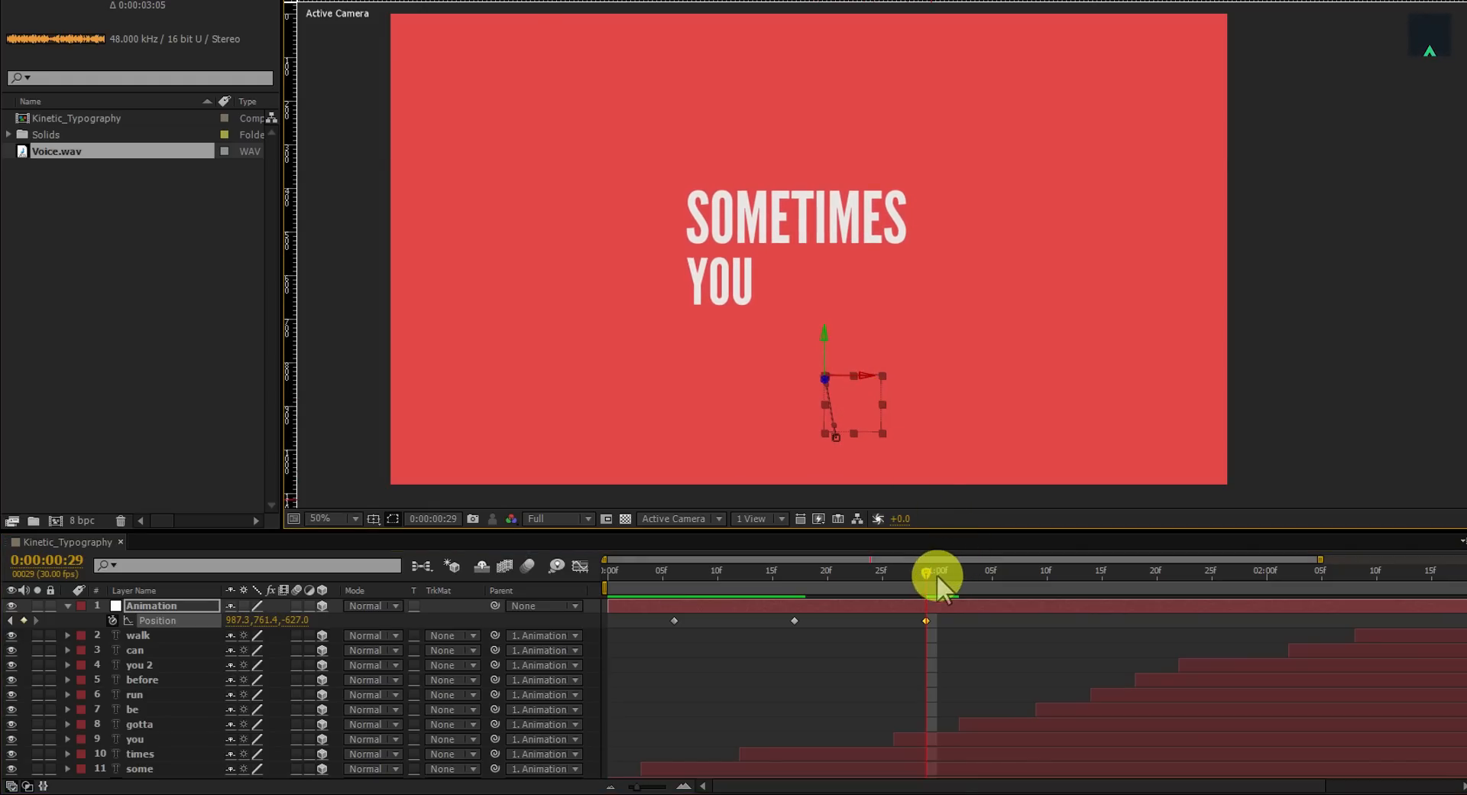
pyautogui.moveTo(935, 573); pyautogui.dragTo(950, 573)
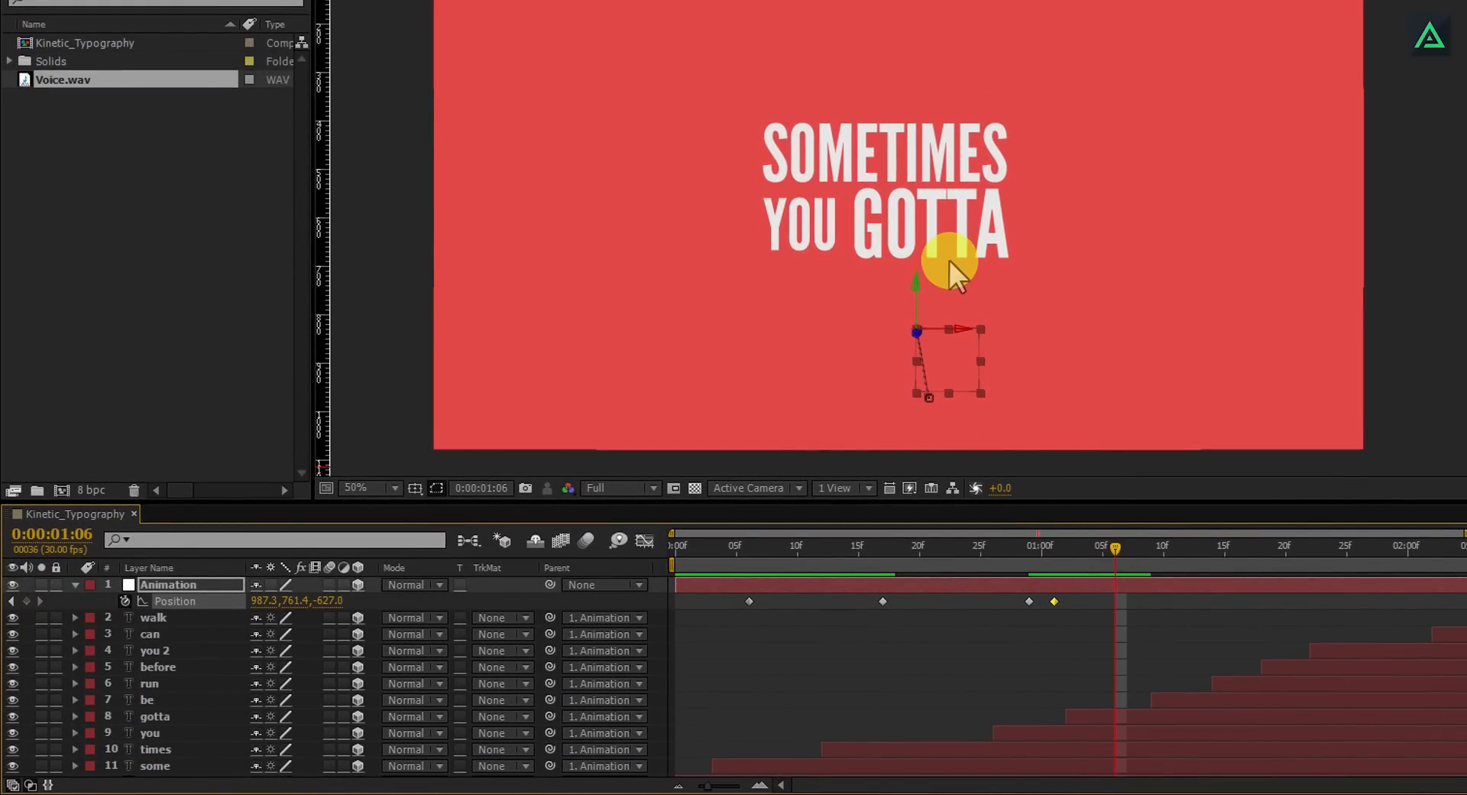
pyautogui.moveTo(950, 262); pyautogui.dragTo(959, 355)
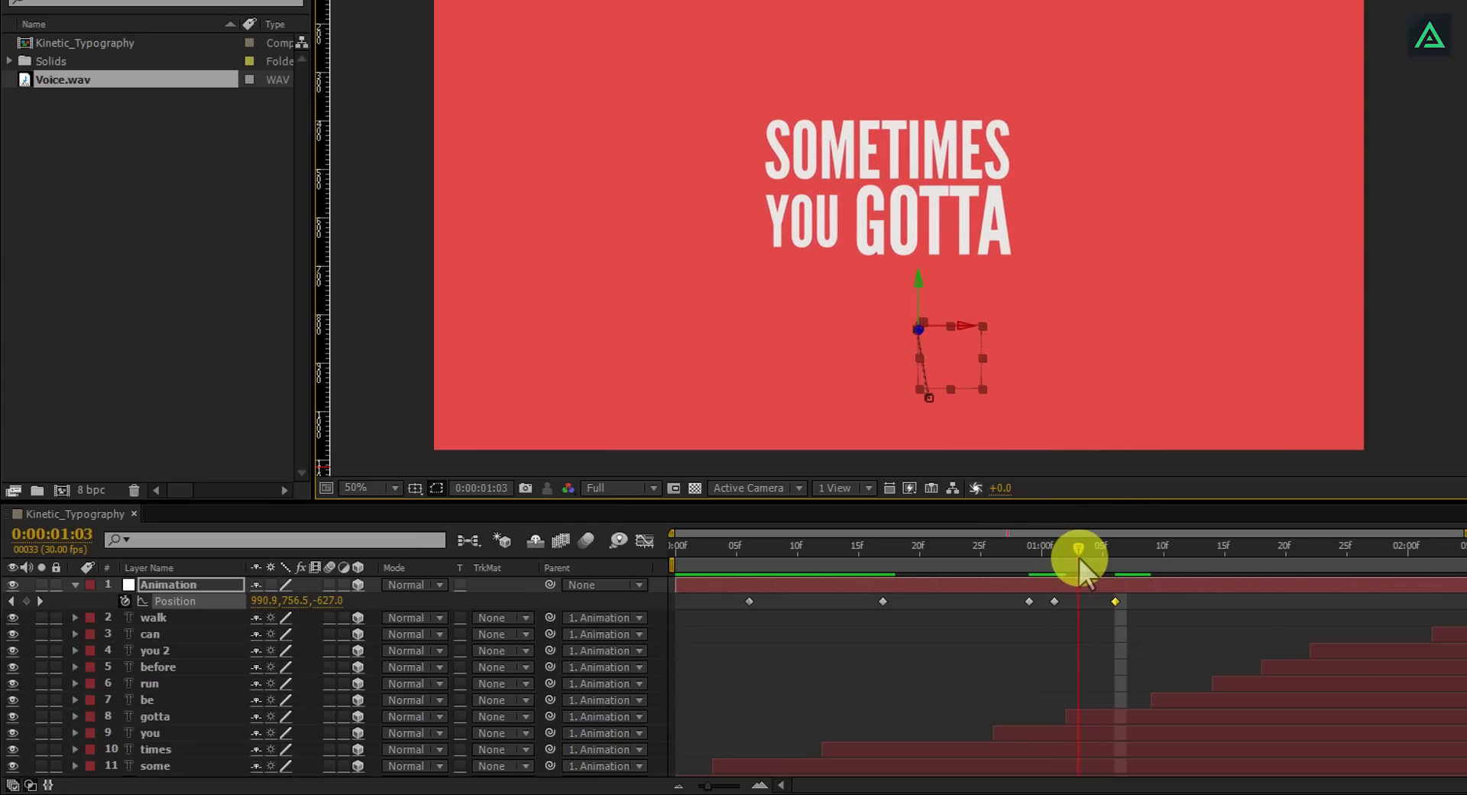
pyautogui.moveTo(1078, 557); pyautogui.dragTo(1089, 557)
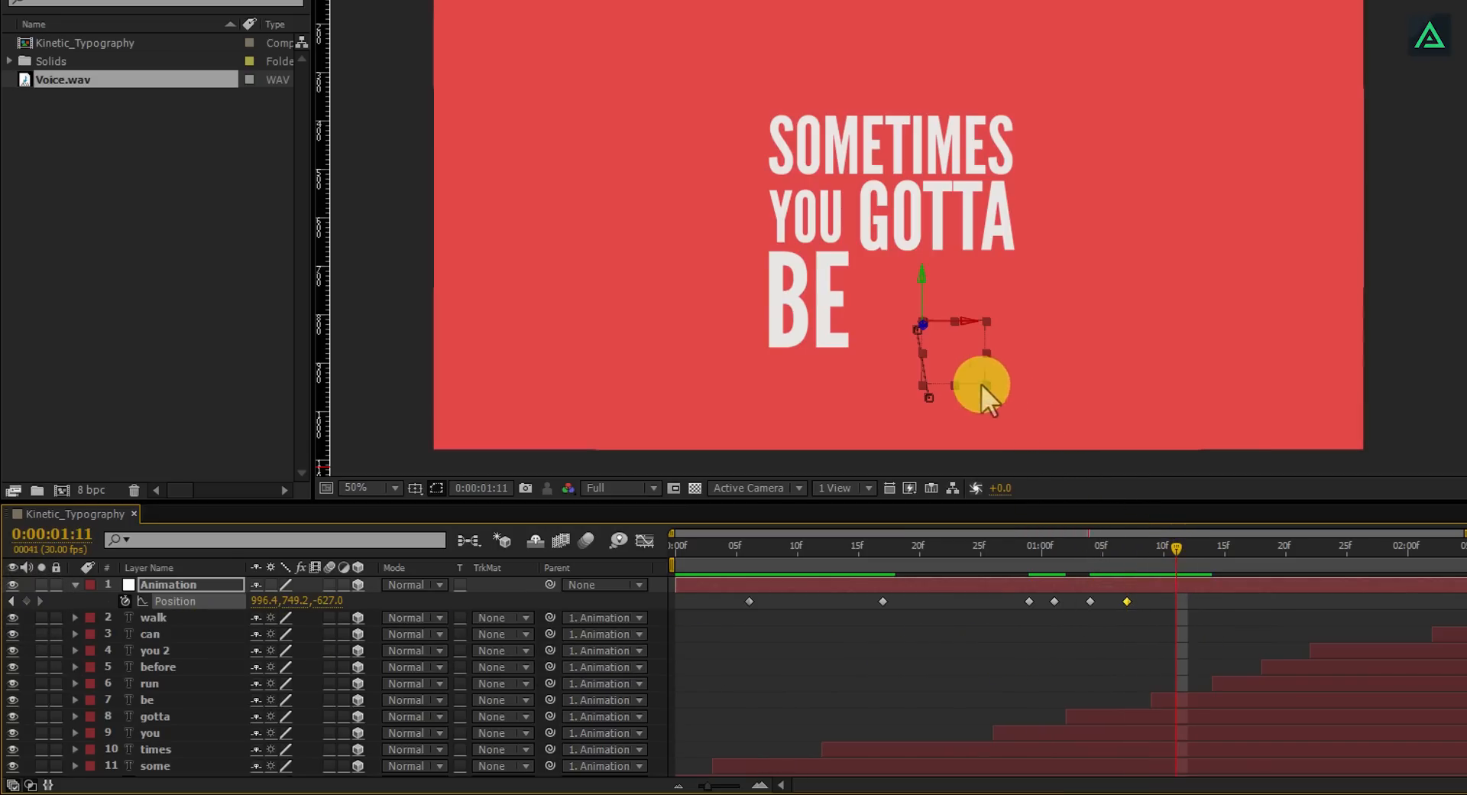
pyautogui.moveTo(983, 384); pyautogui.dragTo(889, 360)
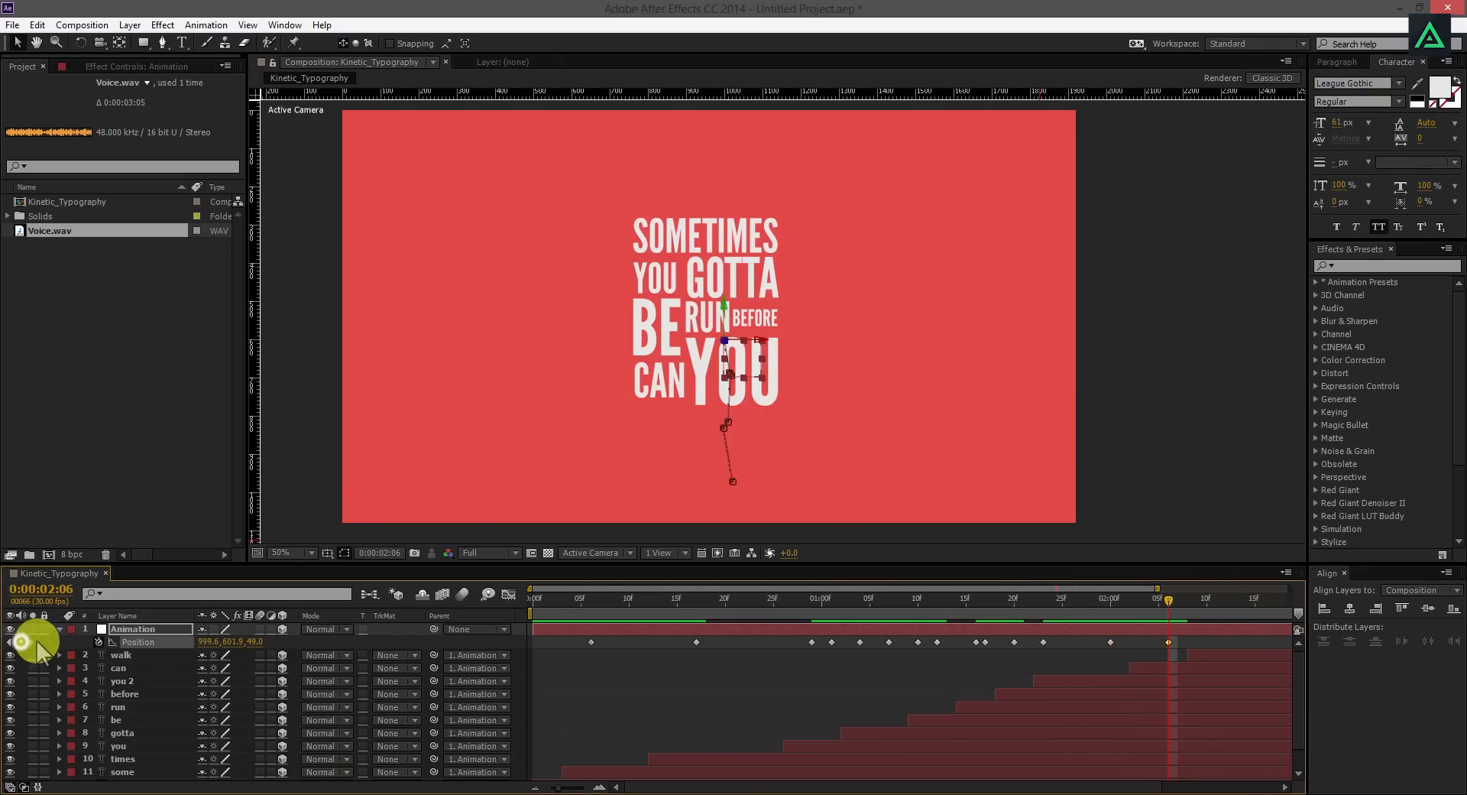
# Move the second Position keyframe later so SOMETIMES holds before YOU, and preview
pyautogui.click(1207, 597)
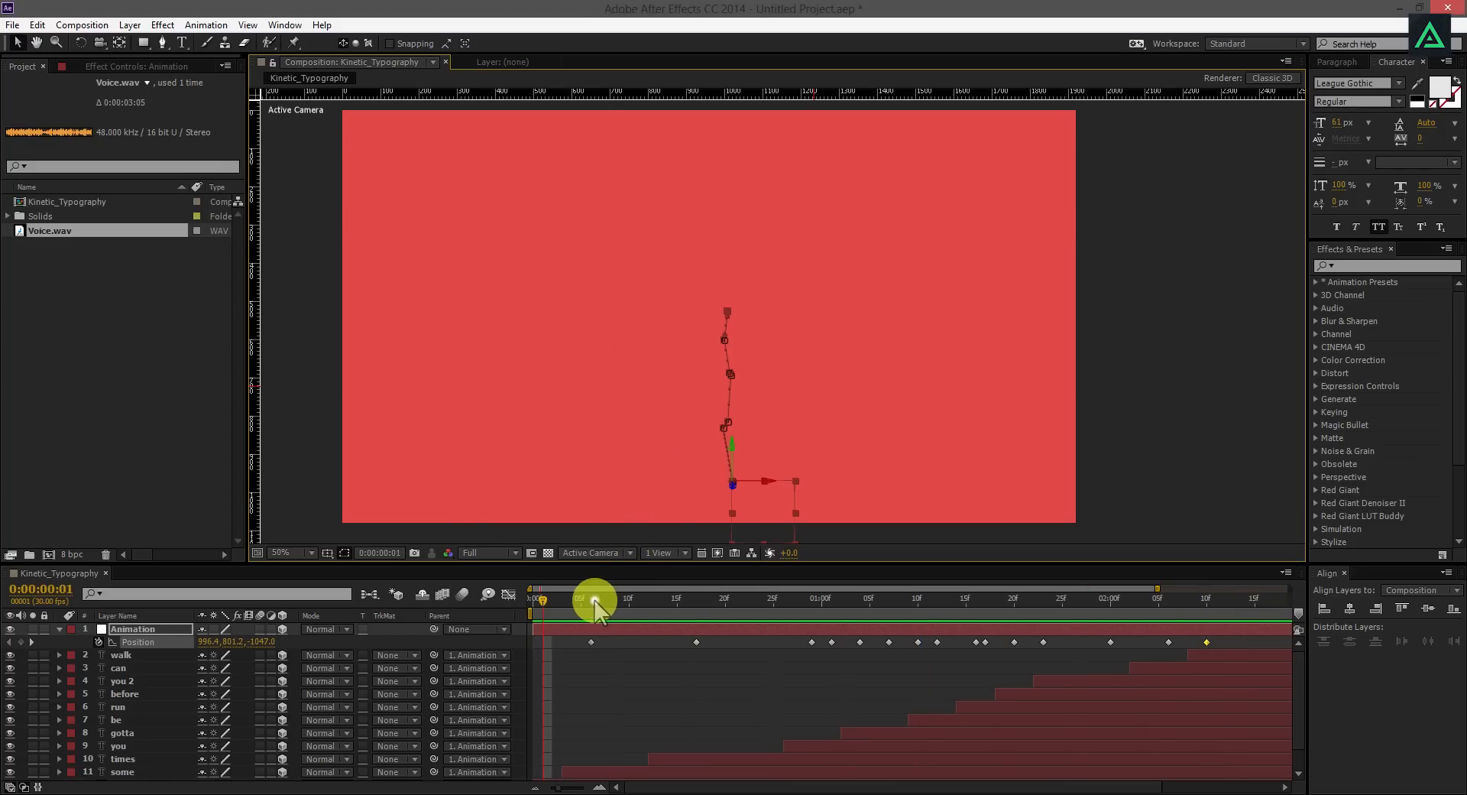
pyautogui.moveTo(594, 623); pyautogui.dragTo(771, 623)
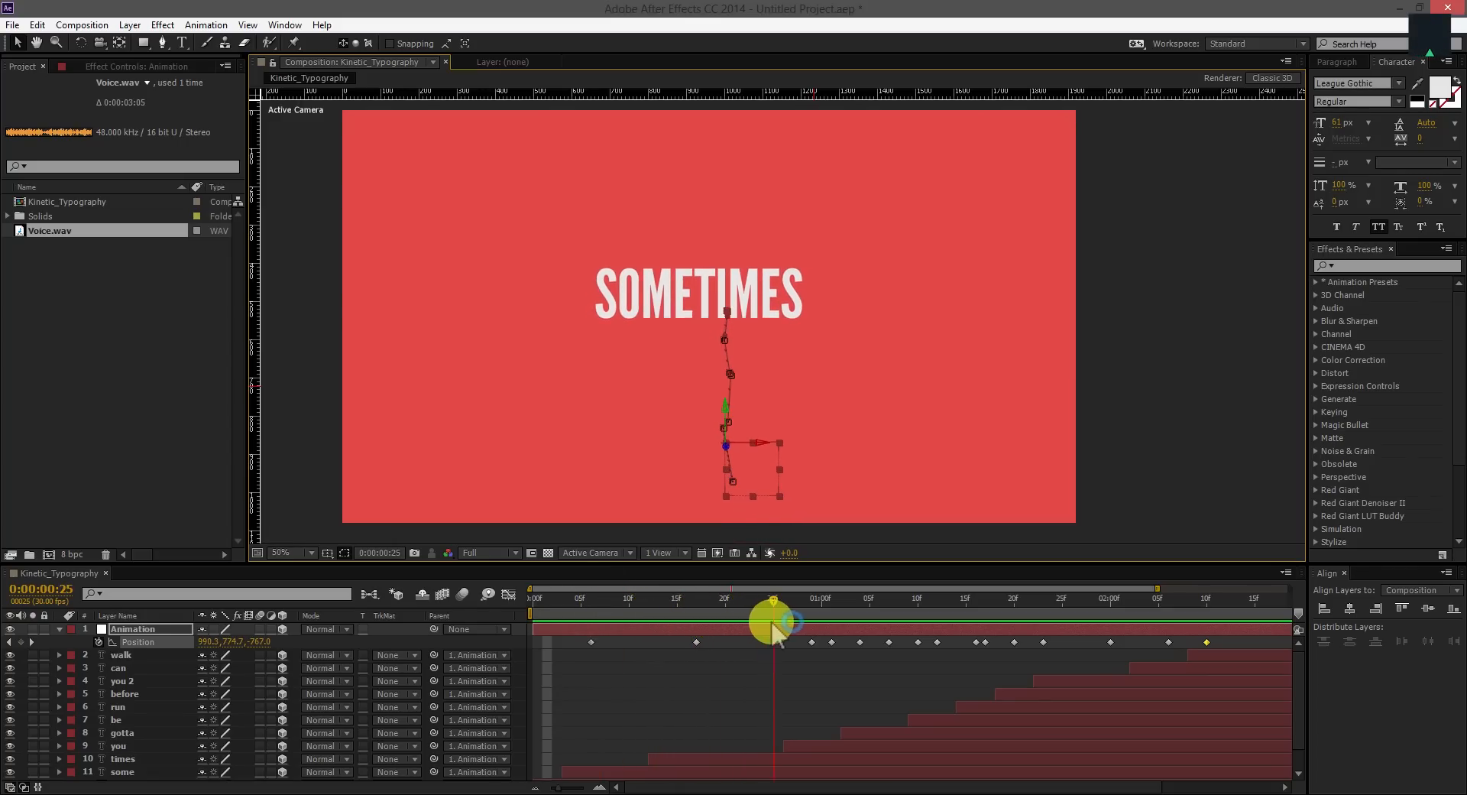
pyautogui.moveTo(775, 628); pyautogui.dragTo(766, 628)
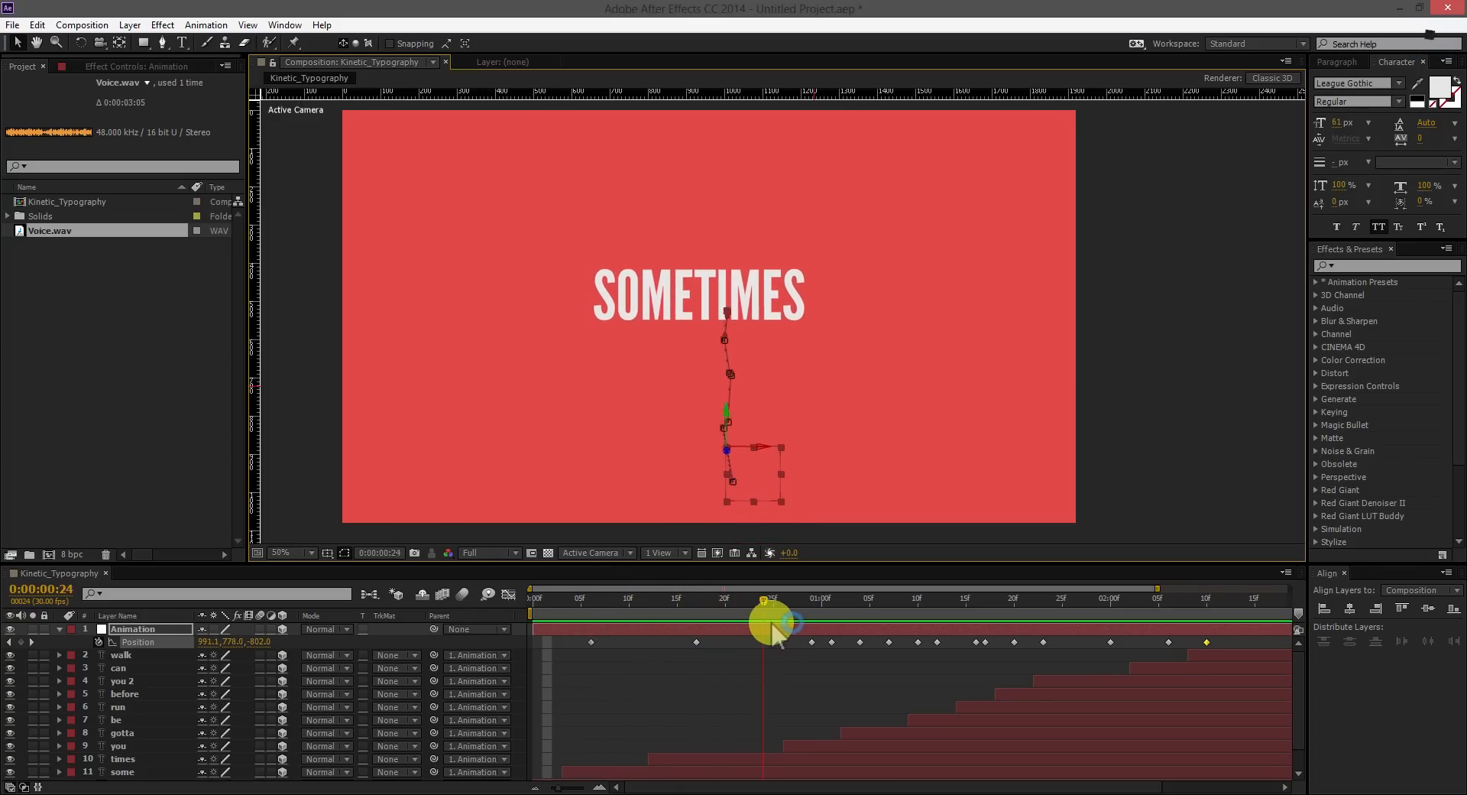
pyautogui.moveTo(774, 623); pyautogui.dragTo(738, 623)
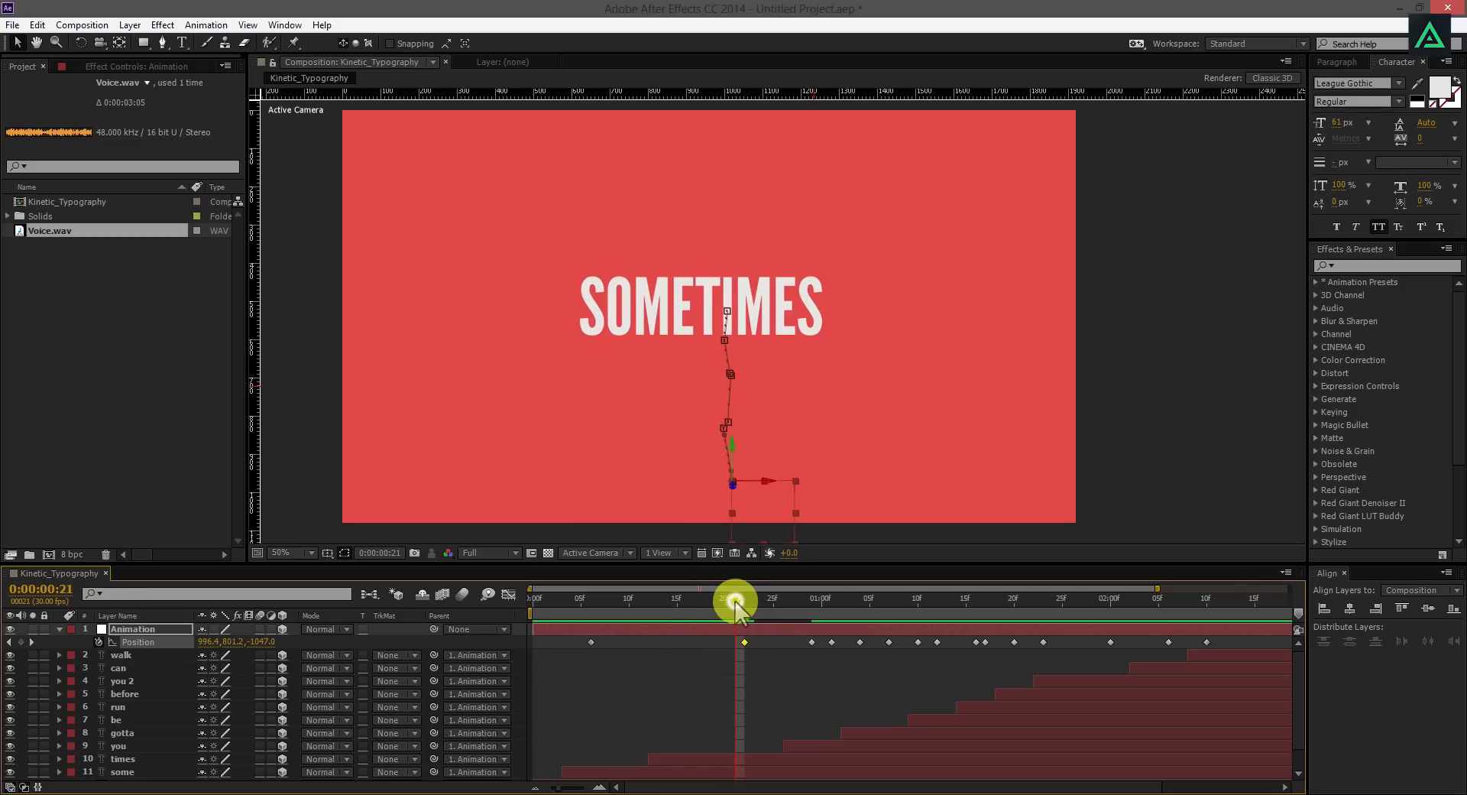
pyautogui.moveTo(734, 600); pyautogui.dragTo(792, 616)
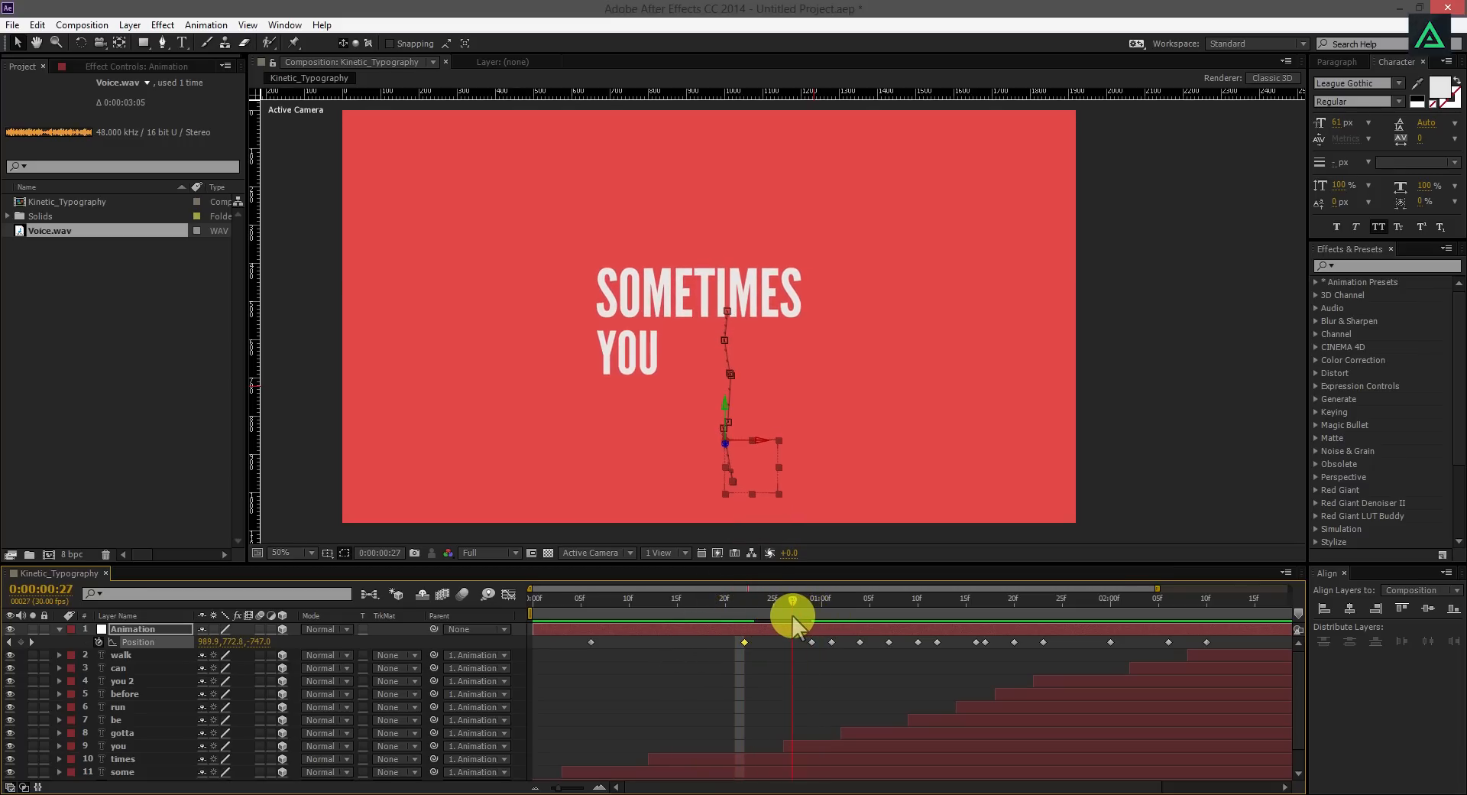
pyautogui.moveTo(792, 616); pyautogui.dragTo(605, 616)
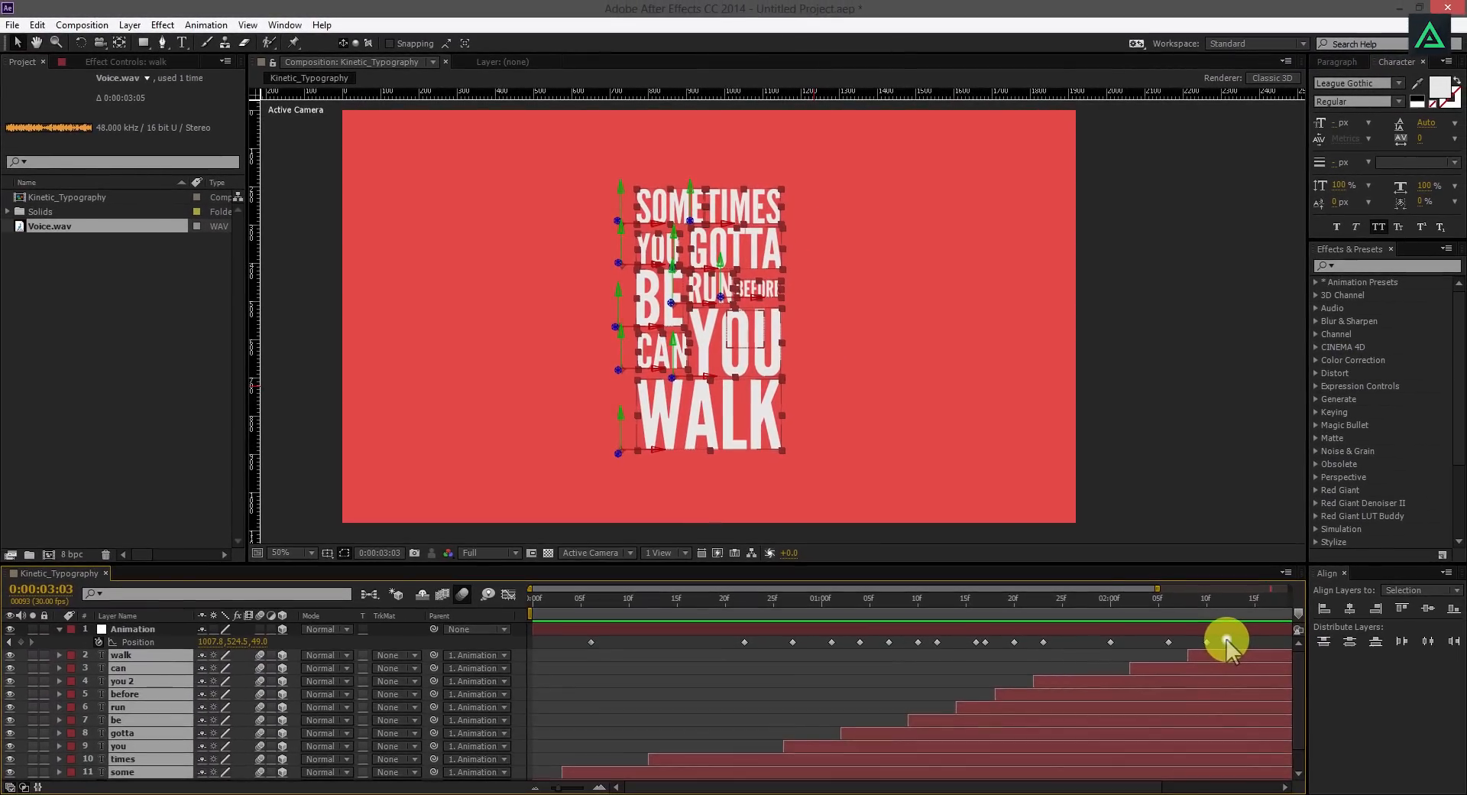
# Set the final Animation null keyframe framing WALK and the full word stack at 3:03
pyautogui.click(132, 628)
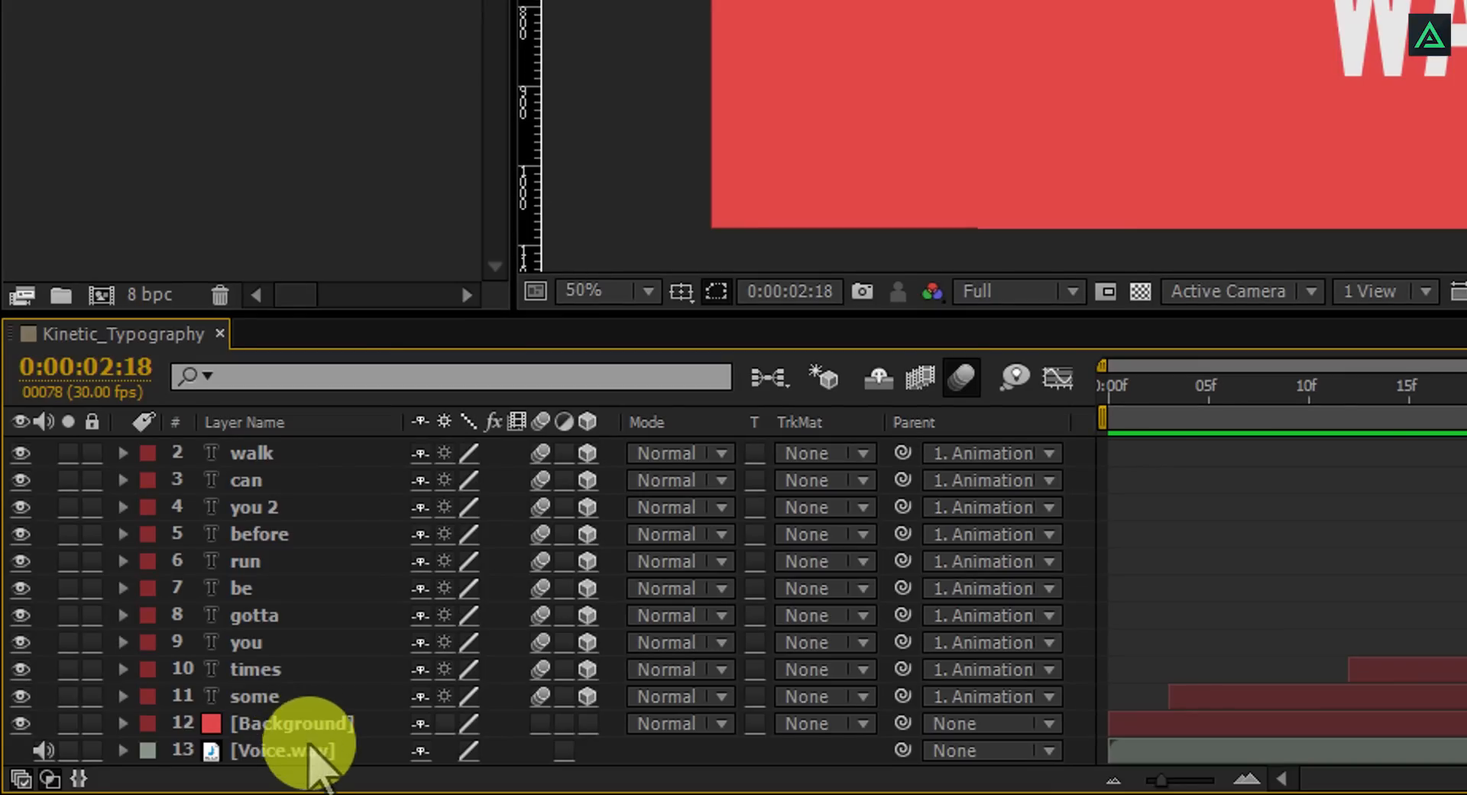
# Pre-compose all the selected word layers into a composition named Typography
pyautogui.click(281, 750)
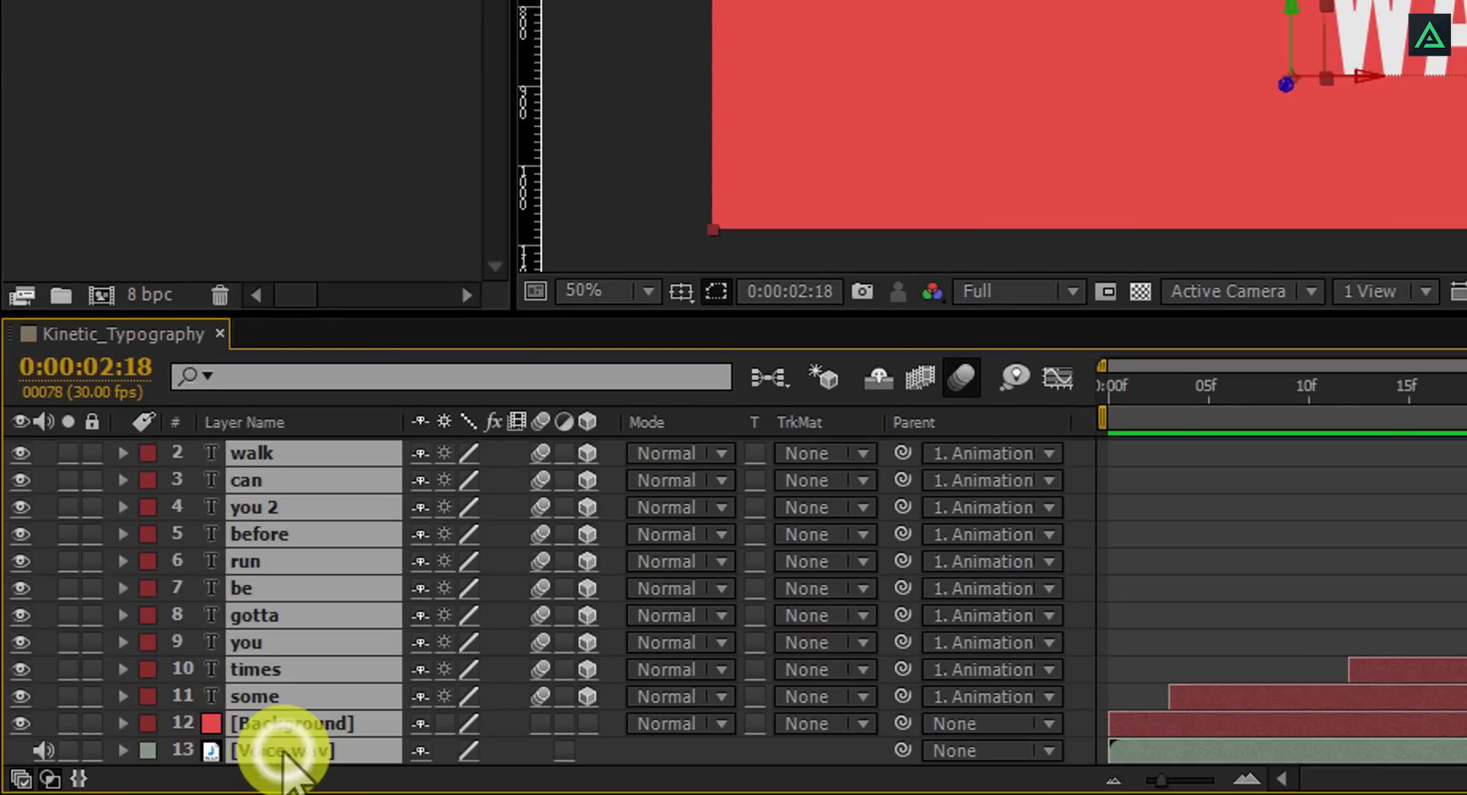
pyautogui.click(292, 722)
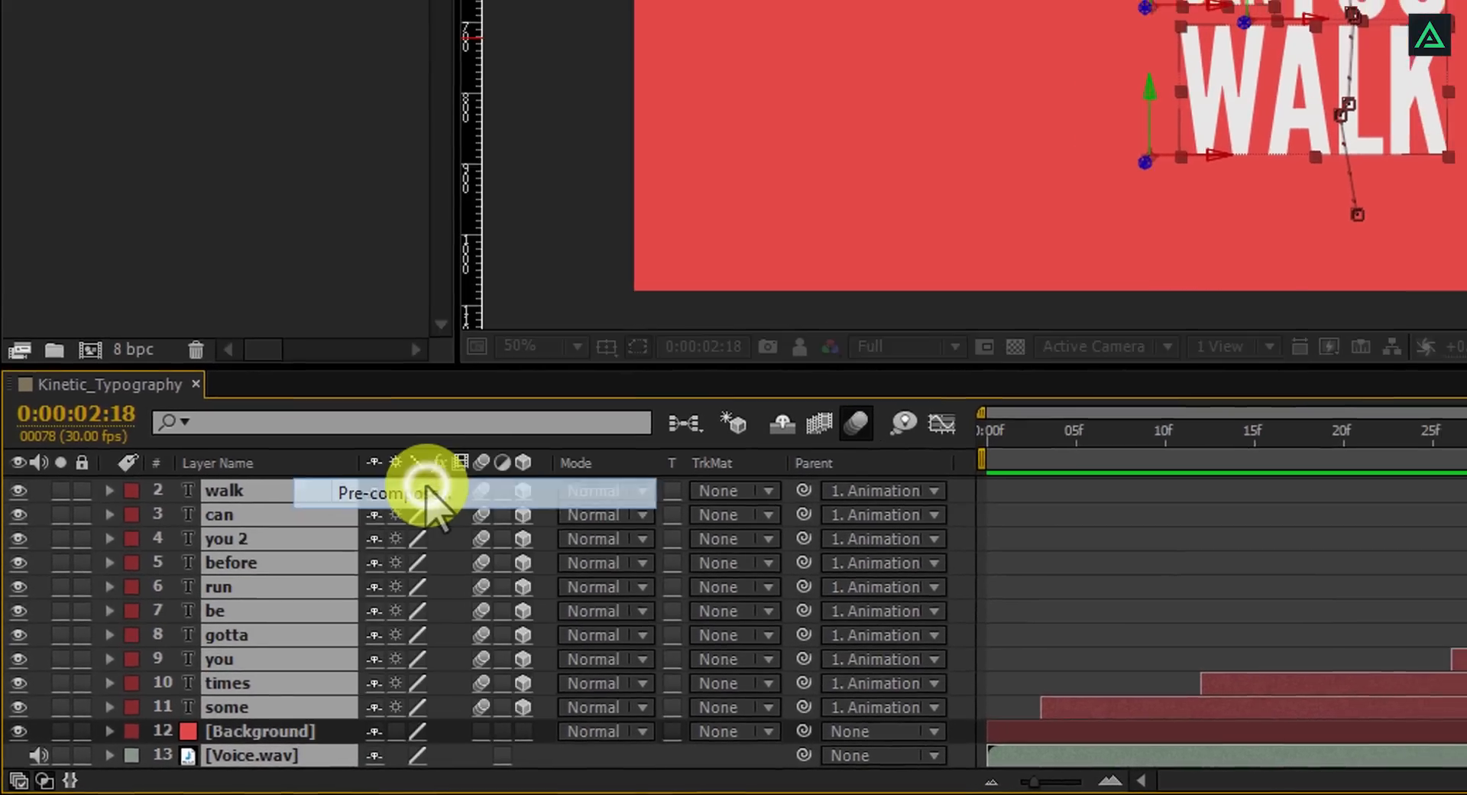
pyautogui.click(392, 492)
pyautogui.write('Typography')
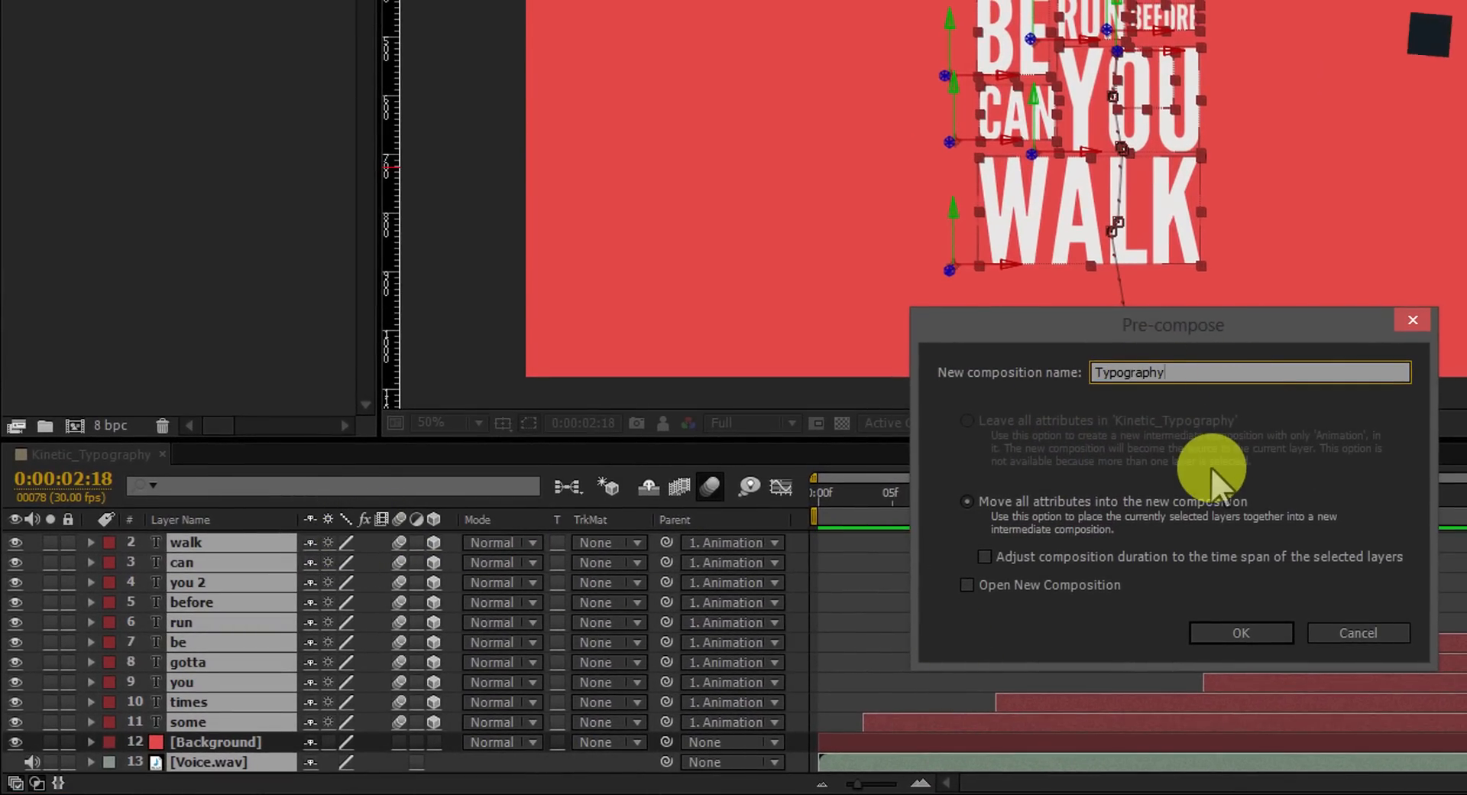
pyautogui.click(1240, 633)
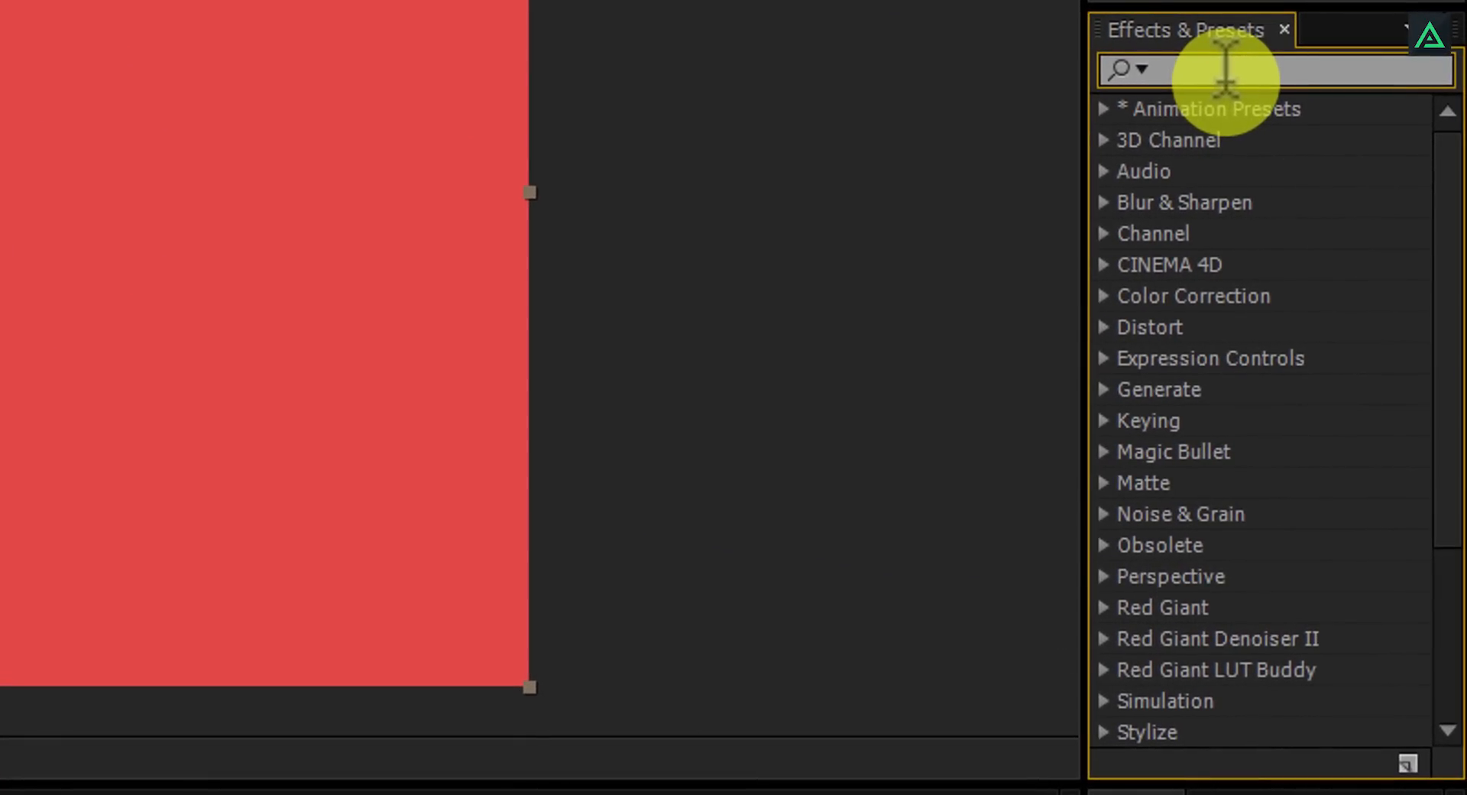
# Apply 4-Color Gradient to Typography with Color 4 set to pink FF007E
pyautogui.write('gradie')
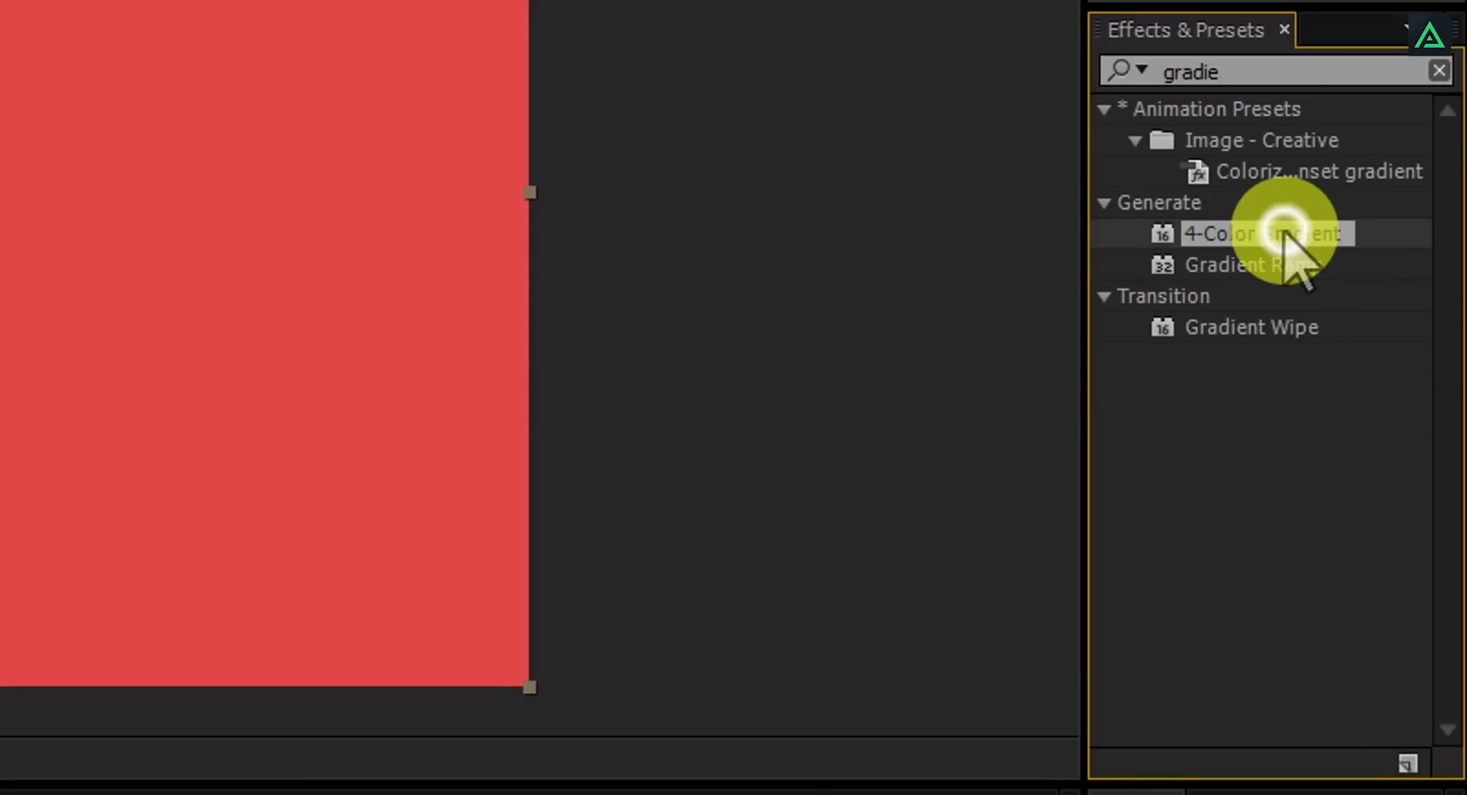
pyautogui.doubleClick(1263, 233)
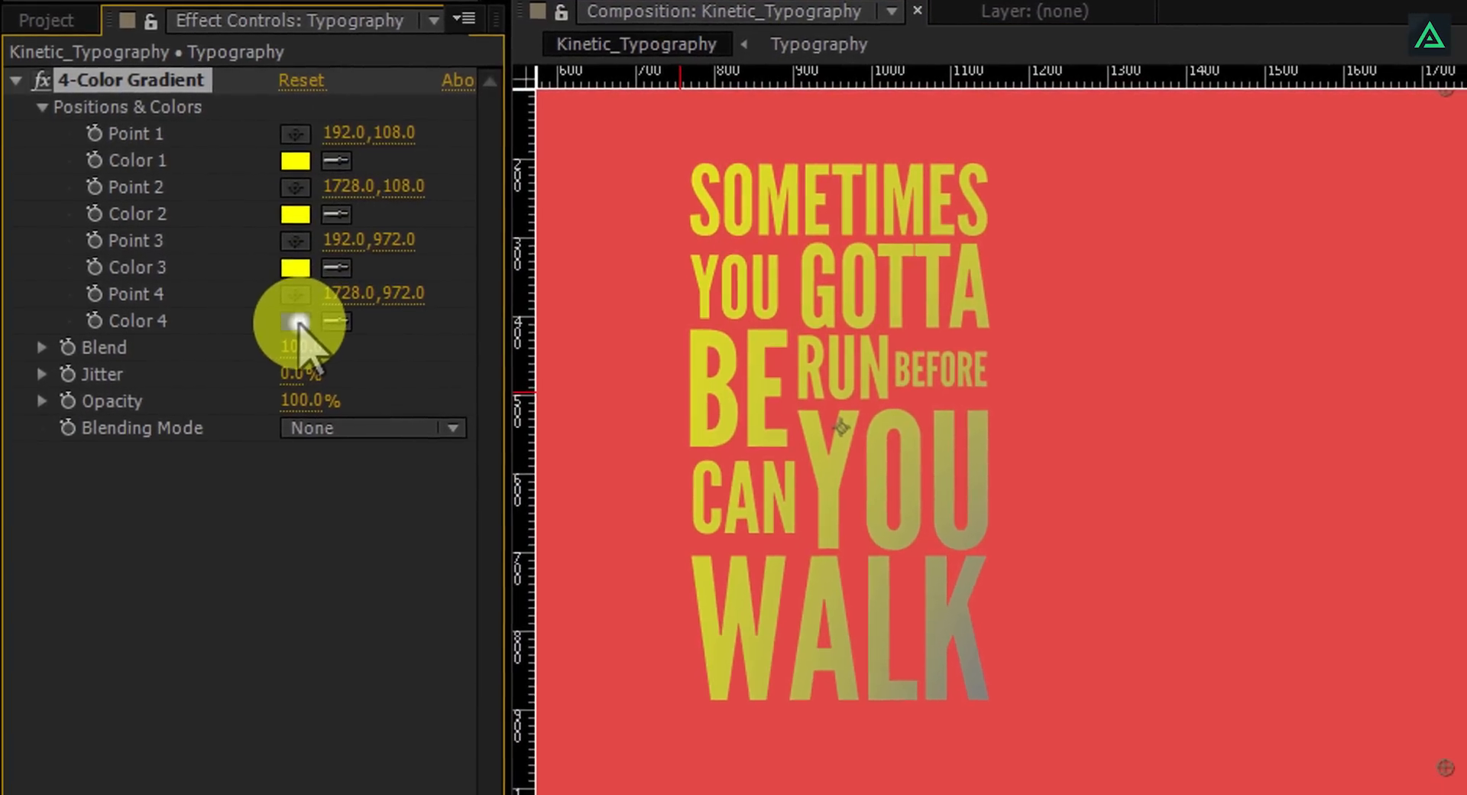
pyautogui.click(295, 321)
pyautogui.write('FF007E')
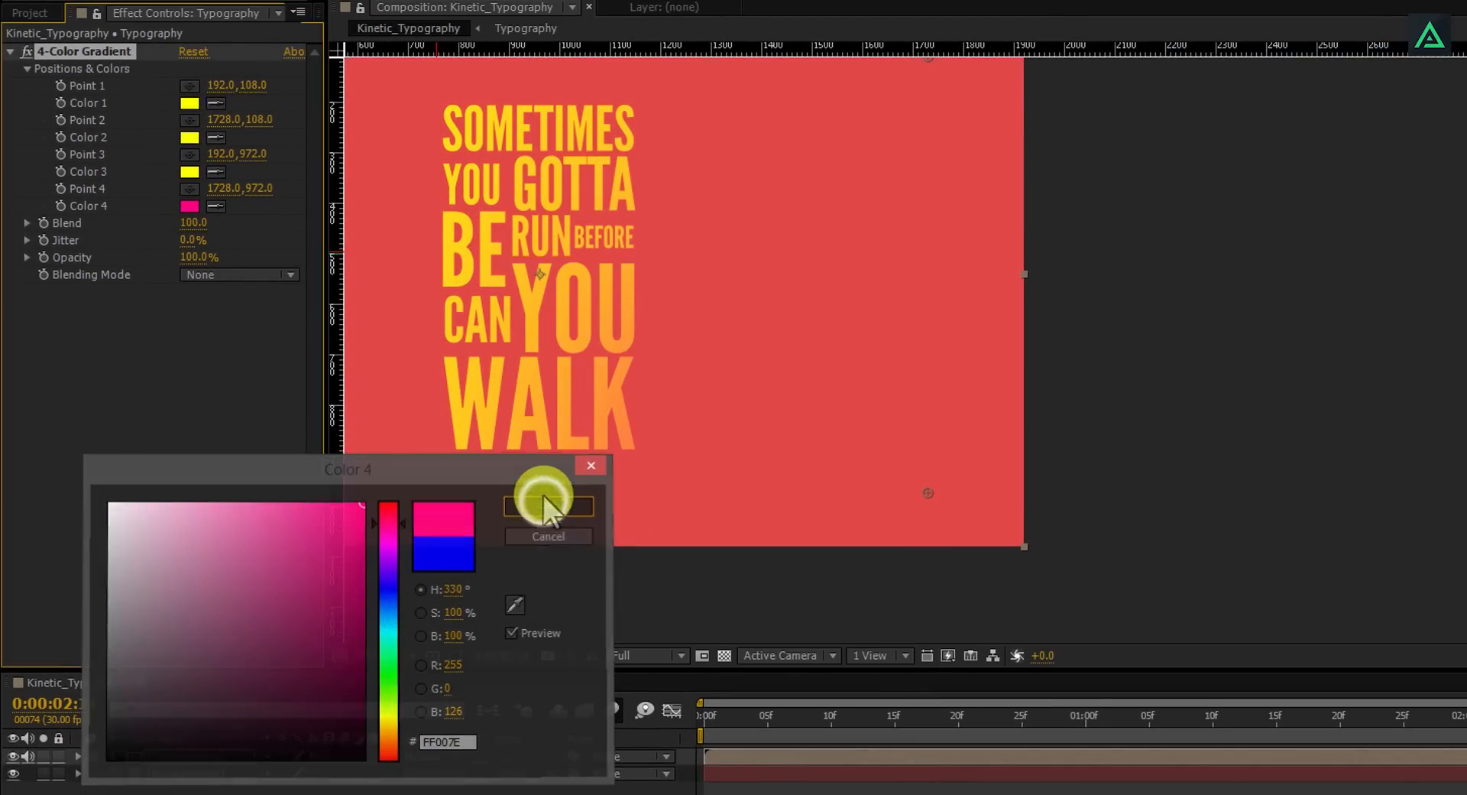
pyautogui.click(547, 505)
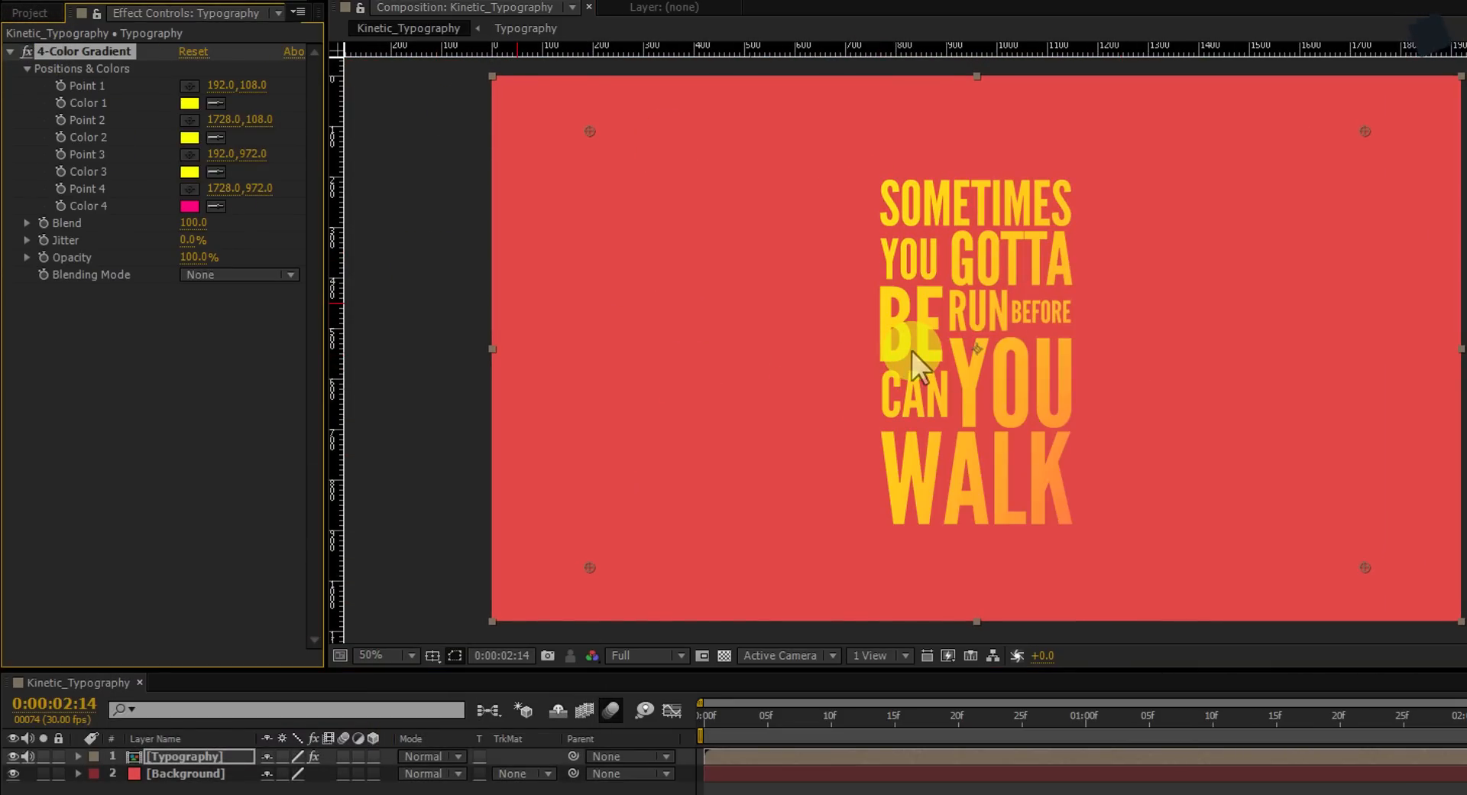
# Add a Drop Shadow layer style to Typography at 50% opacity
pyautogui.rightClick(183, 755)
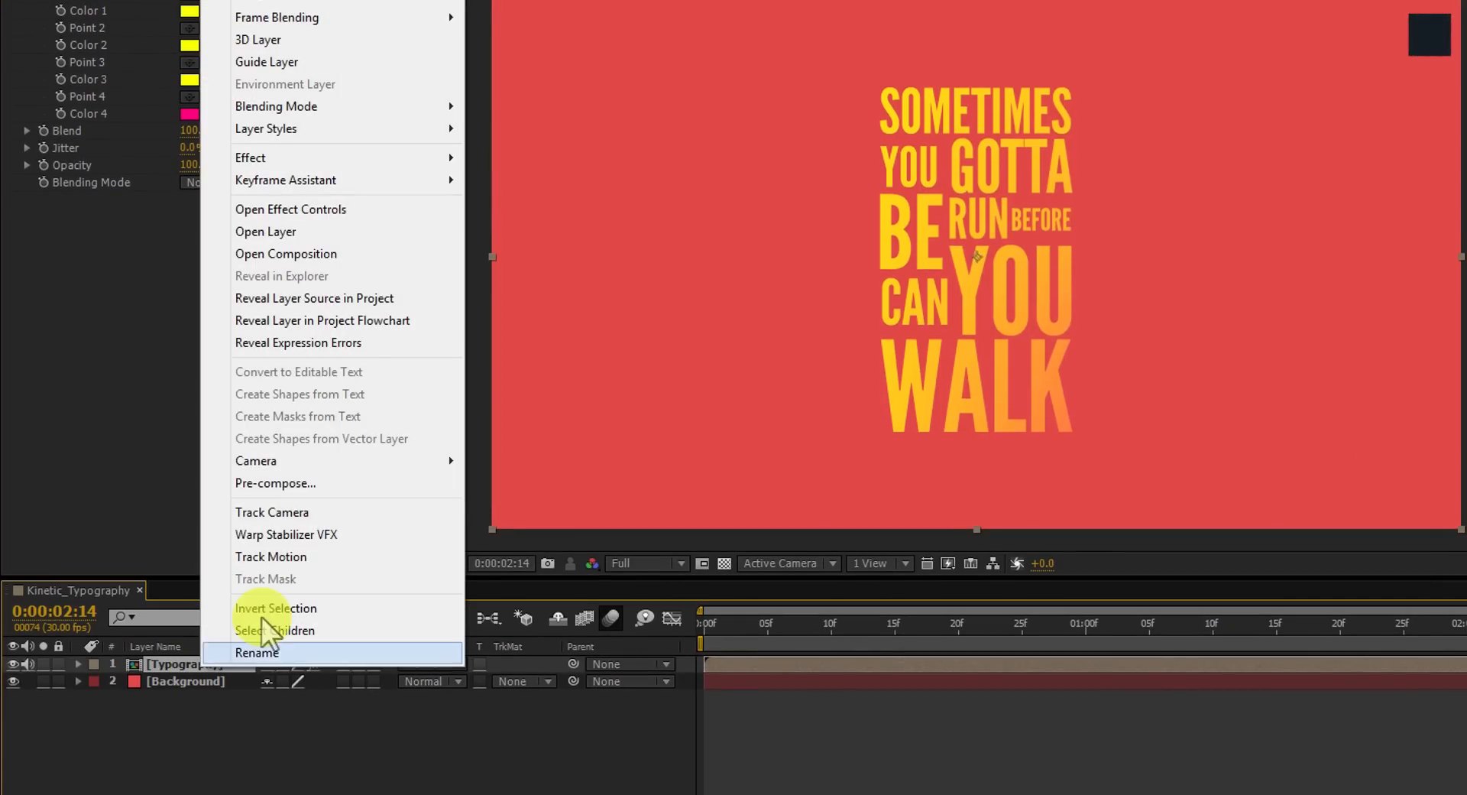
pyautogui.moveTo(267, 129)
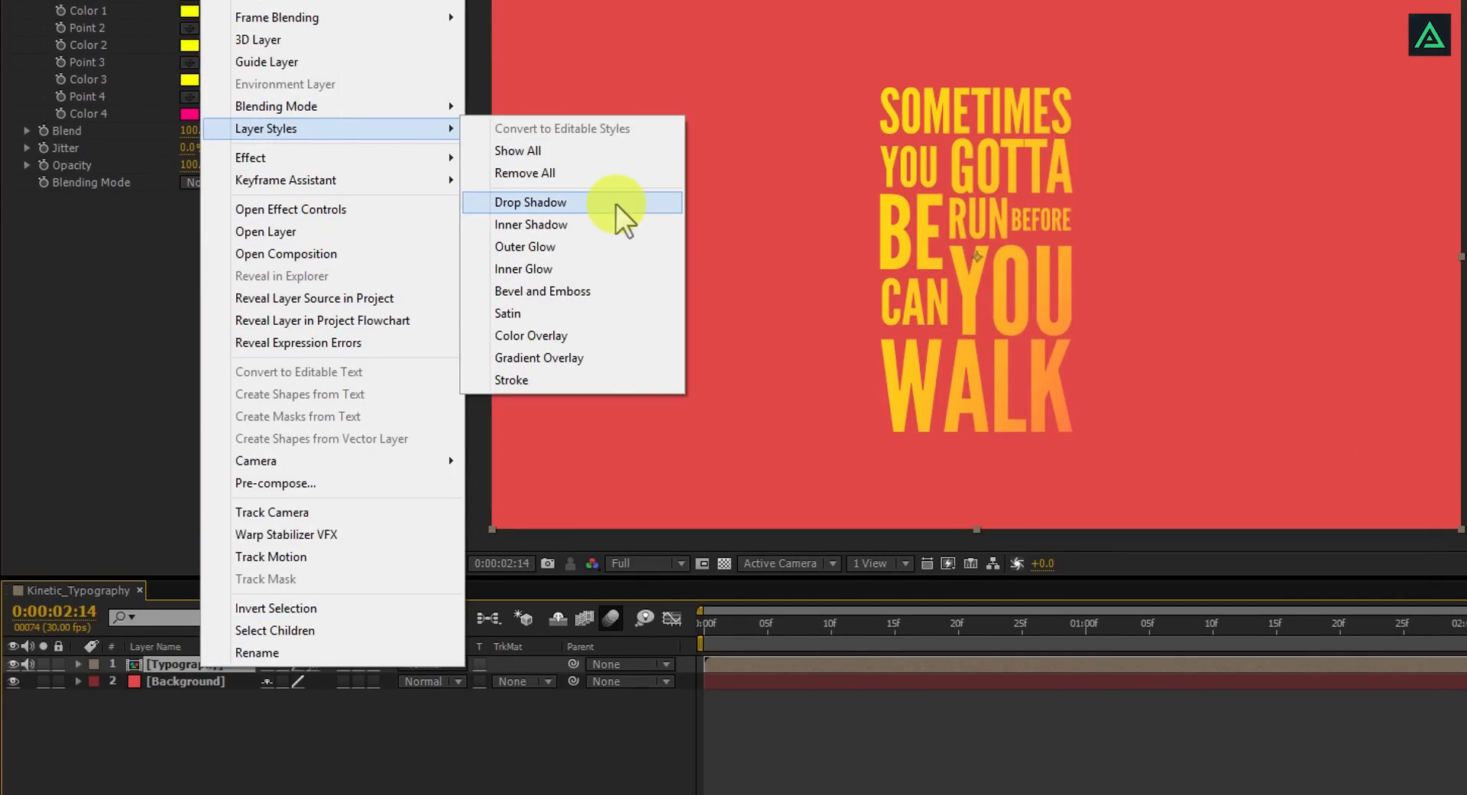
pyautogui.click(531, 202)
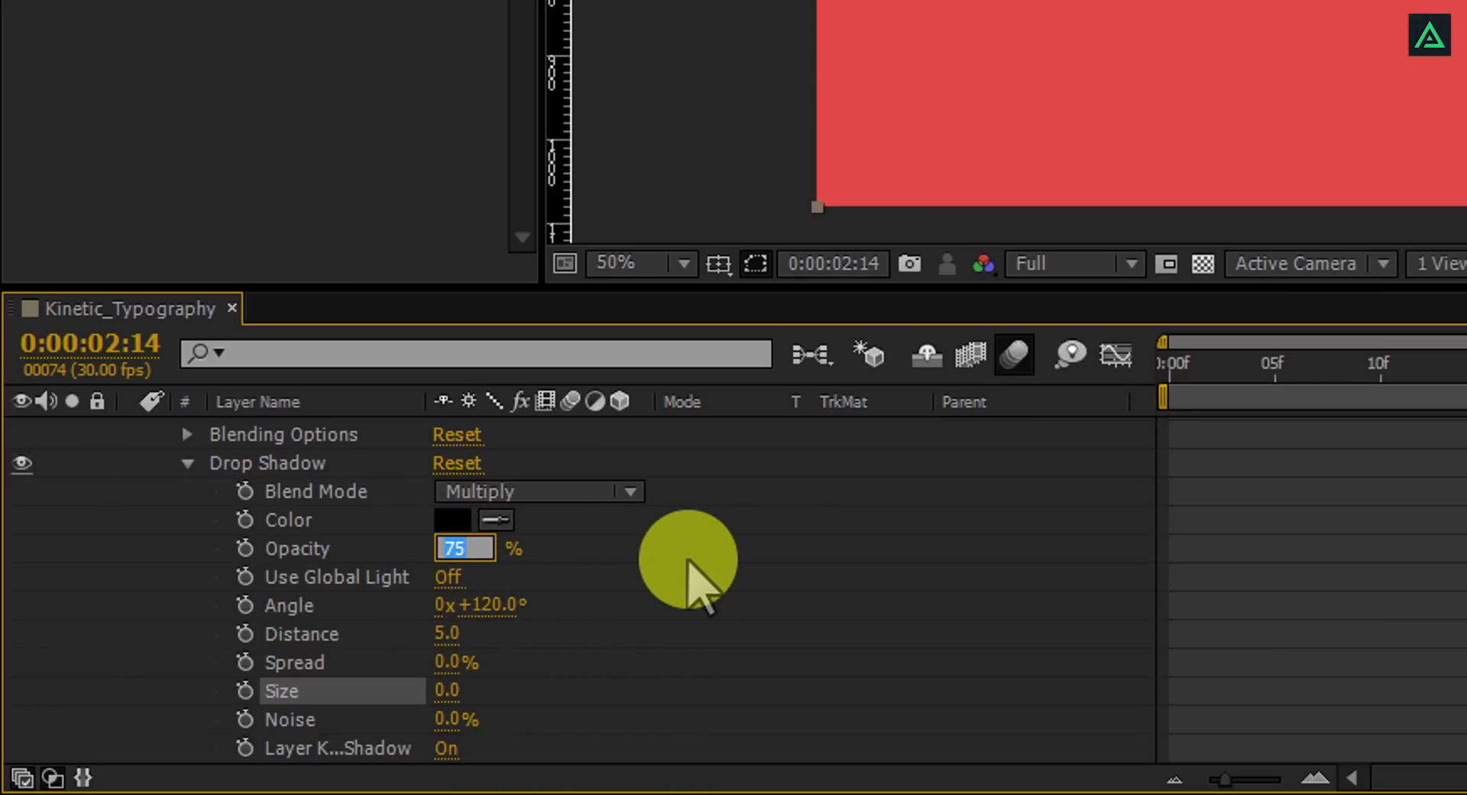
pyautogui.write('50%')
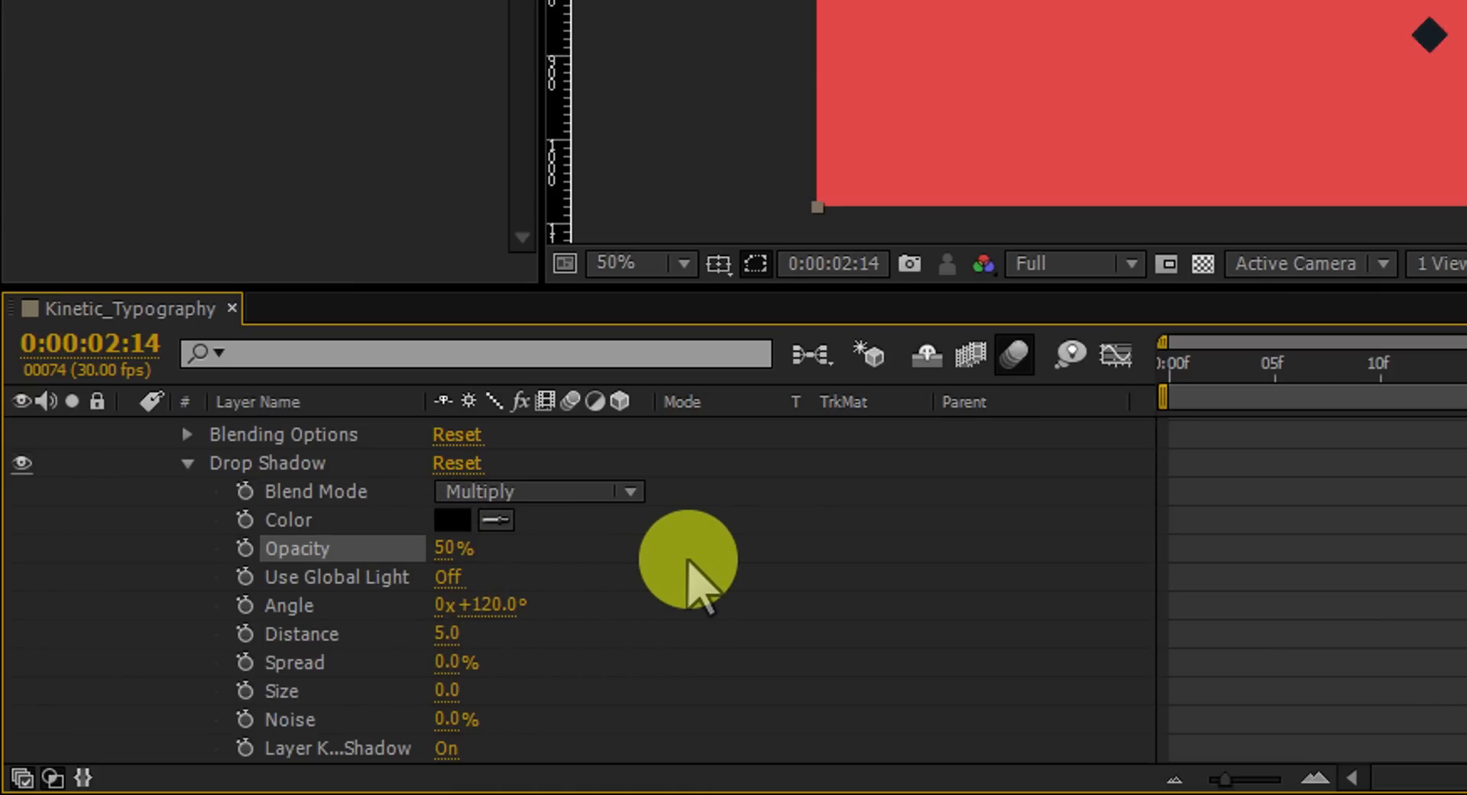